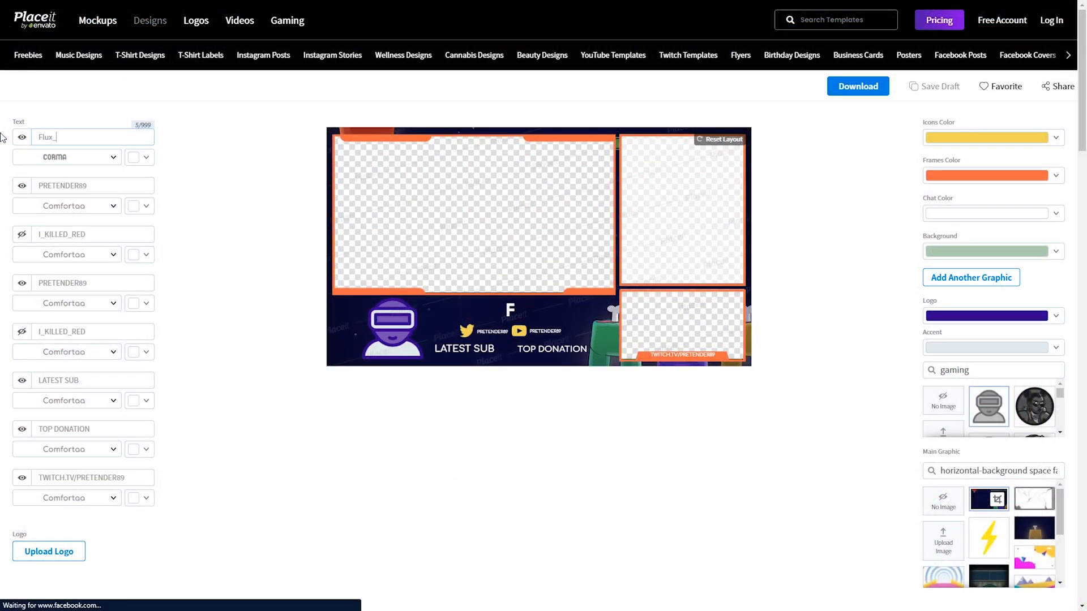
Finish the Flux_2D text in the name, handle and Twitch URL fields and pick a logo colour swatch.
{"action": "type", "text": "2D"}
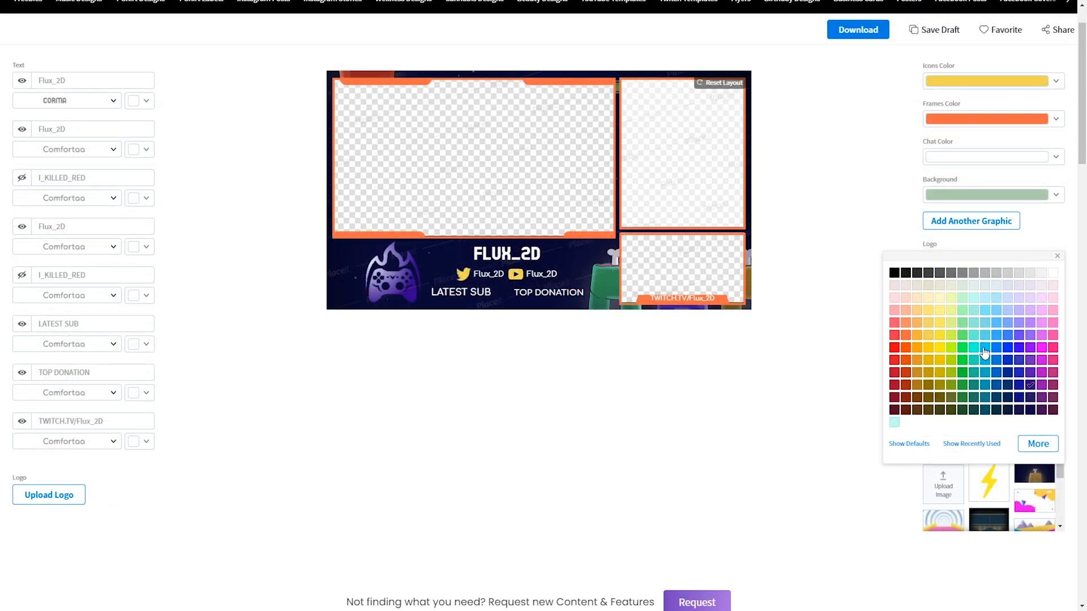
{"action": "mouse_move", "coordinate": [929, 352]}
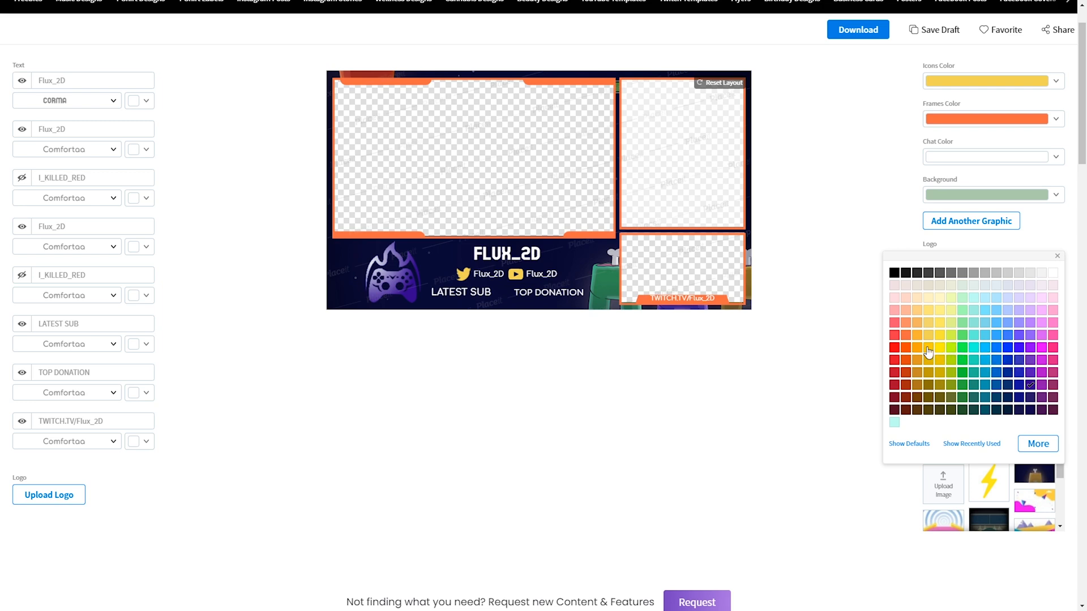
{"action": "left_click", "coordinate": [928, 348]}
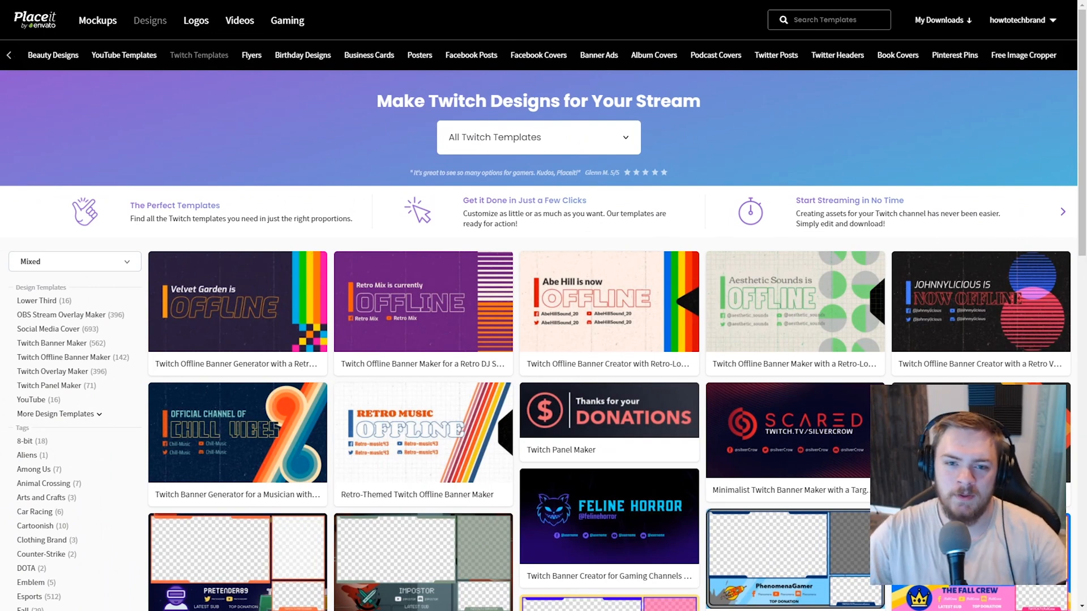
{"action": "mouse_move", "coordinate": [221, 134]}
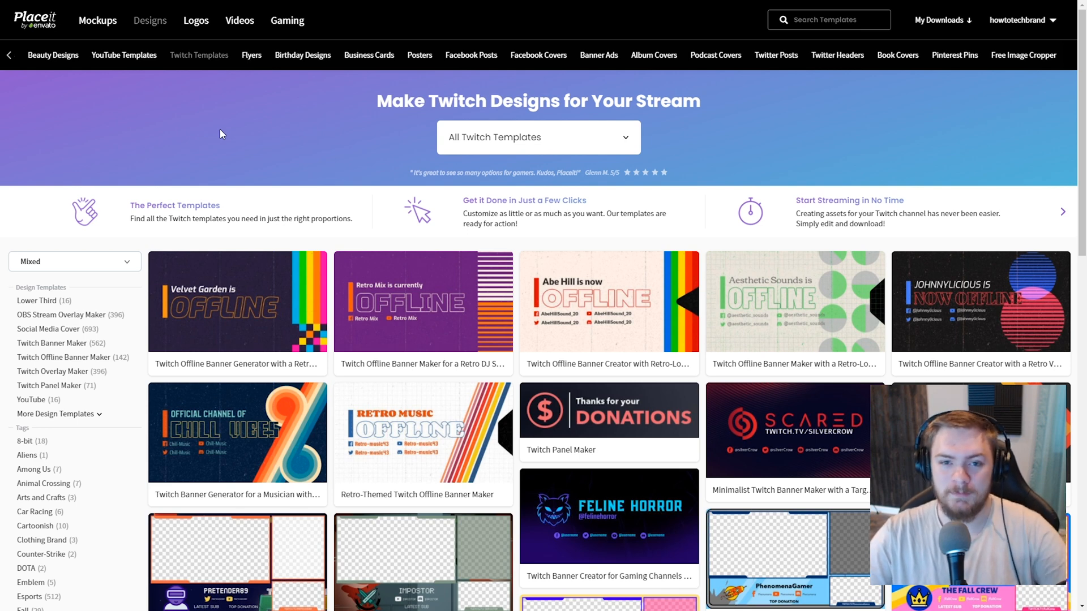
Expand More Design Templates so the category list shows Webcam Frame, browsing down the gallery.
{"action": "scroll", "scroll_direction": "down", "scroll_amount": 3}
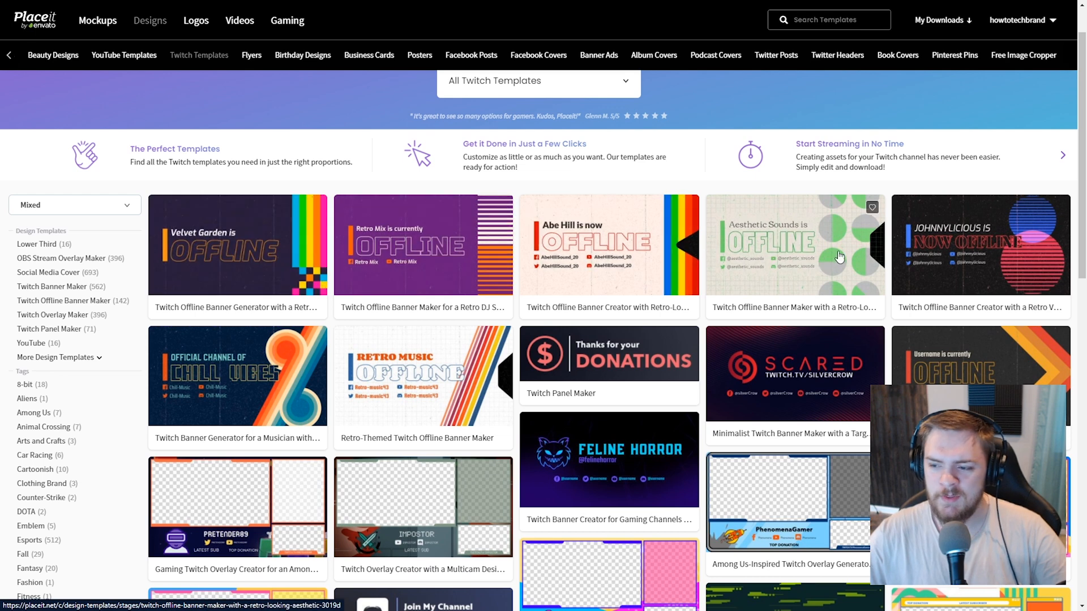
{"action": "scroll", "scroll_direction": "down", "scroll_amount": 3}
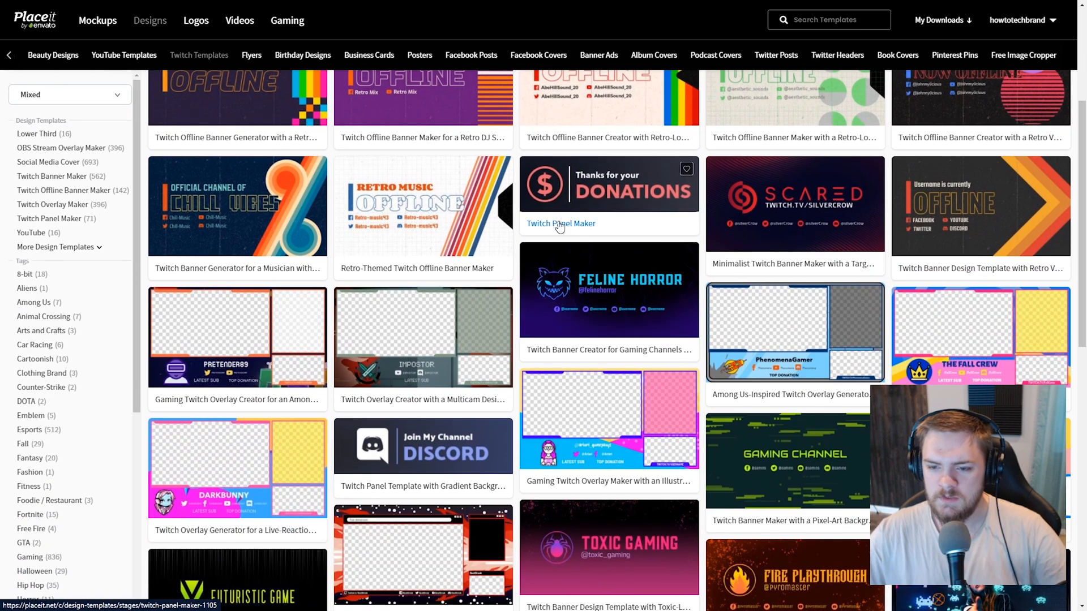
{"action": "mouse_move", "coordinate": [913, 276]}
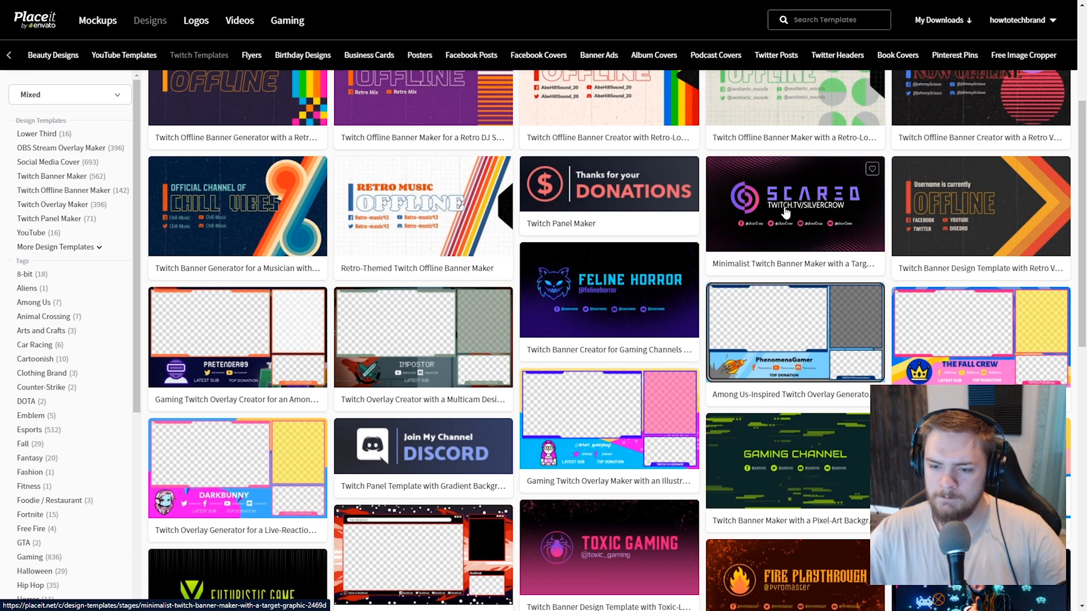
{"action": "scroll", "scroll_direction": "down", "scroll_amount": 3}
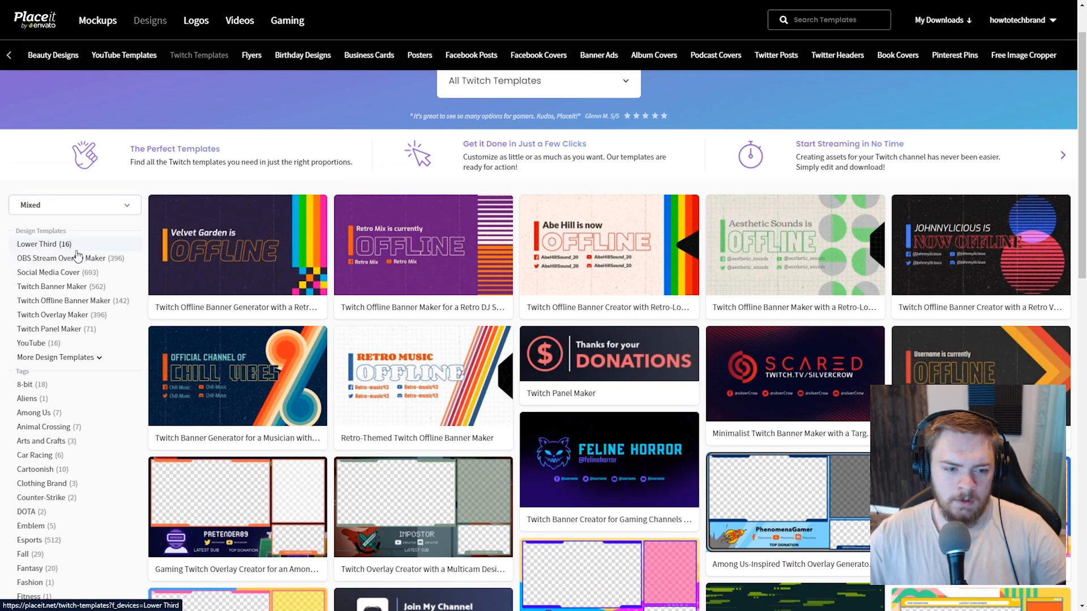
{"action": "left_click", "coordinate": [56, 357]}
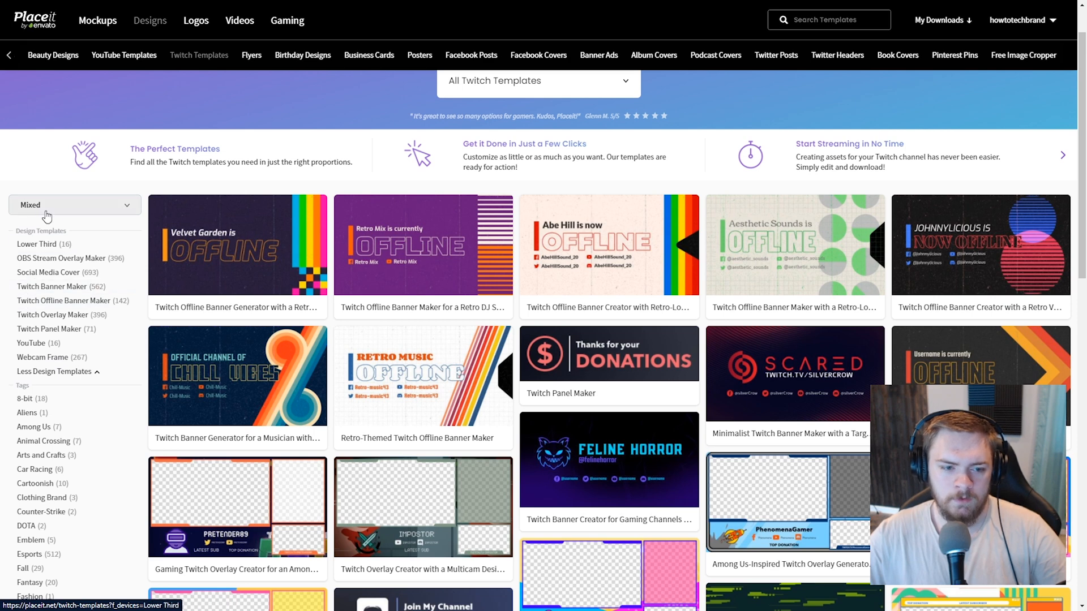
{"action": "mouse_move", "coordinate": [61, 258]}
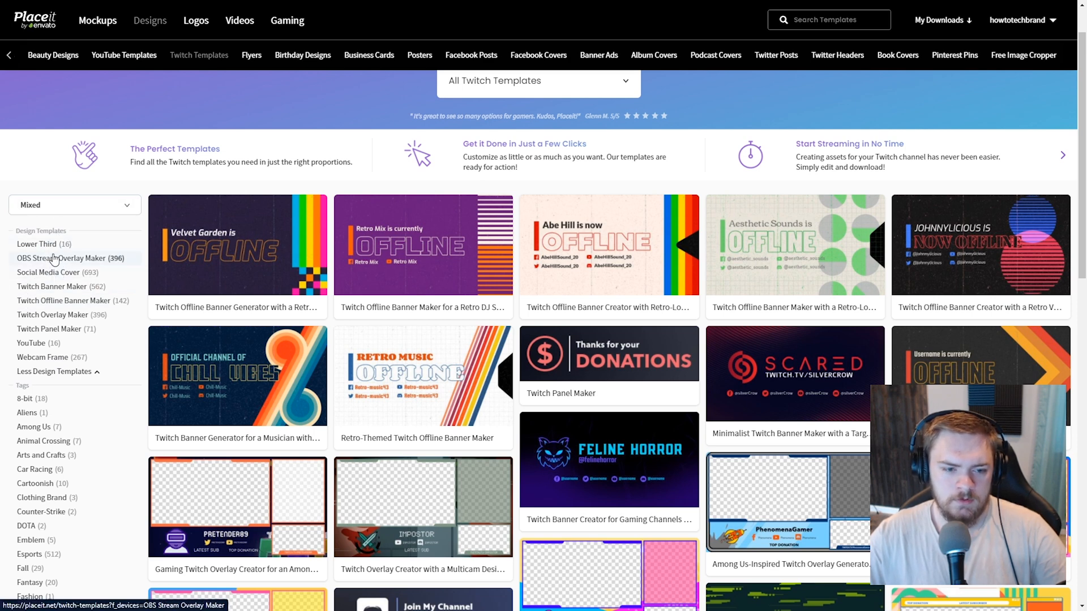
{"action": "scroll", "scroll_direction": "down", "scroll_amount": 3}
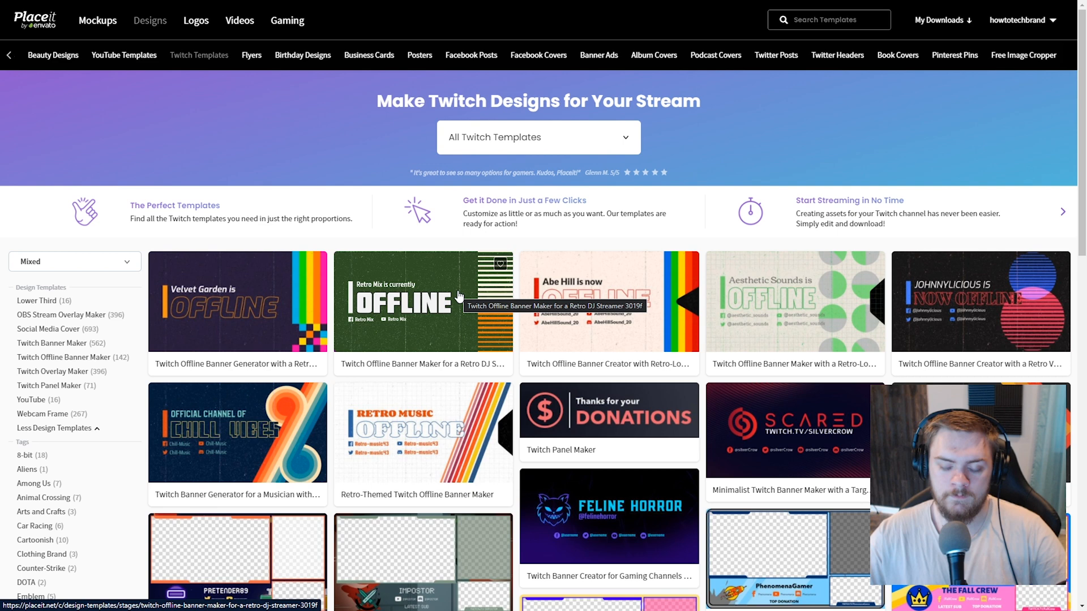
{"action": "mouse_move", "coordinate": [387, 231]}
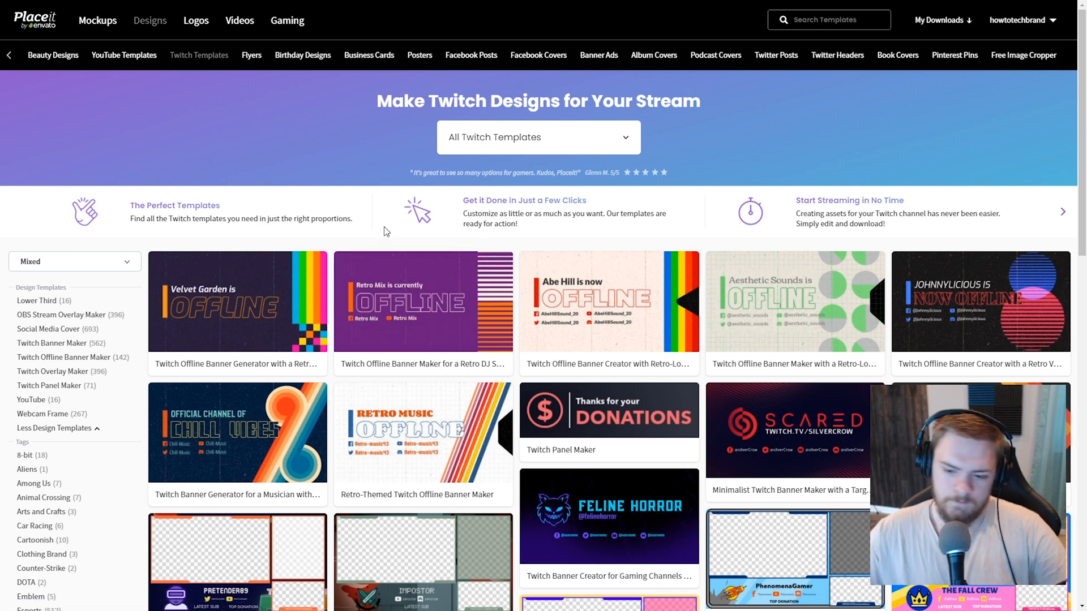
{"action": "scroll", "scroll_direction": "down", "scroll_amount": 3}
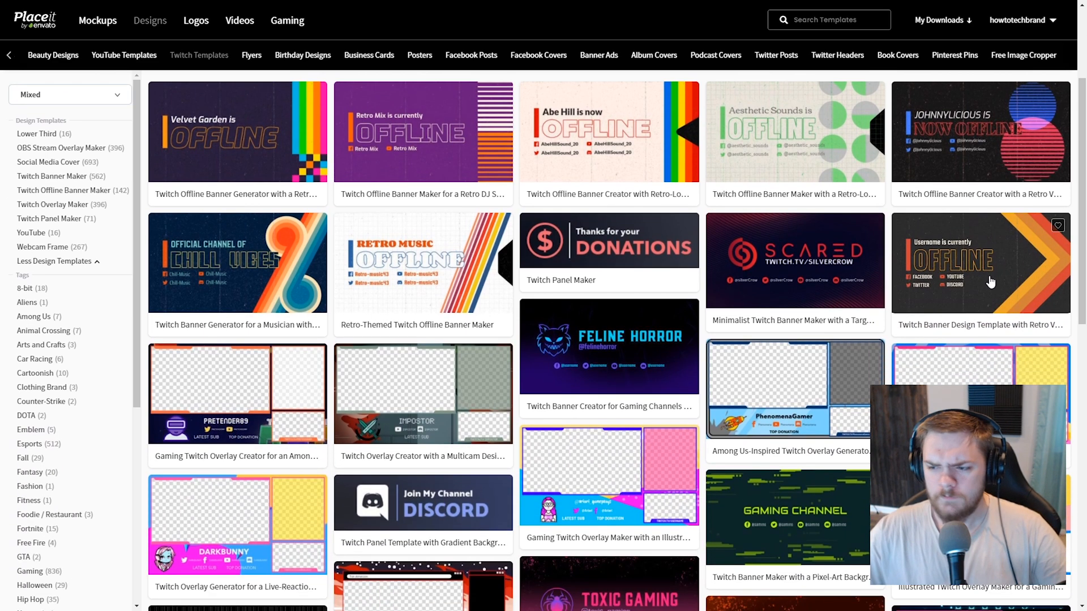
Open the Retro VHS Twitch banner template and replace Username with Flux_2D, correcting the lowercase d.
{"action": "left_click", "coordinate": [980, 277]}
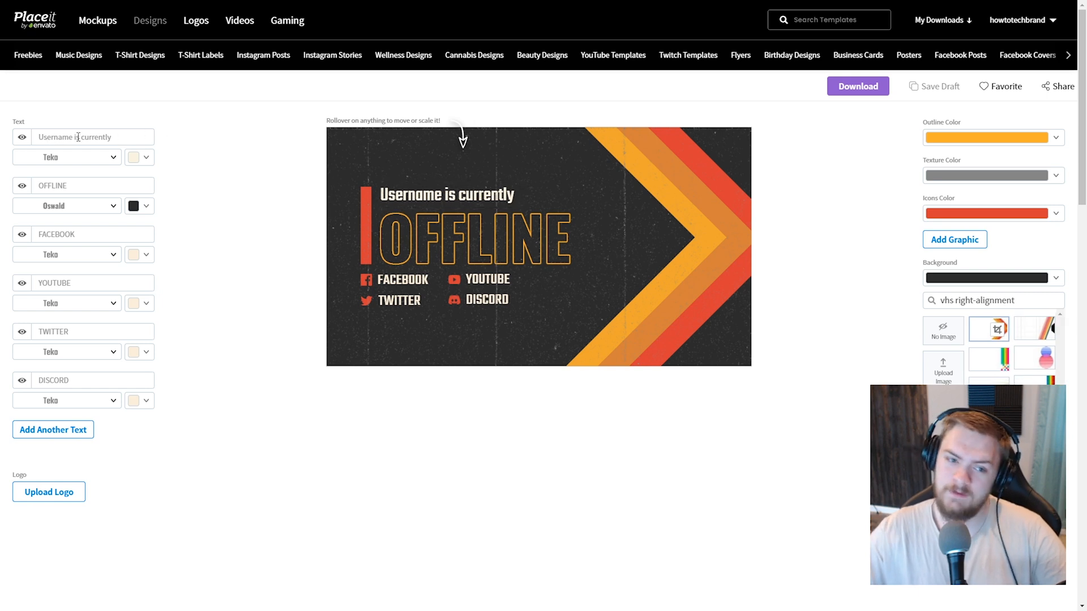
{"action": "double_click", "coordinate": [56, 137]}
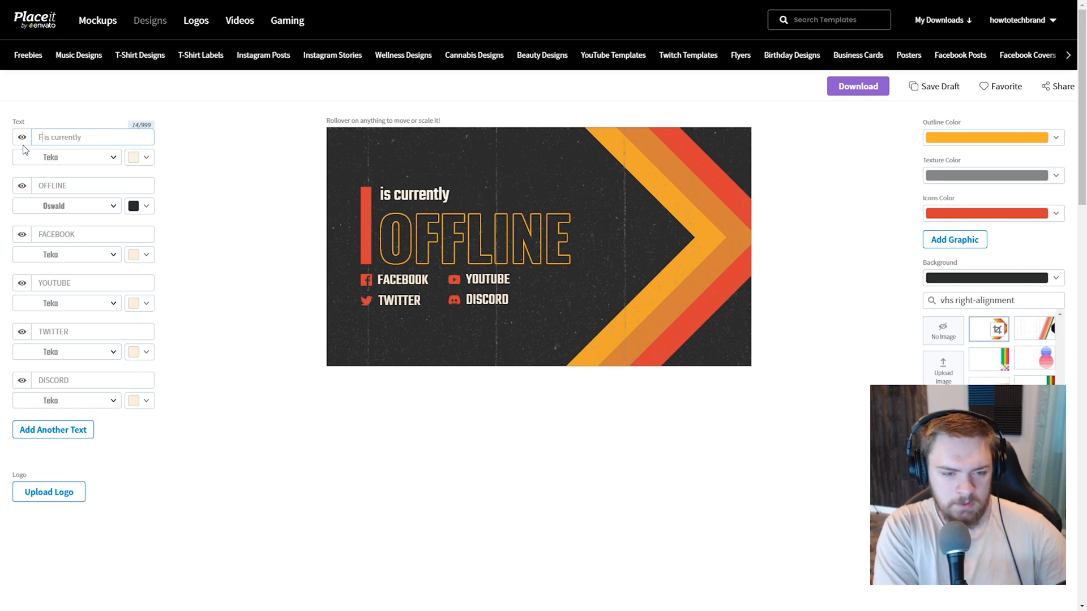
{"action": "type", "text": "Flux_2"}
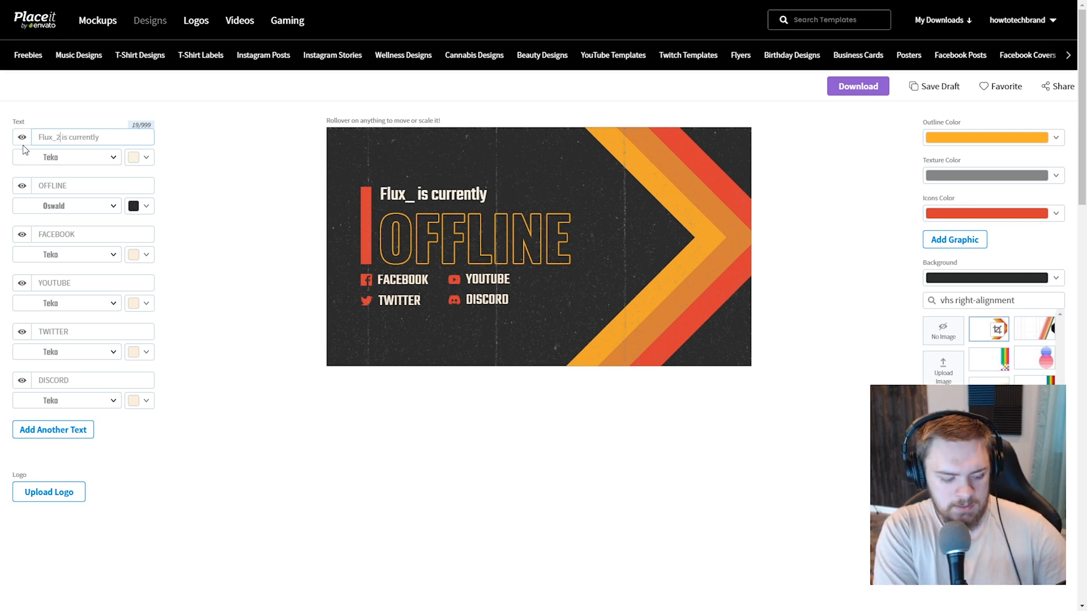
{"action": "type", "text": "d"}
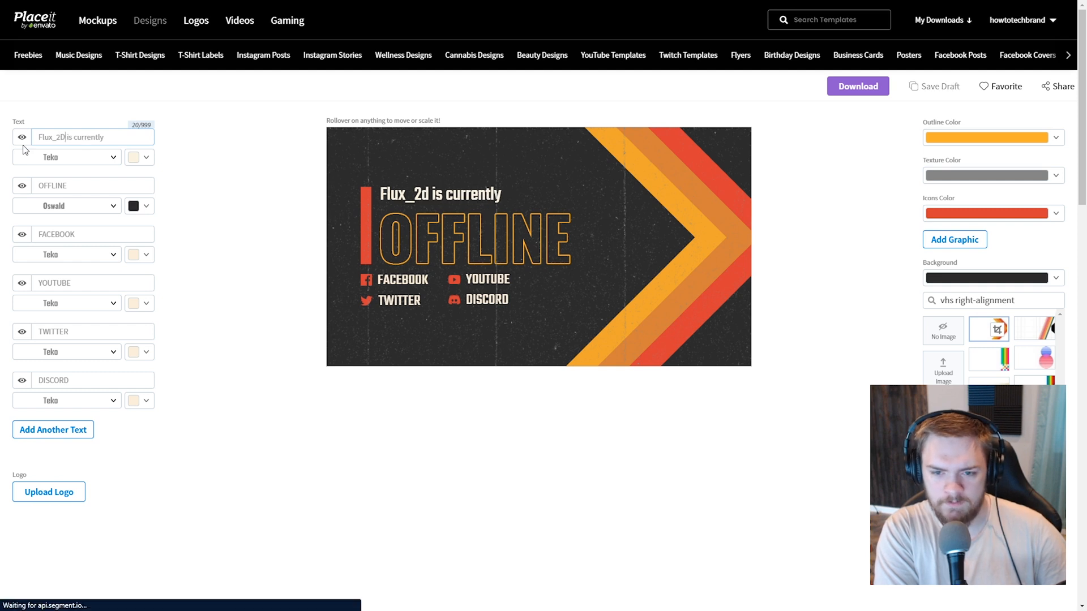
{"action": "mouse_move", "coordinate": [940, 86]}
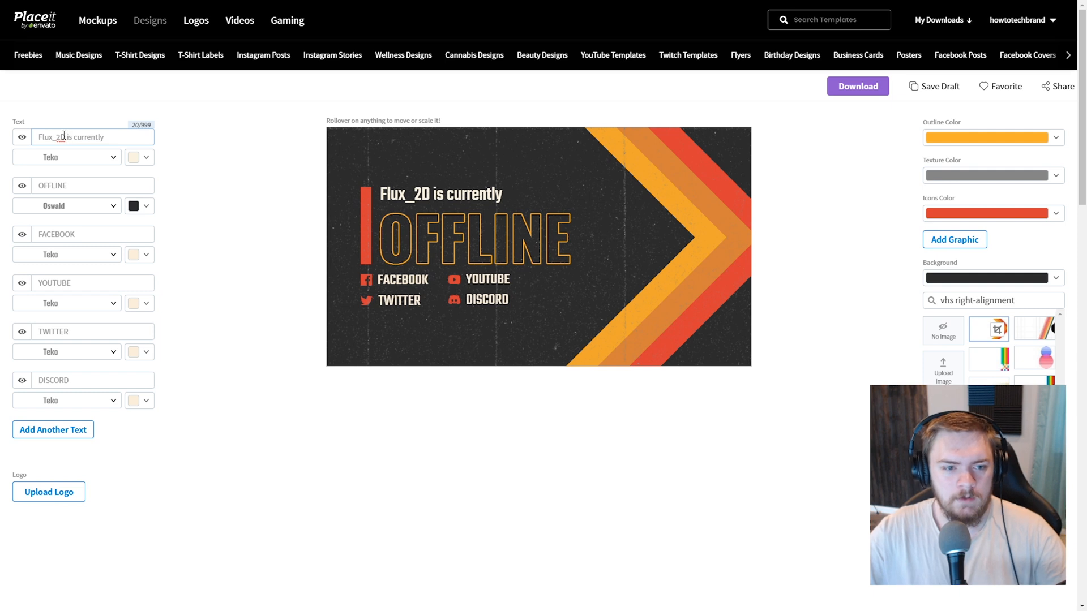
{"action": "double_click", "coordinate": [51, 137]}
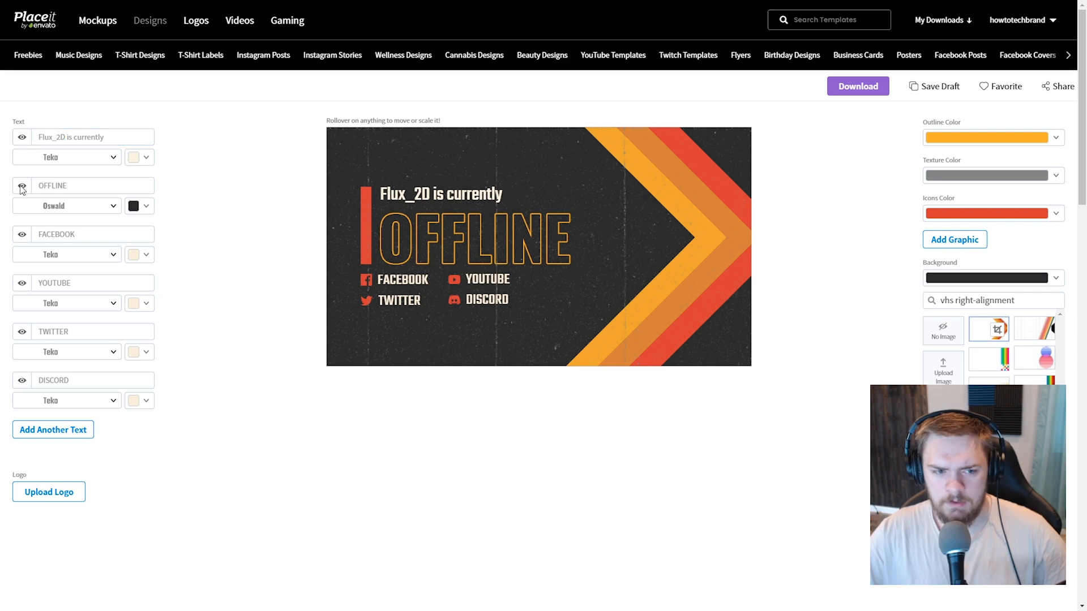
Hide the FACEBOOK and DISCORD lines and set the YOUTUBE and TWITTER handles to Flux_2D.
{"action": "left_click", "coordinate": [21, 189]}
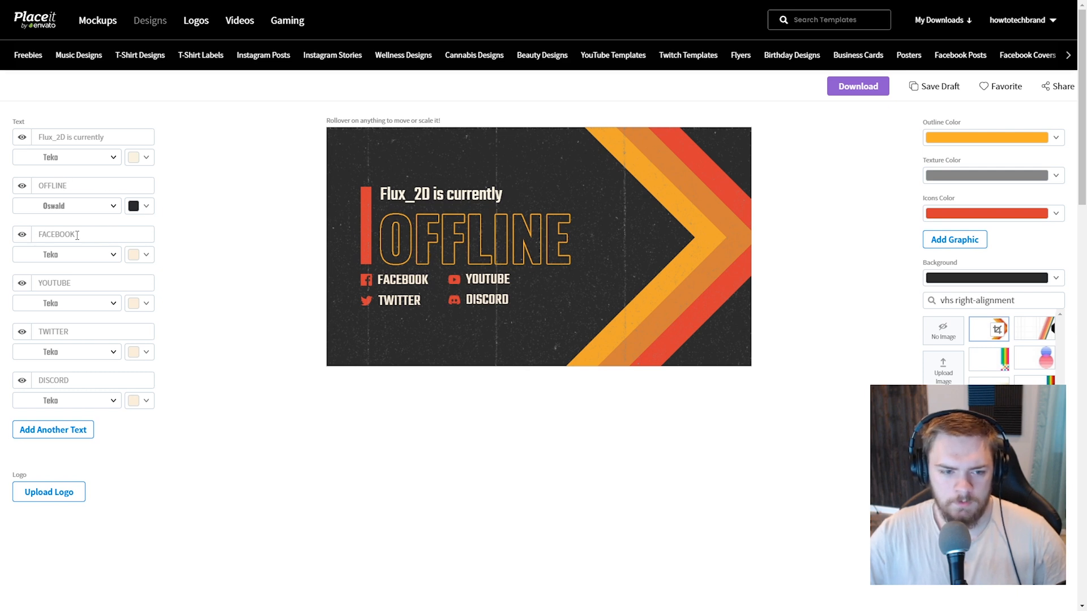
{"action": "left_click", "coordinate": [21, 234]}
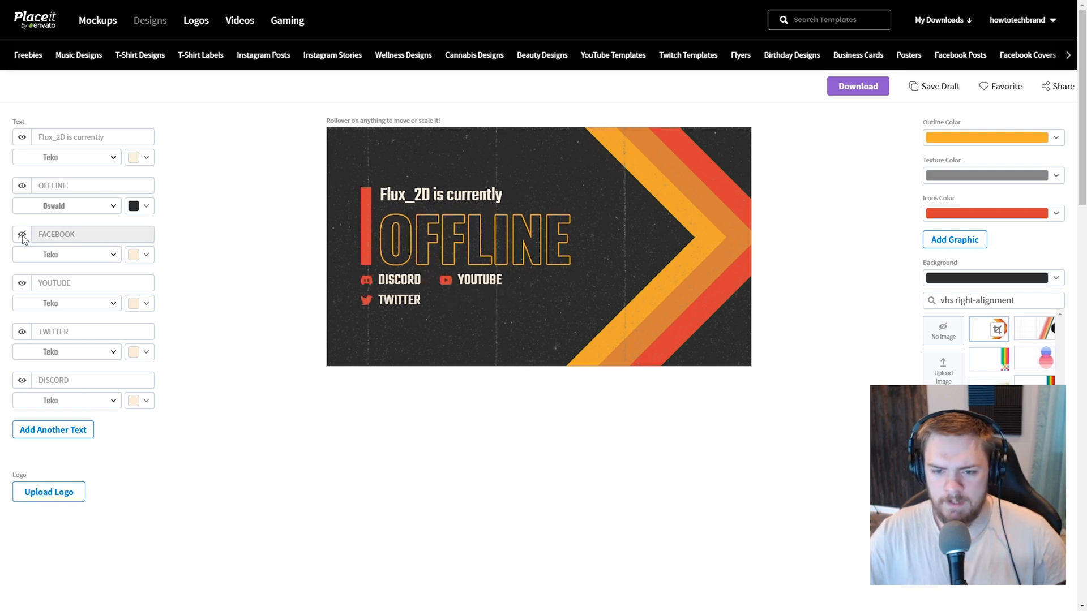
{"action": "left_click", "coordinate": [22, 235]}
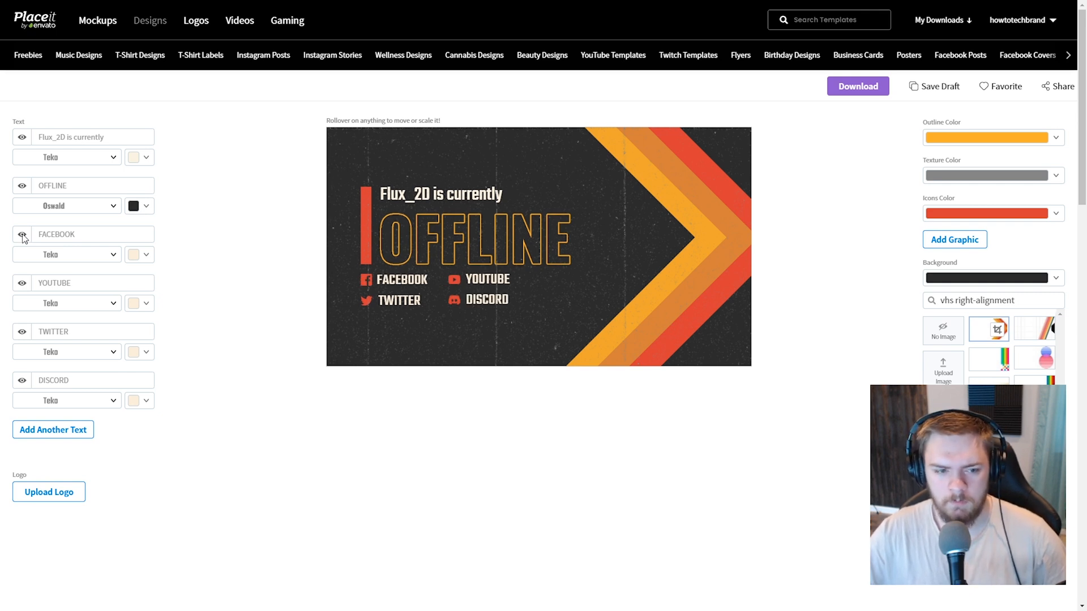
{"action": "left_click", "coordinate": [20, 234]}
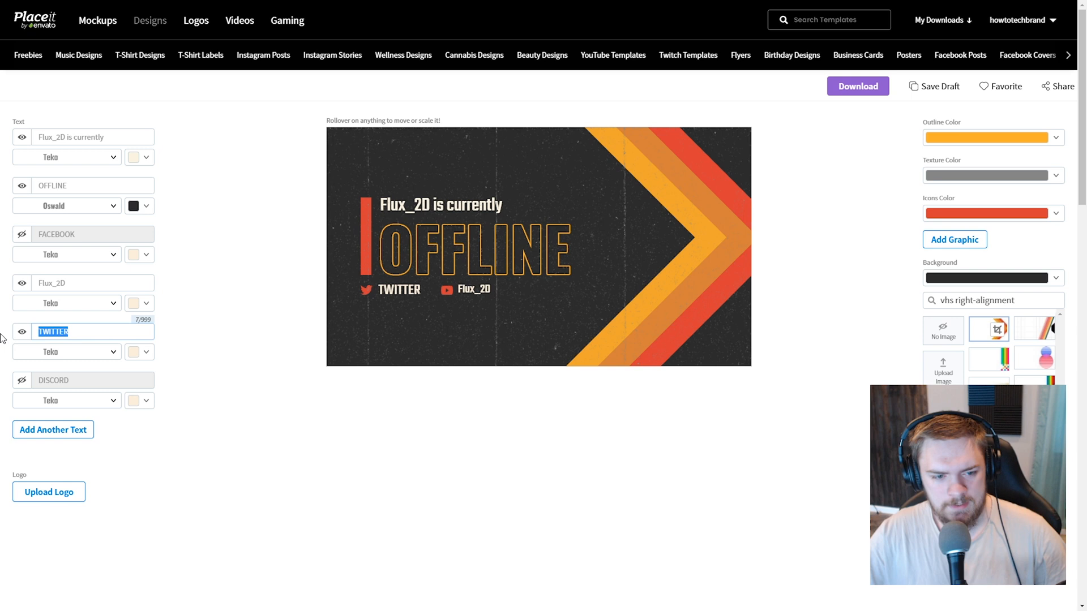
{"action": "type", "text": "Flux_2D"}
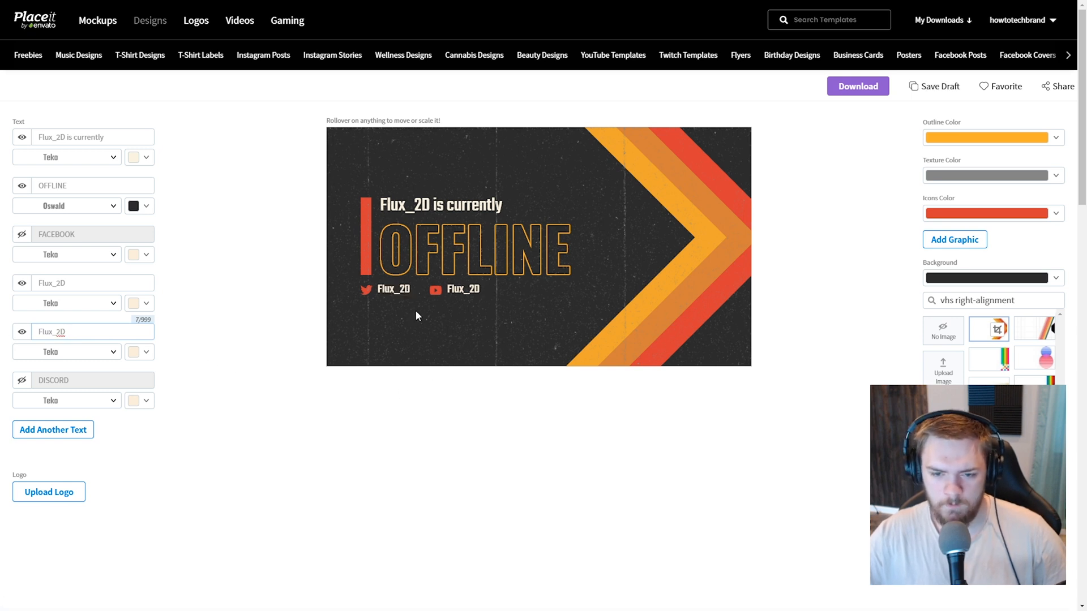
{"action": "mouse_move", "coordinate": [499, 298]}
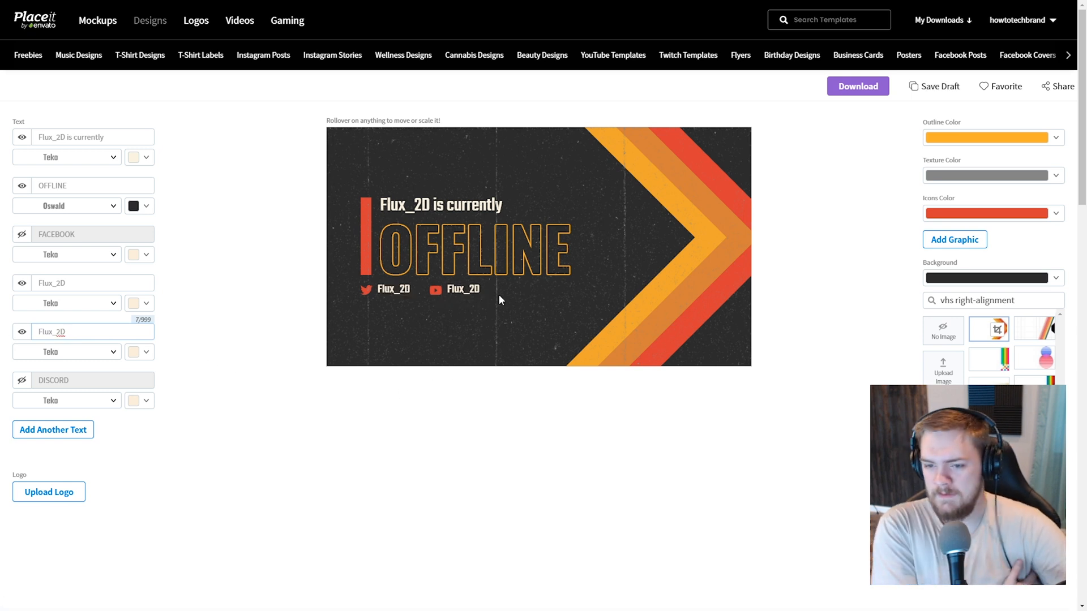
{"action": "mouse_move", "coordinate": [890, 150]}
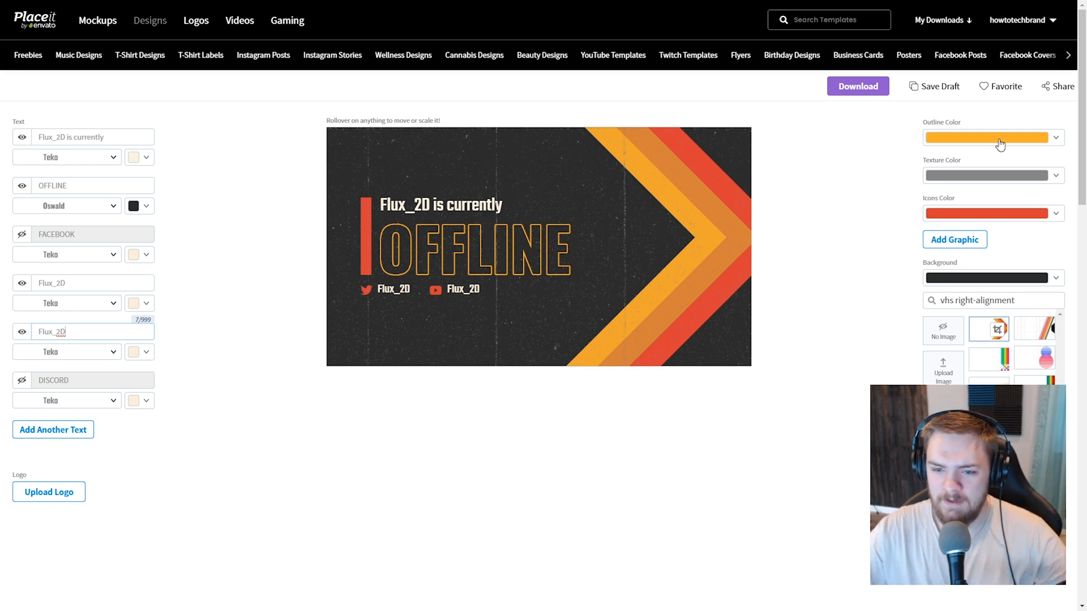
{"action": "left_click", "coordinate": [993, 137]}
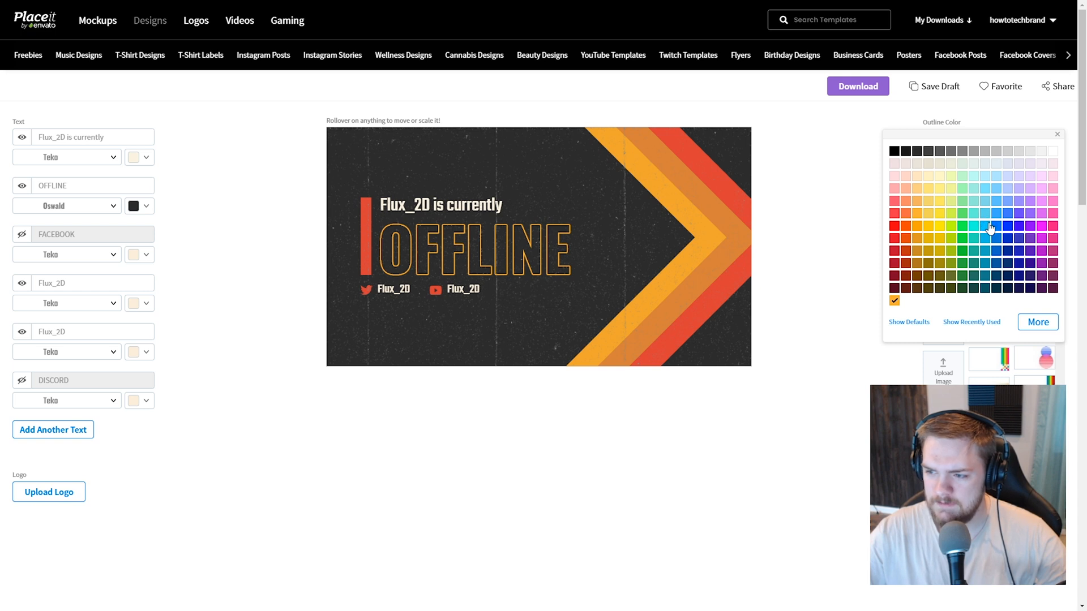
{"action": "mouse_move", "coordinate": [988, 219]}
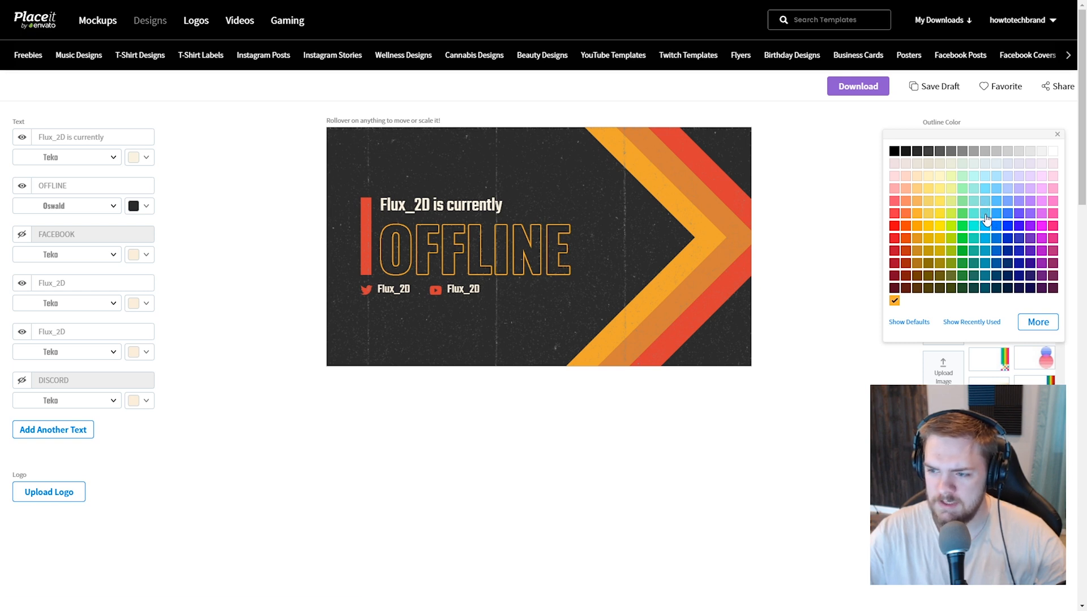
{"action": "left_click", "coordinate": [986, 219]}
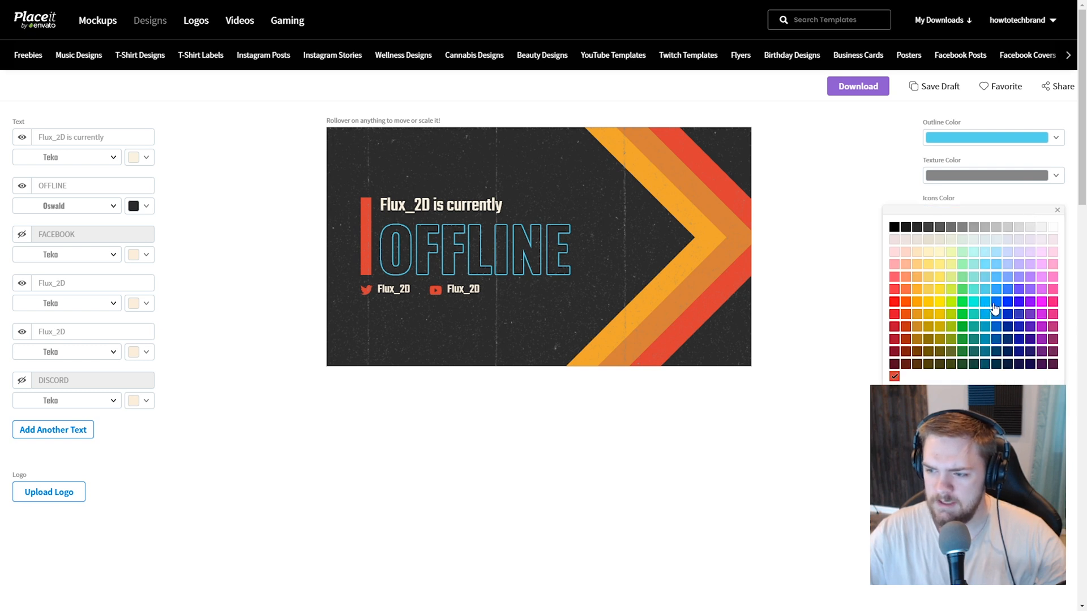
{"action": "mouse_move", "coordinate": [990, 311]}
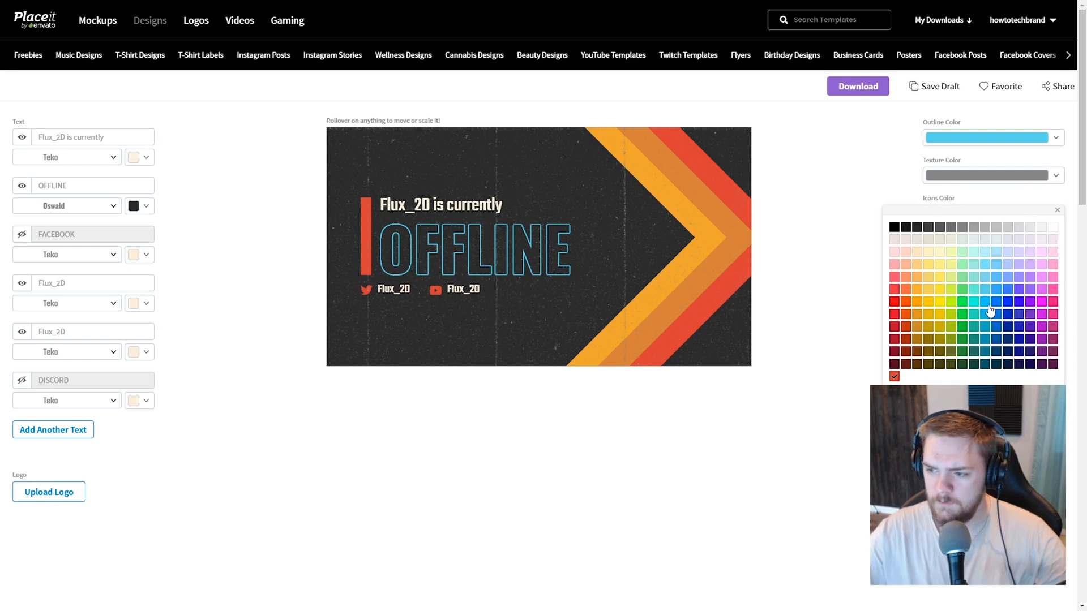
{"action": "left_click", "coordinate": [985, 301]}
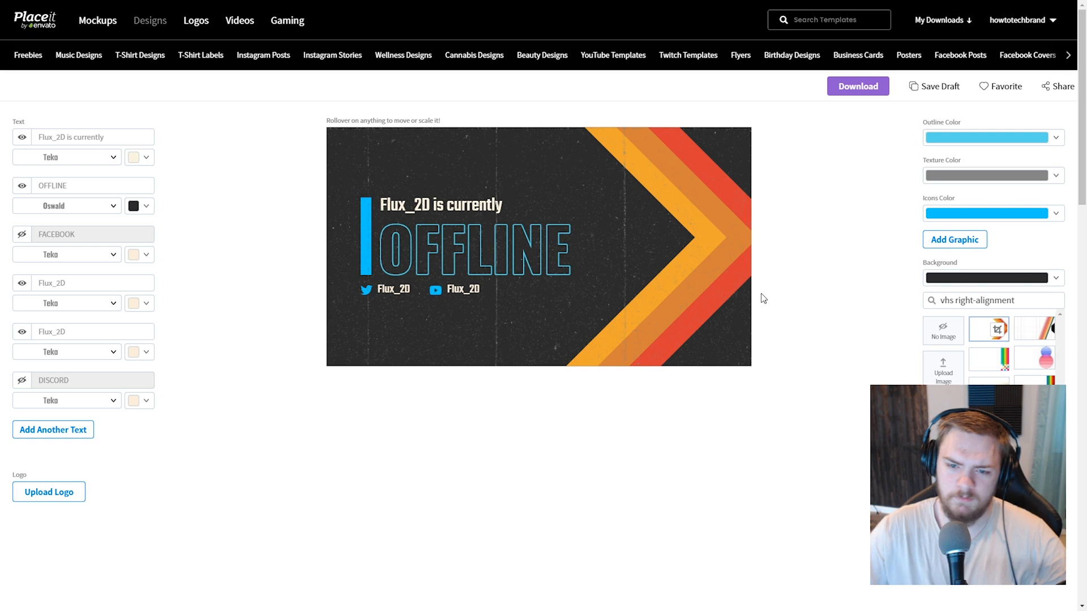
{"action": "mouse_move", "coordinate": [427, 189]}
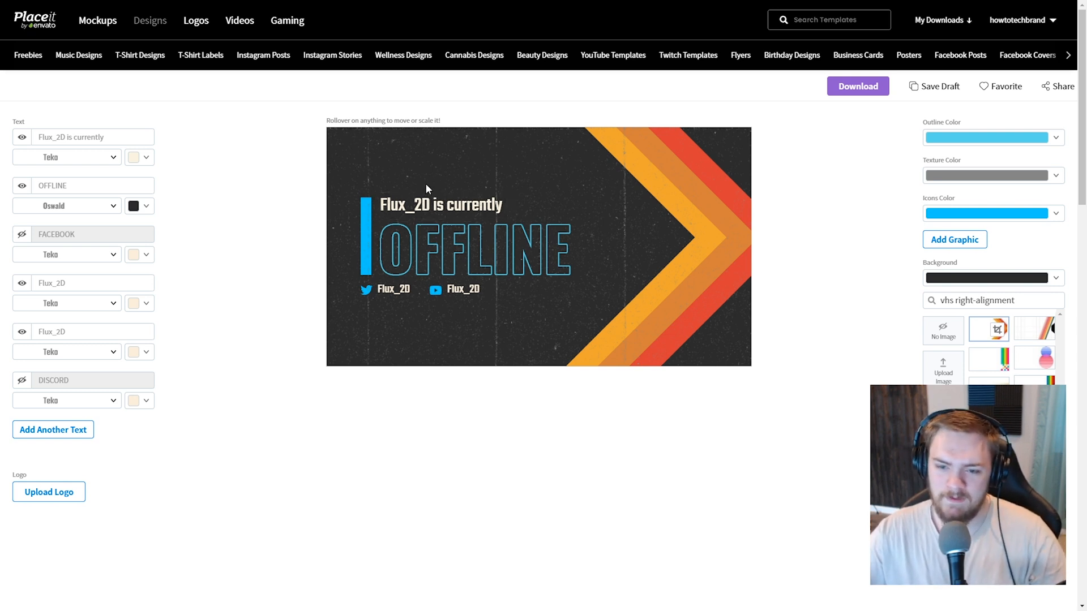
{"action": "mouse_move", "coordinate": [457, 168]}
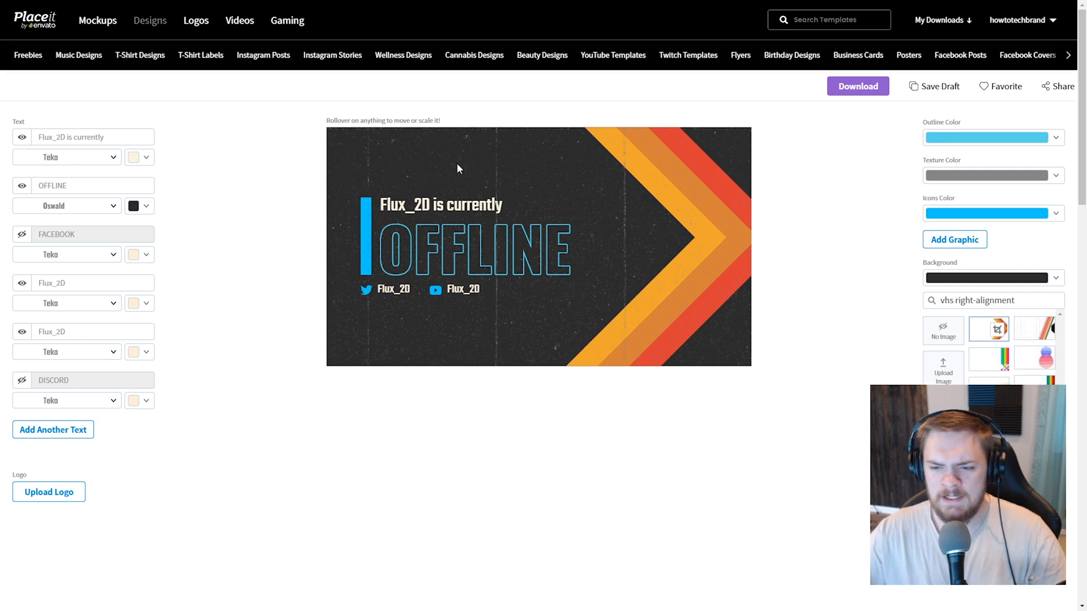
{"action": "mouse_move", "coordinate": [718, 238]}
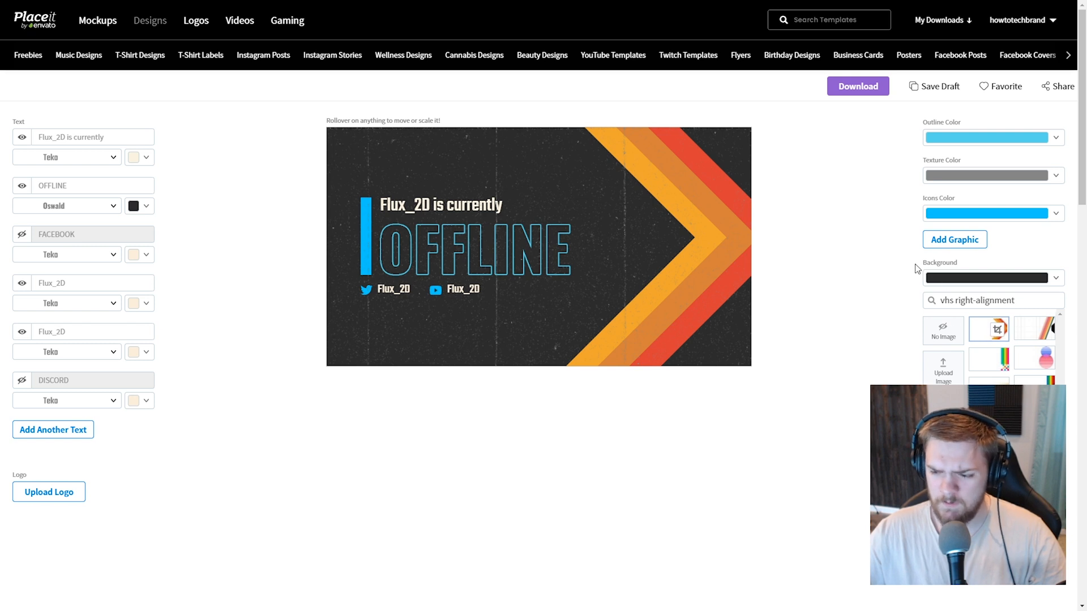
{"action": "mouse_move", "coordinate": [994, 280]}
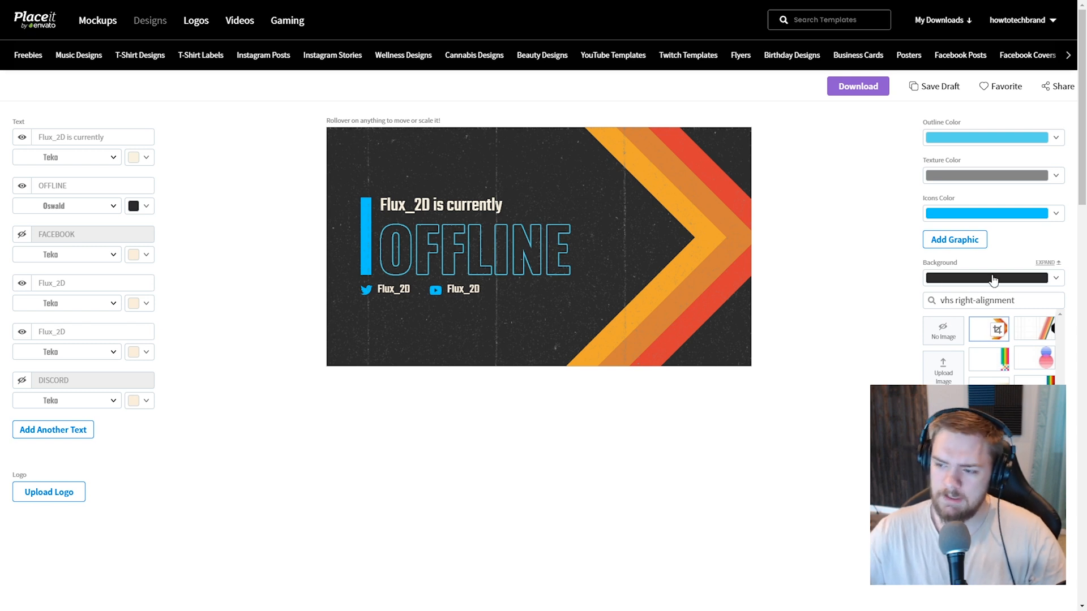
Remove the orange chevron background, search 'blue' and apply the blue angular frame graphic.
{"action": "triple_click", "coordinate": [999, 300]}
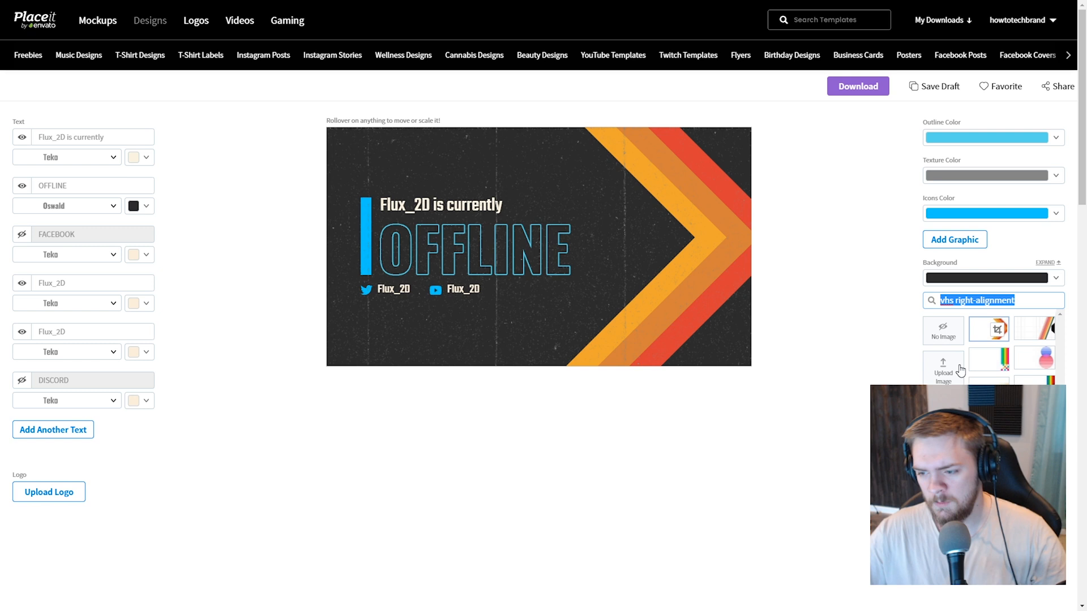
{"action": "left_click", "coordinate": [943, 331]}
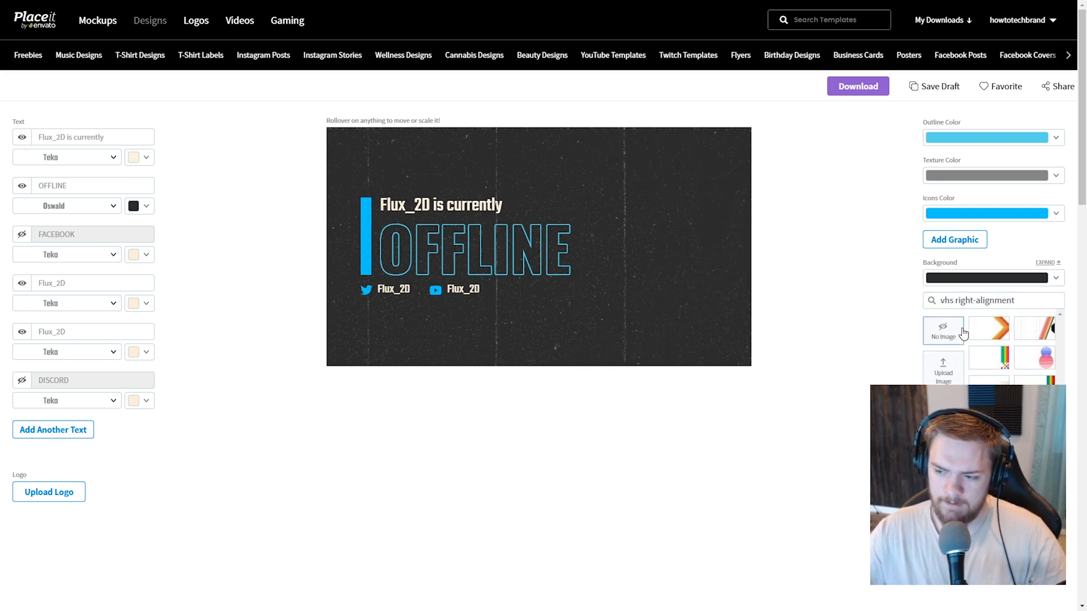
{"action": "type", "text": "b"}
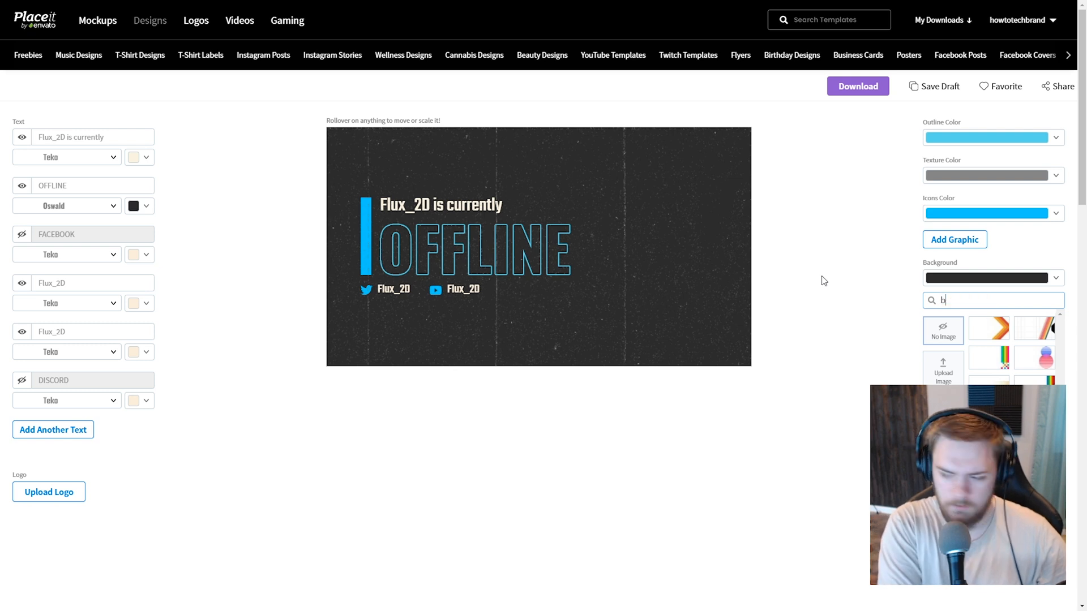
{"action": "type", "text": "lue"}
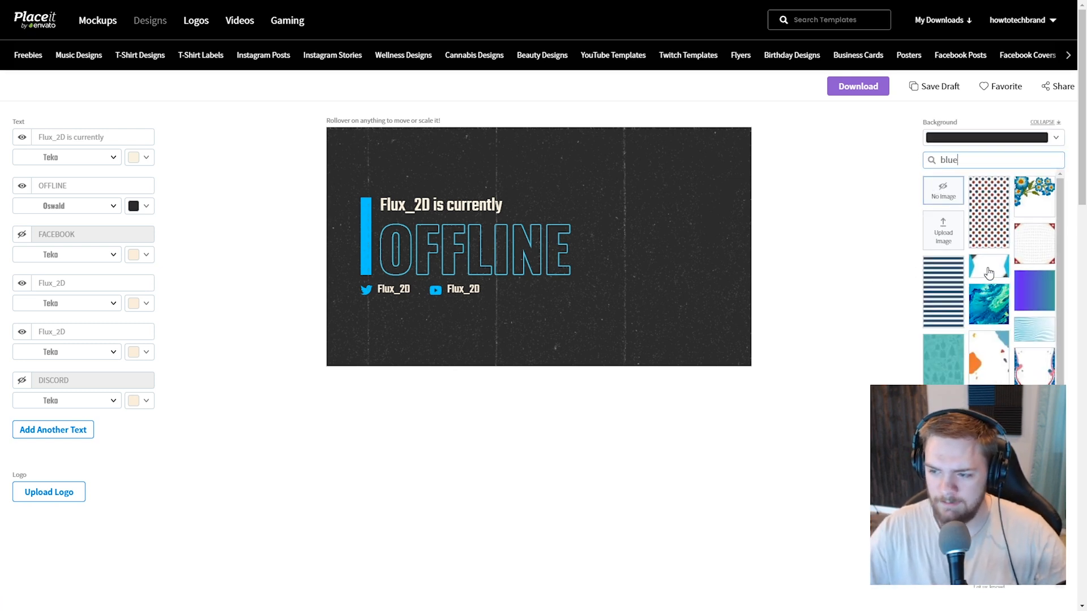
{"action": "left_click", "coordinate": [990, 268]}
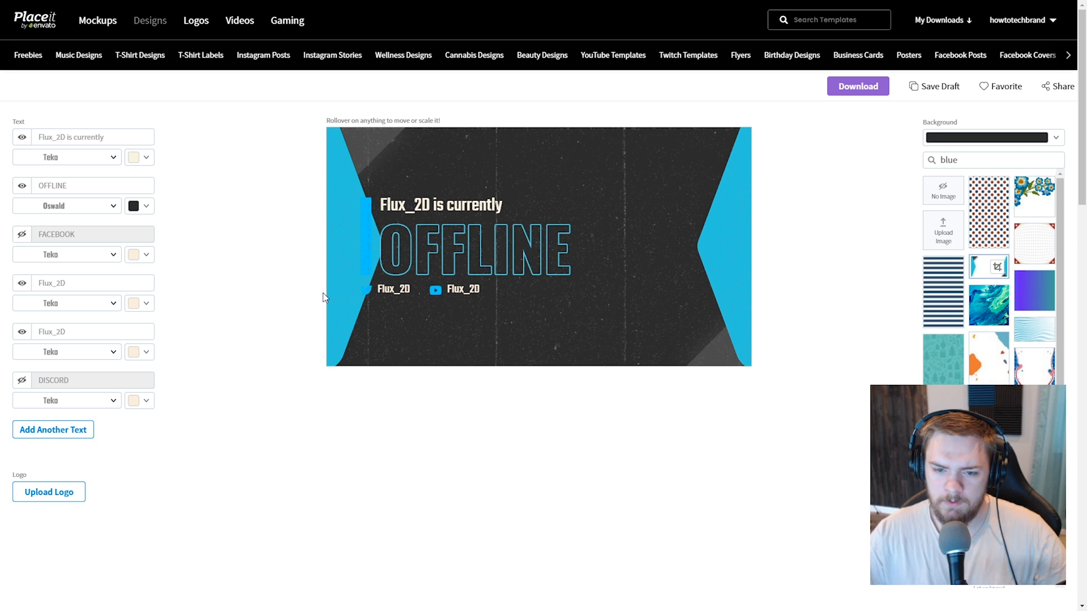
{"action": "mouse_move", "coordinate": [332, 123]}
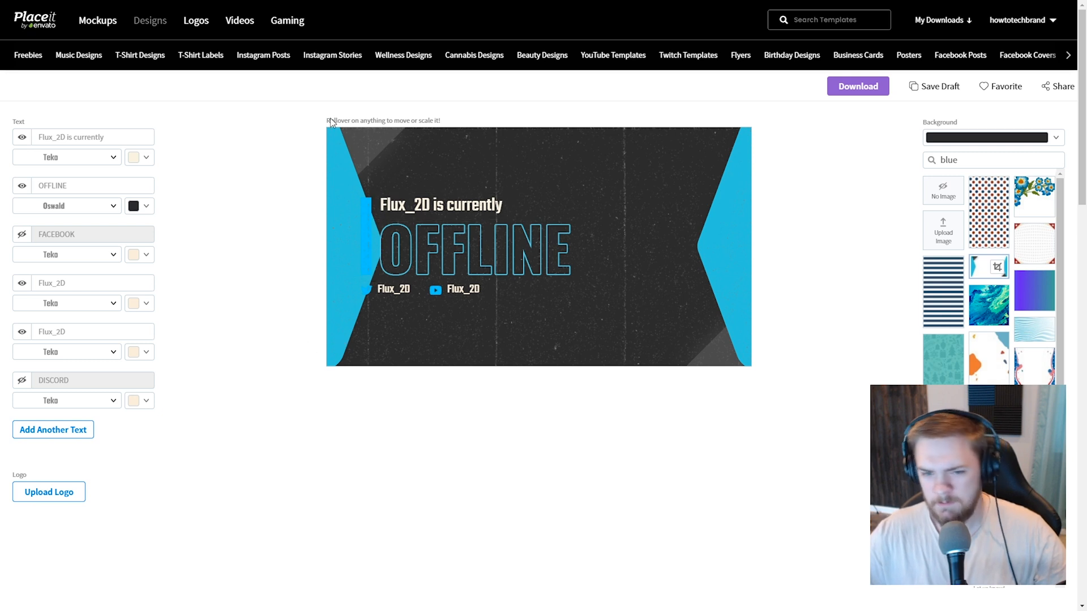
{"action": "mouse_move", "coordinate": [410, 307]}
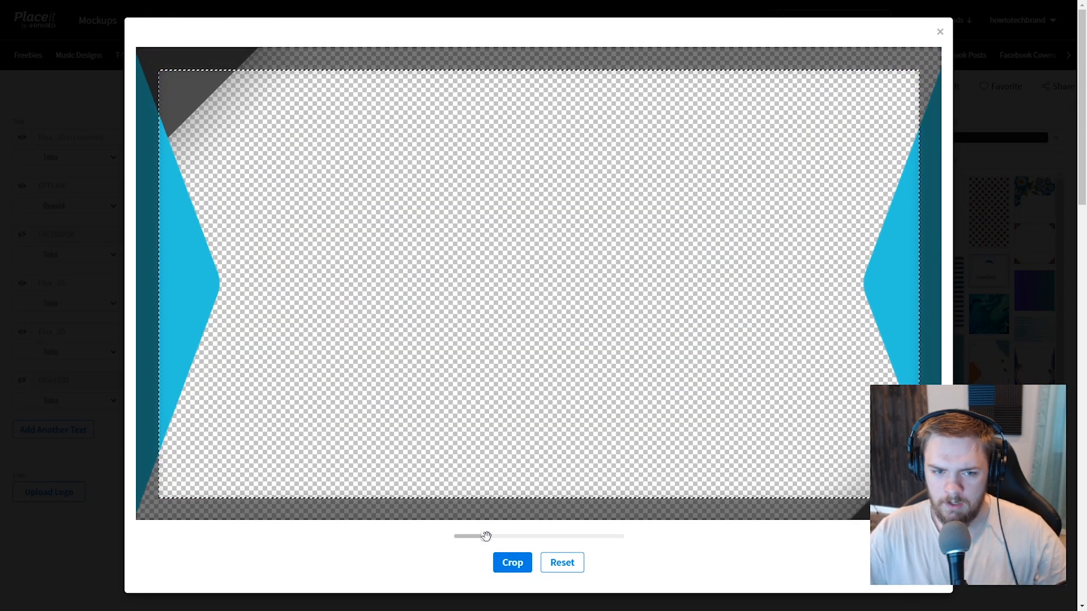
Reposition the blue frame background in the Crop dialog and apply the crop.
{"action": "left_click", "coordinate": [511, 563]}
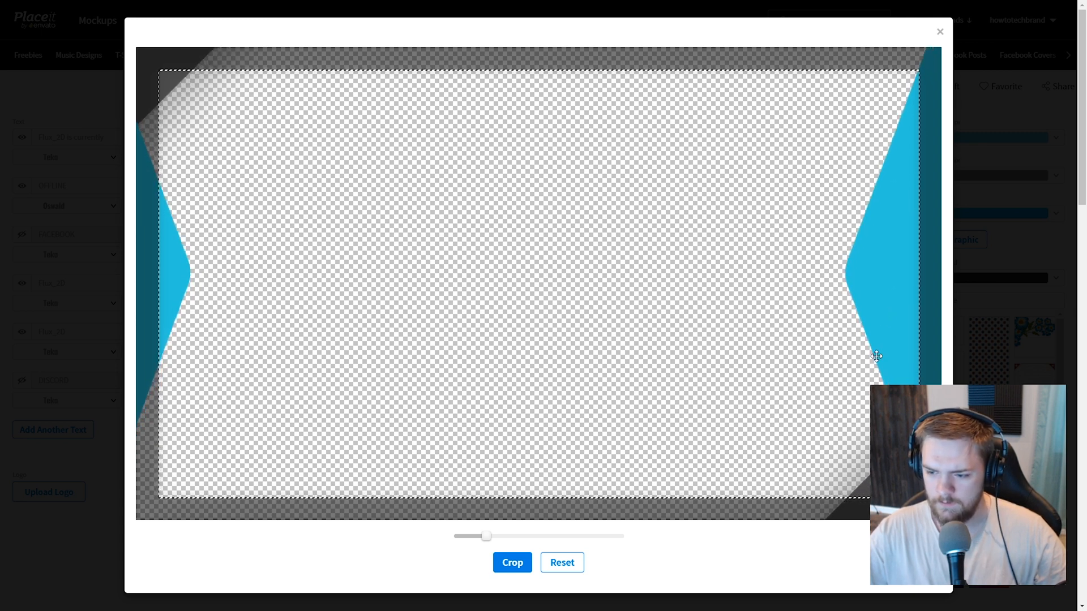
{"action": "left_click", "coordinate": [512, 563]}
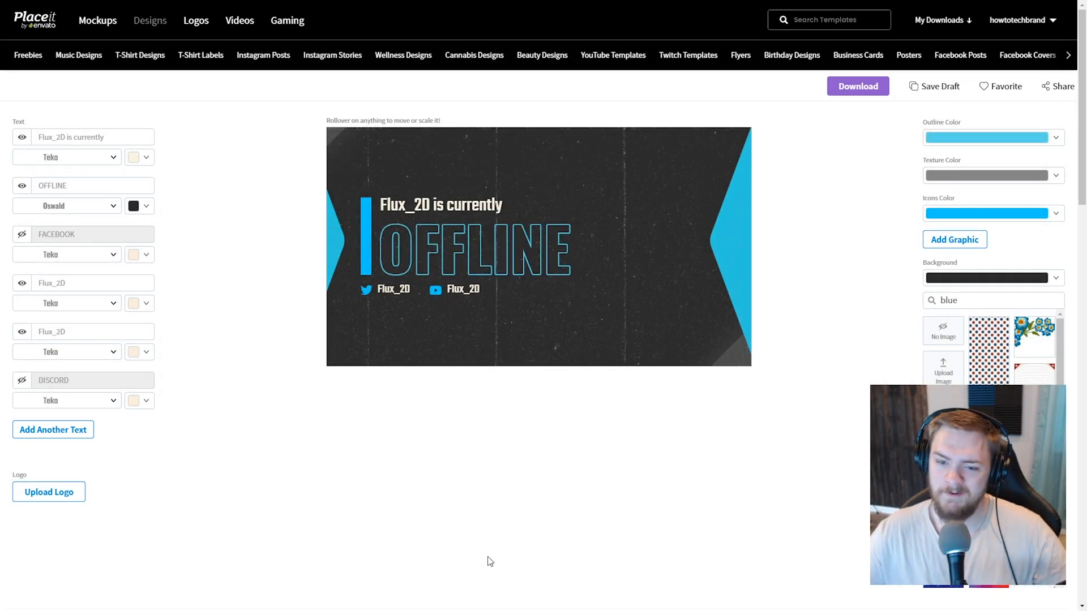
{"action": "mouse_move", "coordinate": [417, 367]}
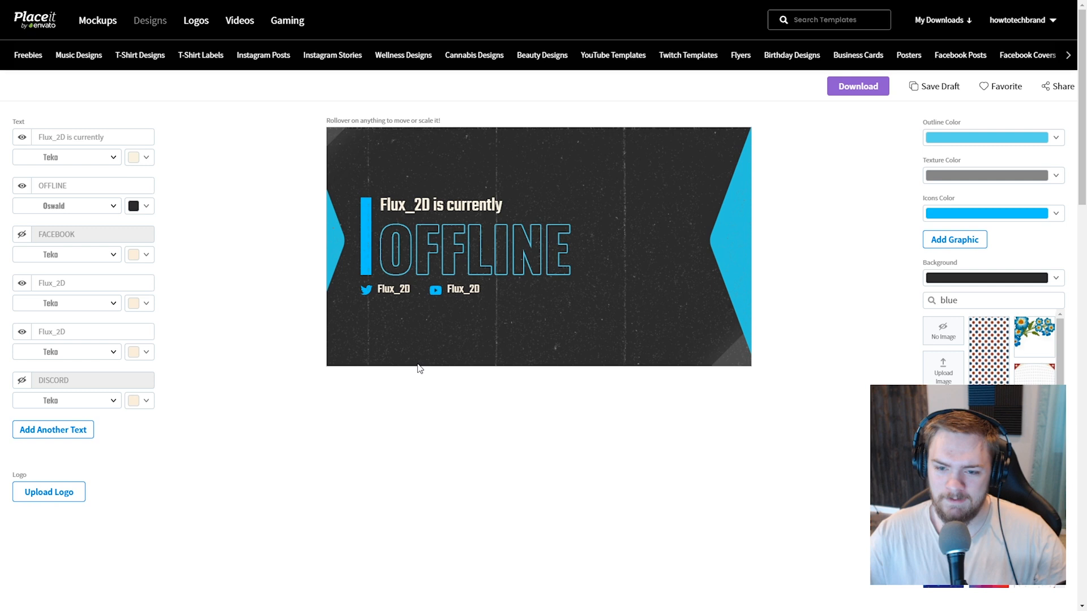
{"action": "mouse_move", "coordinate": [456, 251]}
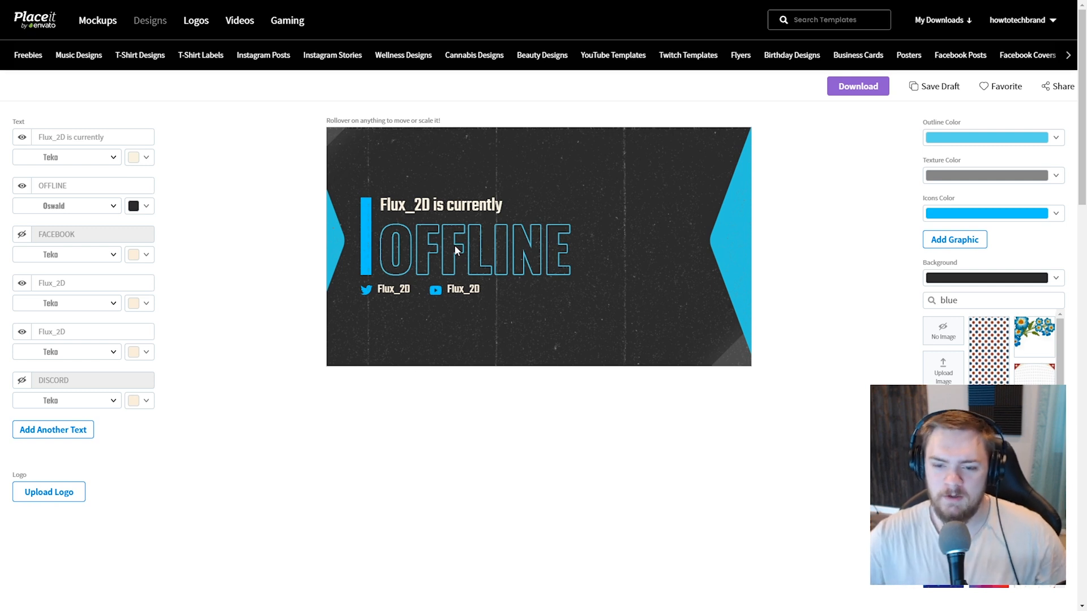
{"action": "mouse_move", "coordinate": [509, 162]}
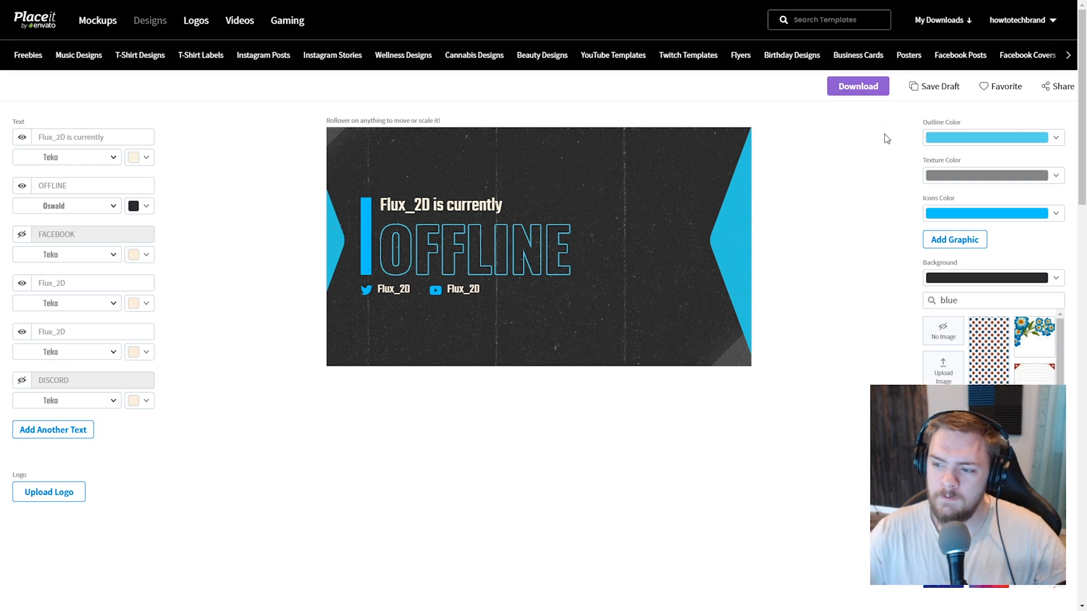
{"action": "mouse_move", "coordinate": [940, 86]}
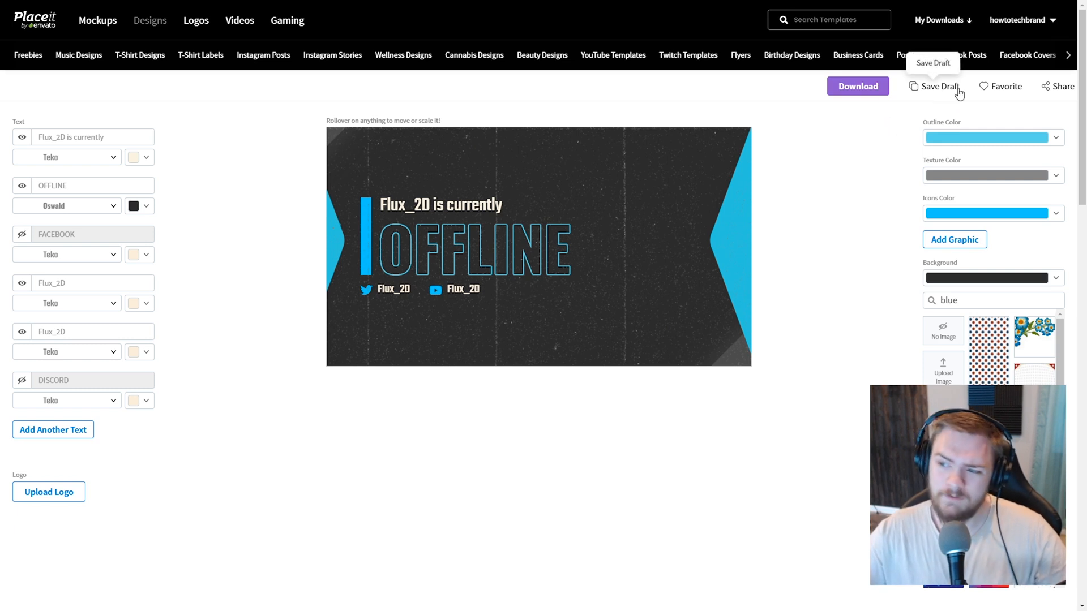
{"action": "mouse_move", "coordinate": [1000, 86]}
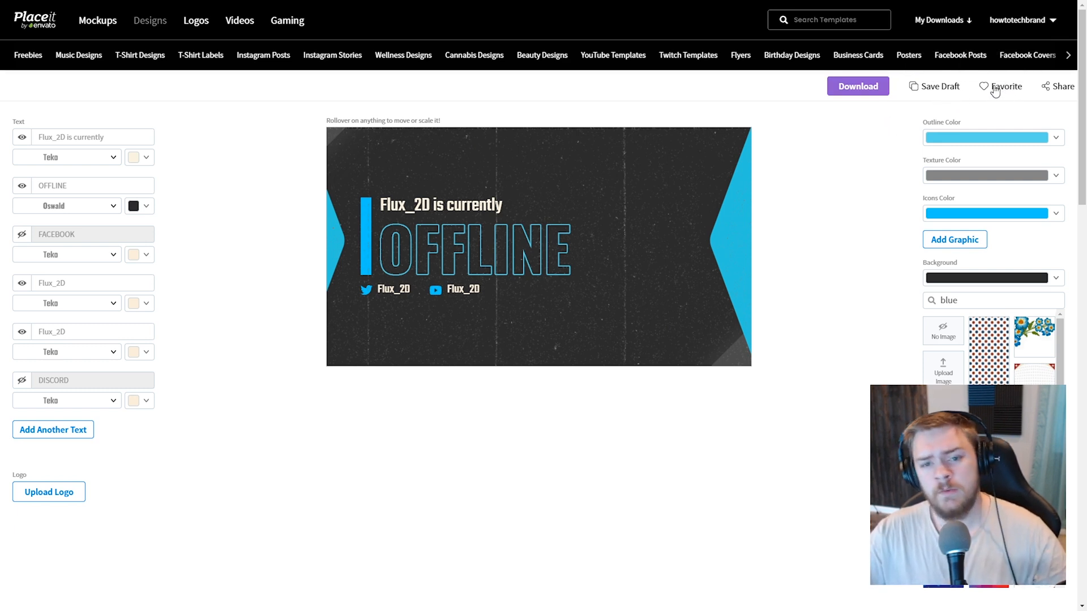
{"action": "mouse_move", "coordinate": [452, 313]}
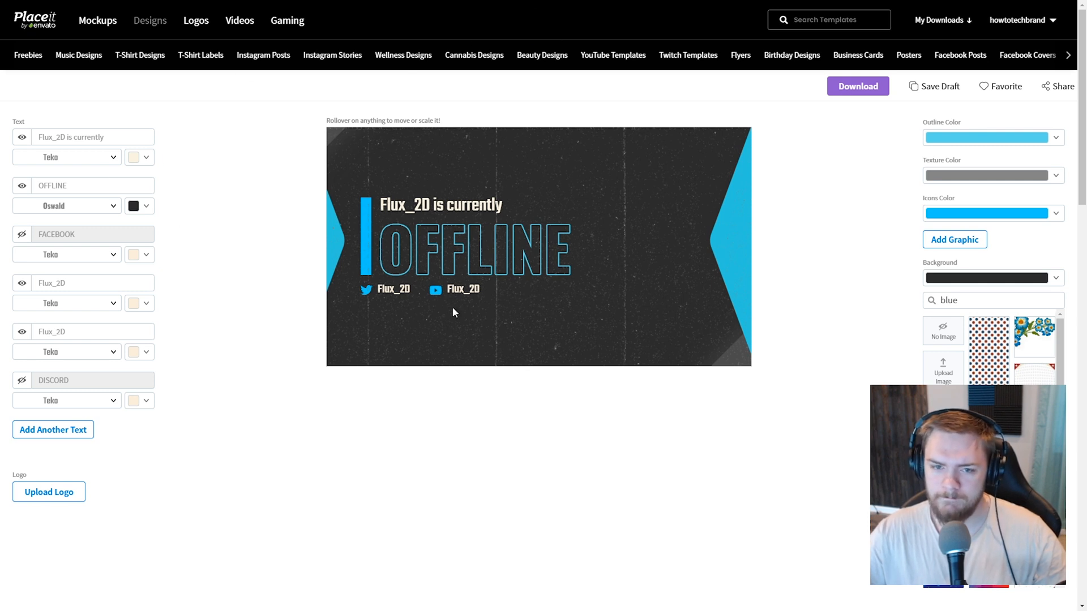
{"action": "mouse_move", "coordinate": [1005, 86]}
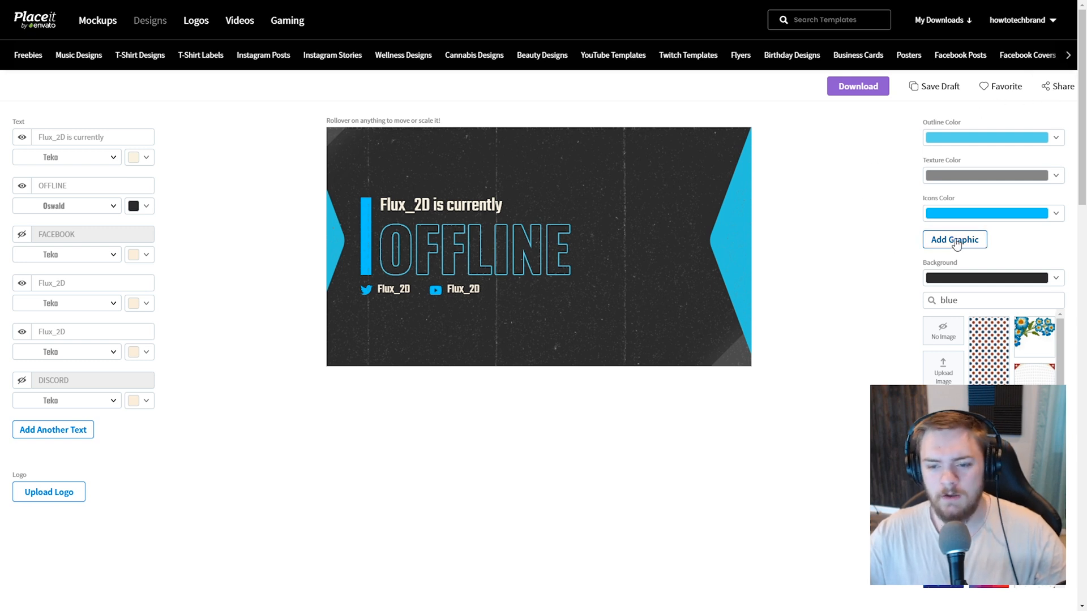
Add the blue flaming skull graphic beside the OFFLINE text and dismiss the graphics list.
{"action": "left_click", "coordinate": [955, 239]}
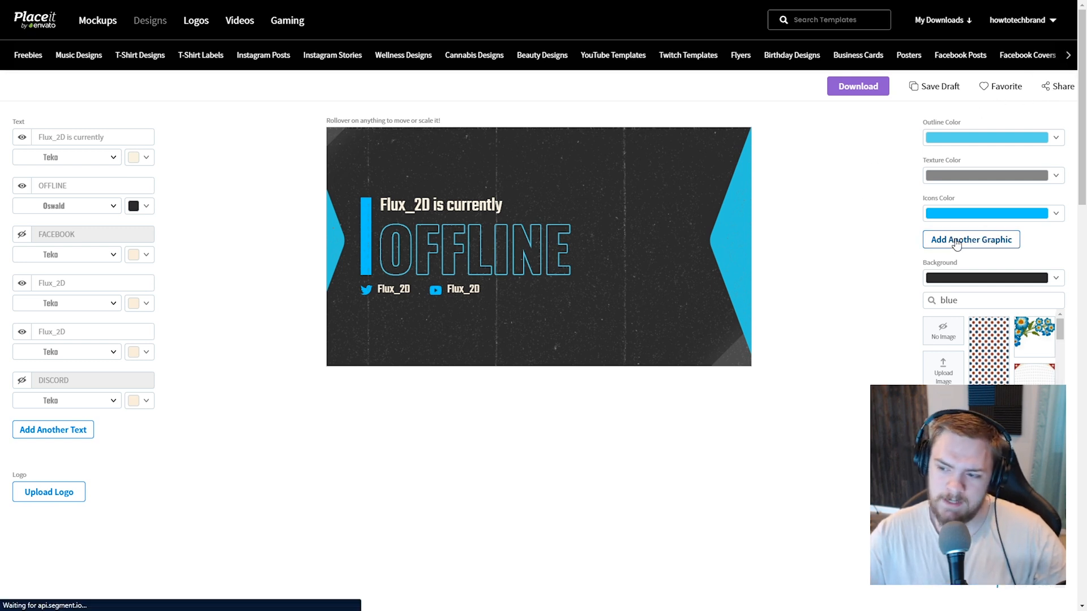
{"action": "scroll", "scroll_direction": "down", "scroll_amount": 3}
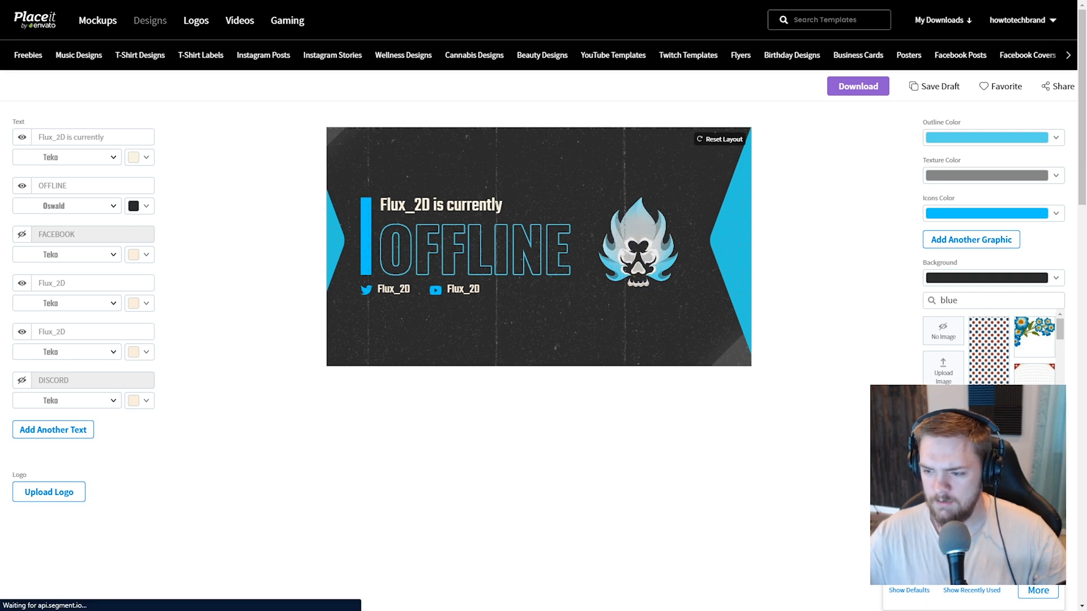
{"action": "left_click", "coordinate": [635, 241]}
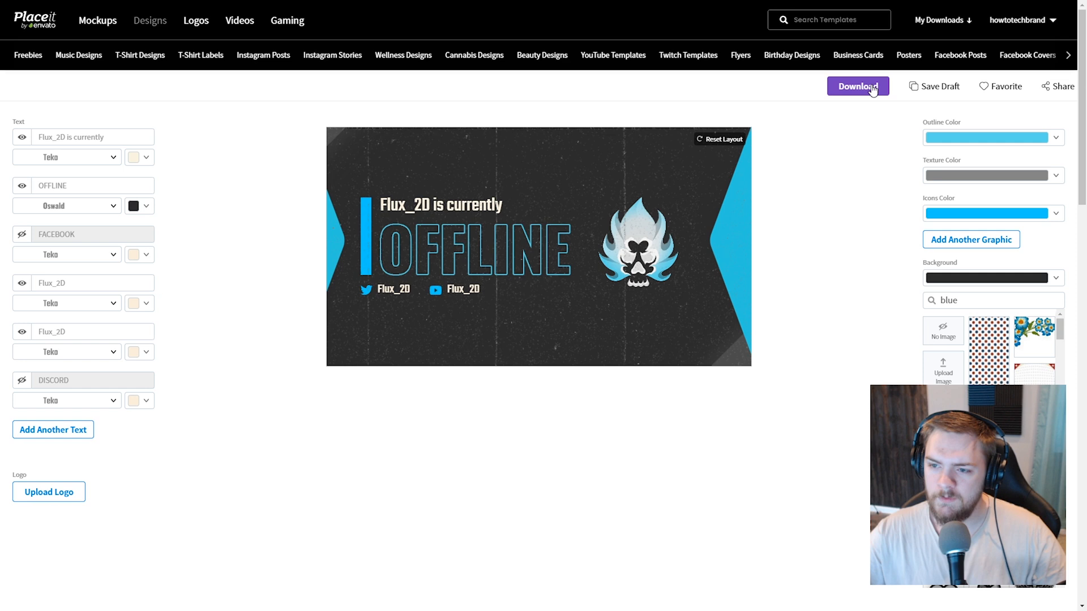
Download the finished Flux_2D offline banner and open the file from My Downloads.
{"action": "left_click", "coordinate": [857, 86]}
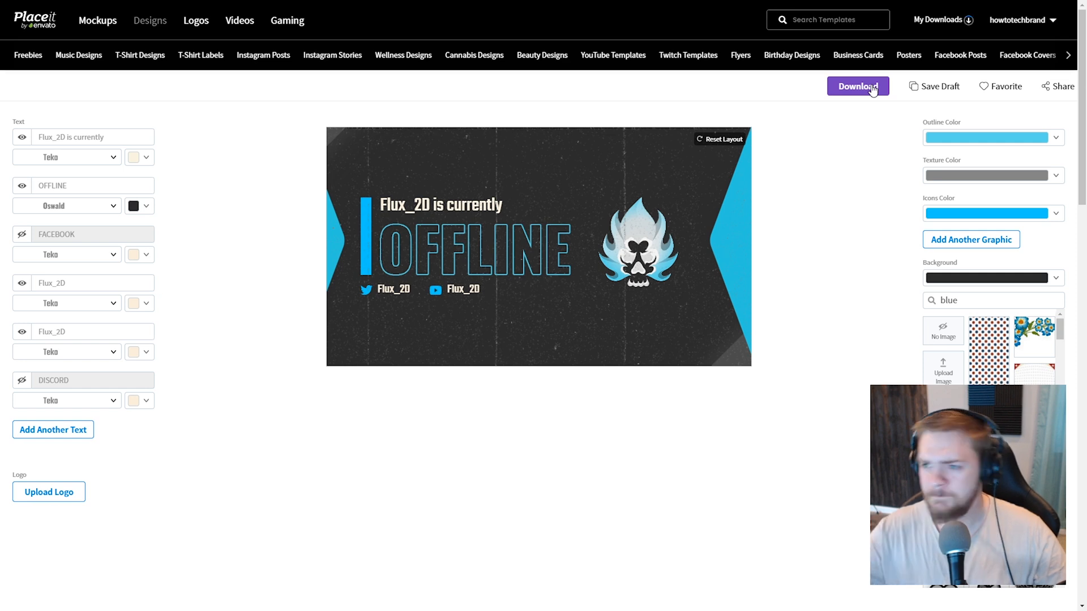
{"action": "left_click", "coordinate": [857, 86]}
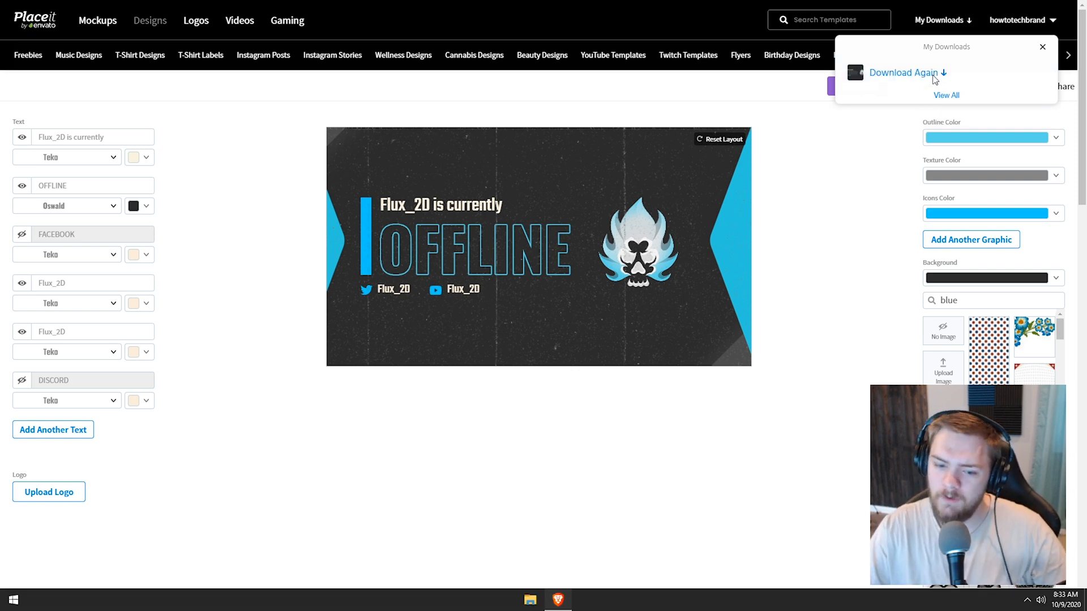
{"action": "left_click", "coordinate": [904, 72]}
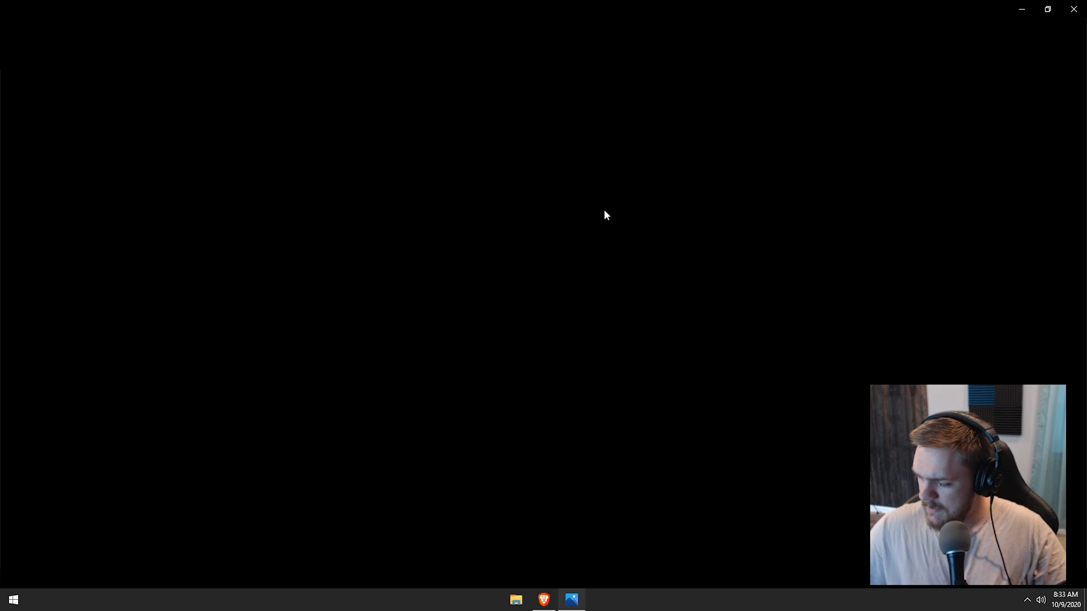
View the banner in Windows Photos, then close it and return to the Placeit editor.
{"action": "left_click", "coordinate": [571, 600]}
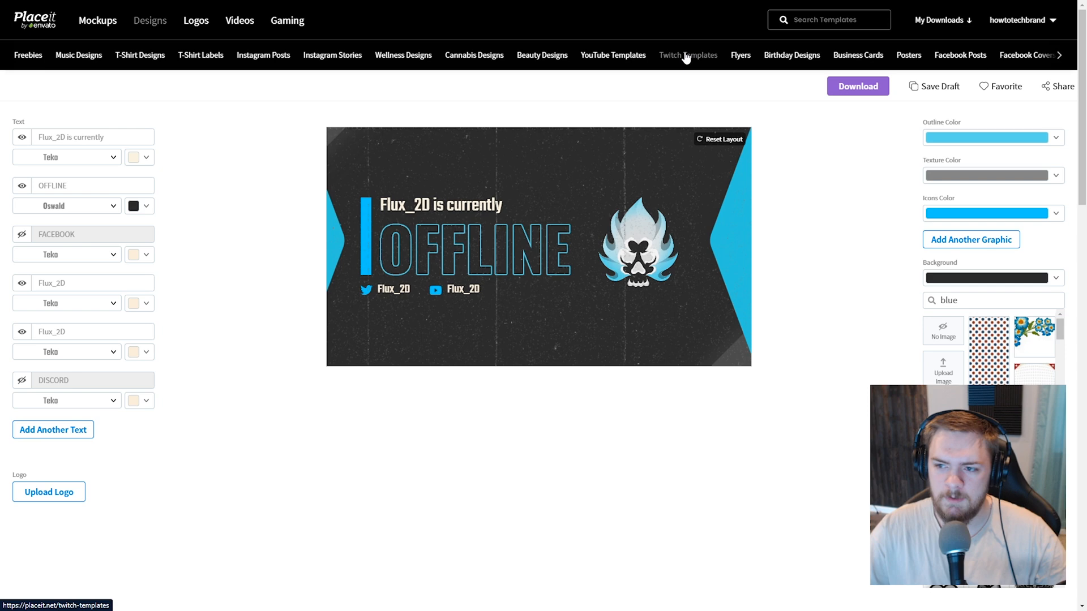
Open the Twitch Templates gallery and browse down to the stream overlay designs.
{"action": "left_click", "coordinate": [687, 54]}
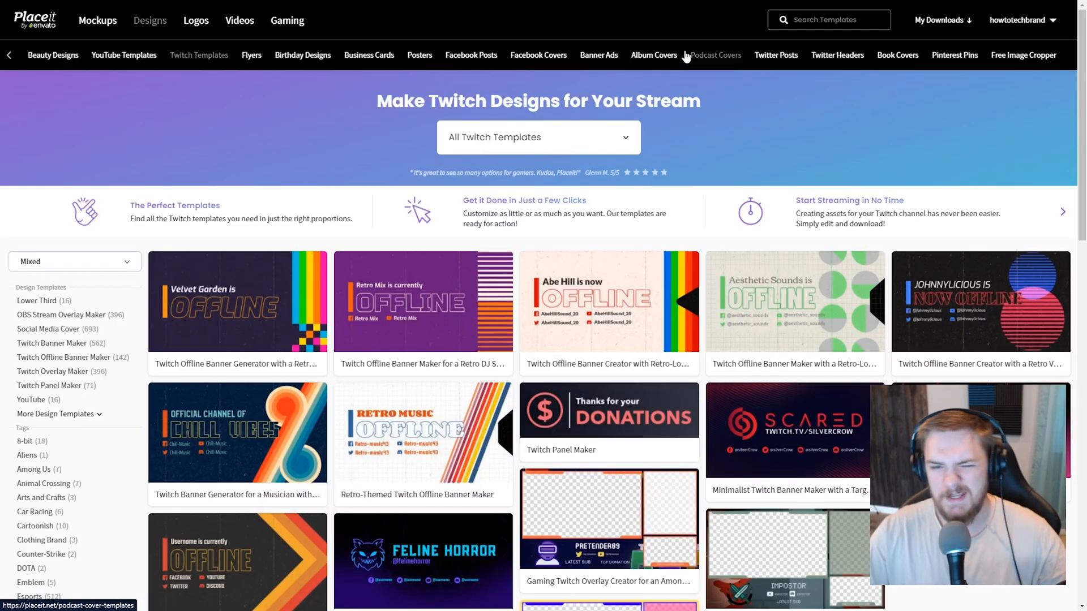
{"action": "scroll", "scroll_direction": "down", "scroll_amount": 3}
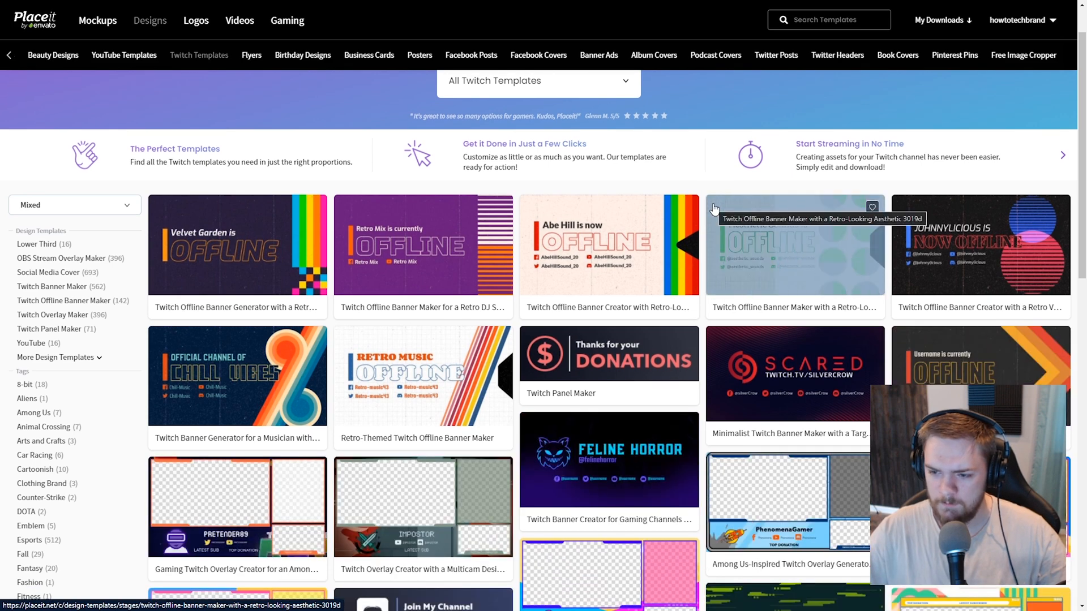
{"action": "scroll", "scroll_direction": "down", "scroll_amount": 3}
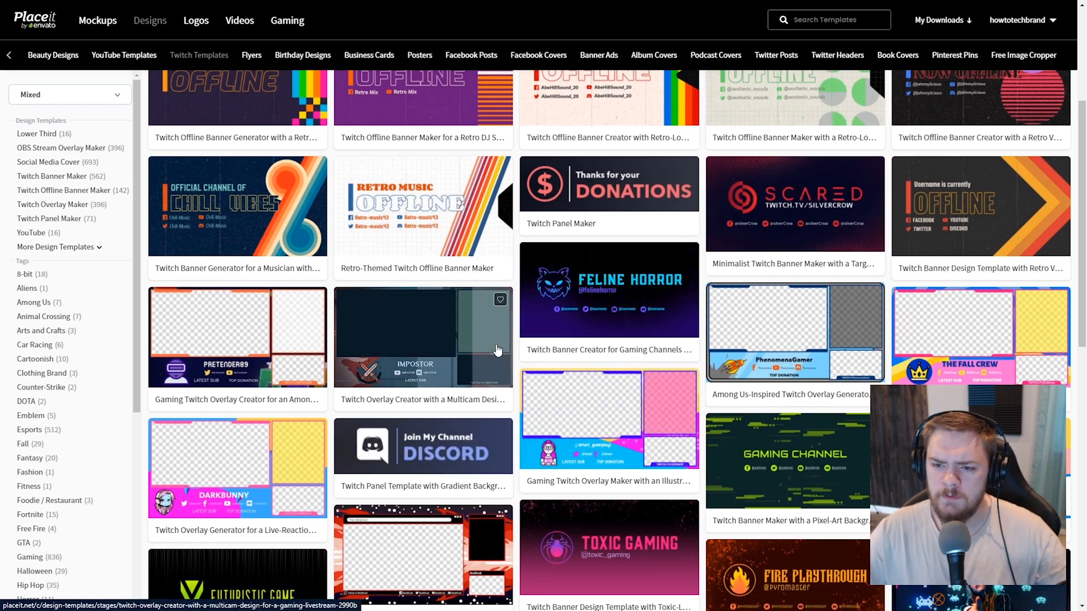
{"action": "scroll", "scroll_direction": "down", "scroll_amount": 3}
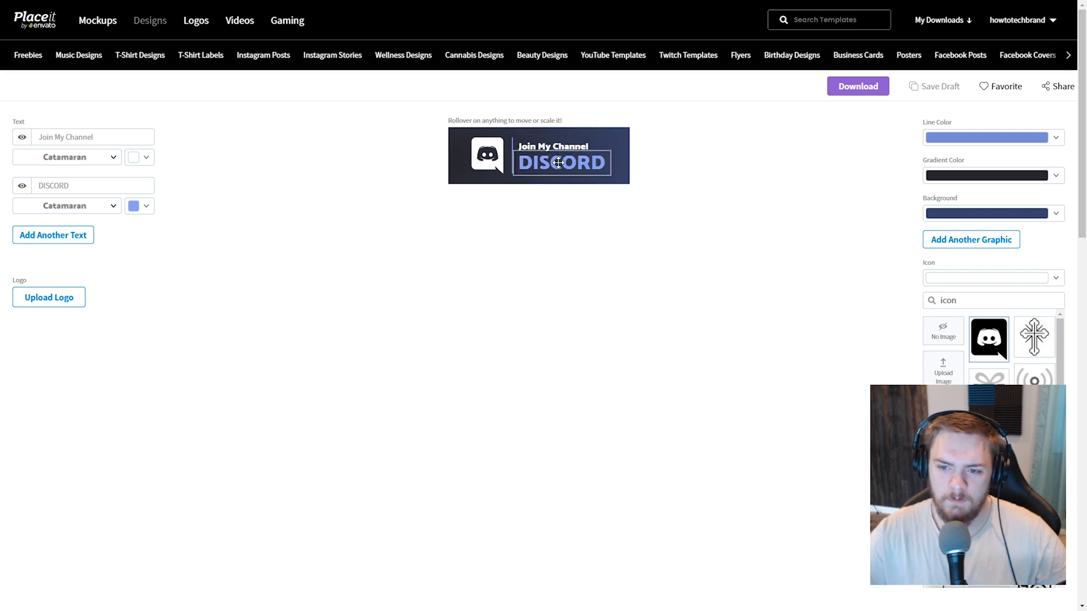
Retitle the Discord panel's heading from 'Join My Channel' to 'Join the FluxBois'.
{"action": "left_click", "coordinate": [83, 137]}
{"action": "type", "text": "Join the"}
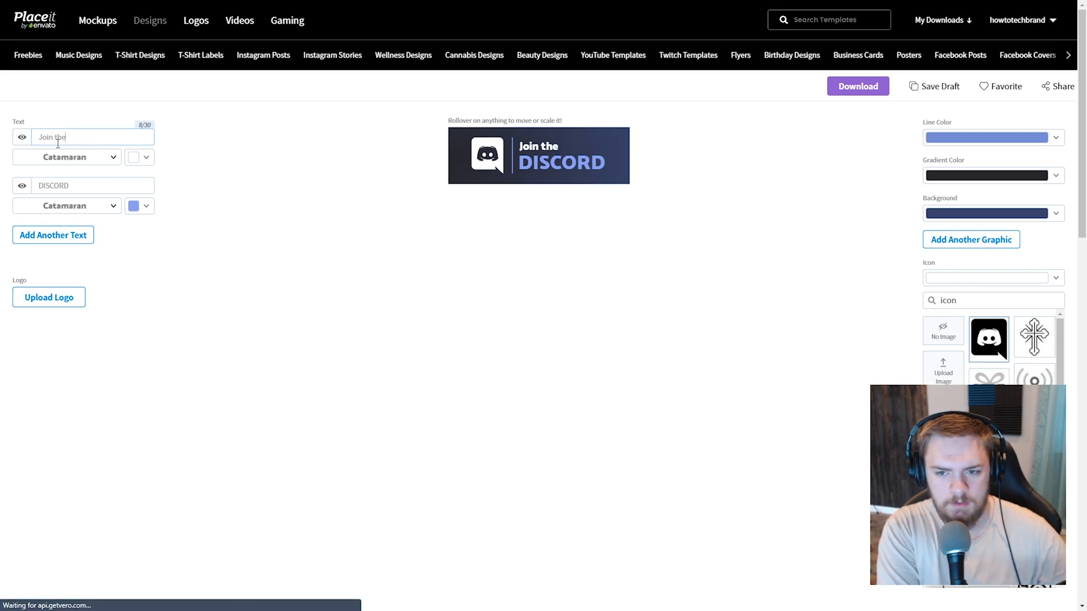
{"action": "type", "text": "Flux"}
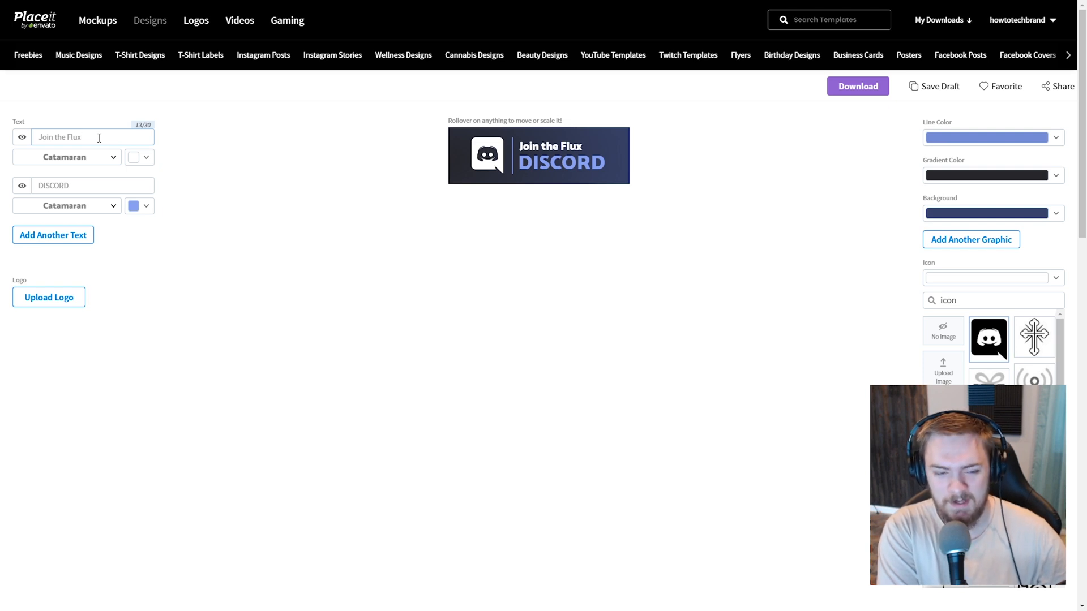
{"action": "type", "text": "Bois"}
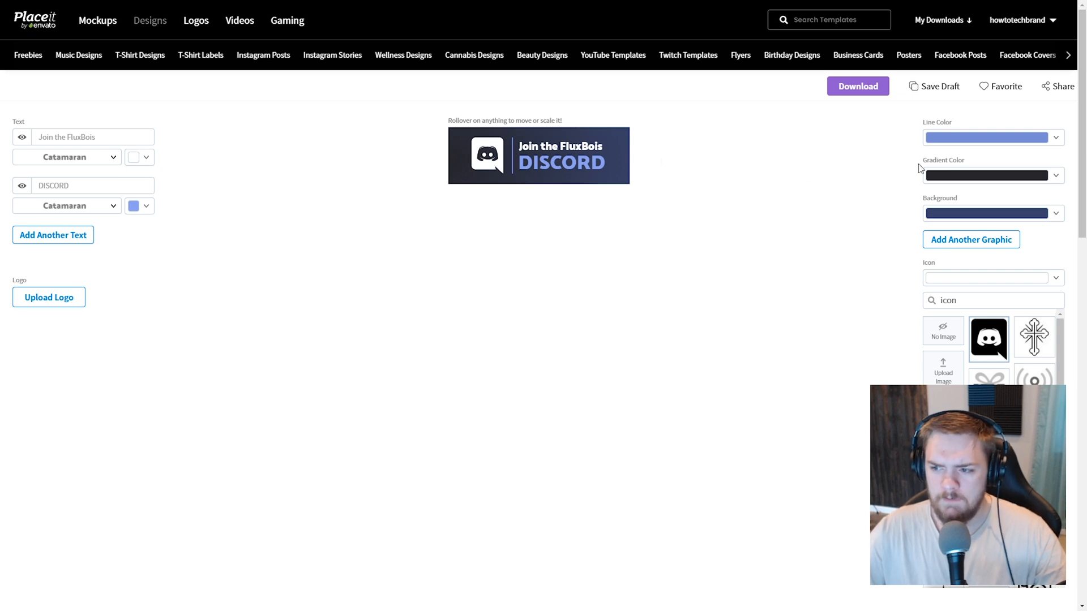
{"action": "mouse_move", "coordinate": [864, 206]}
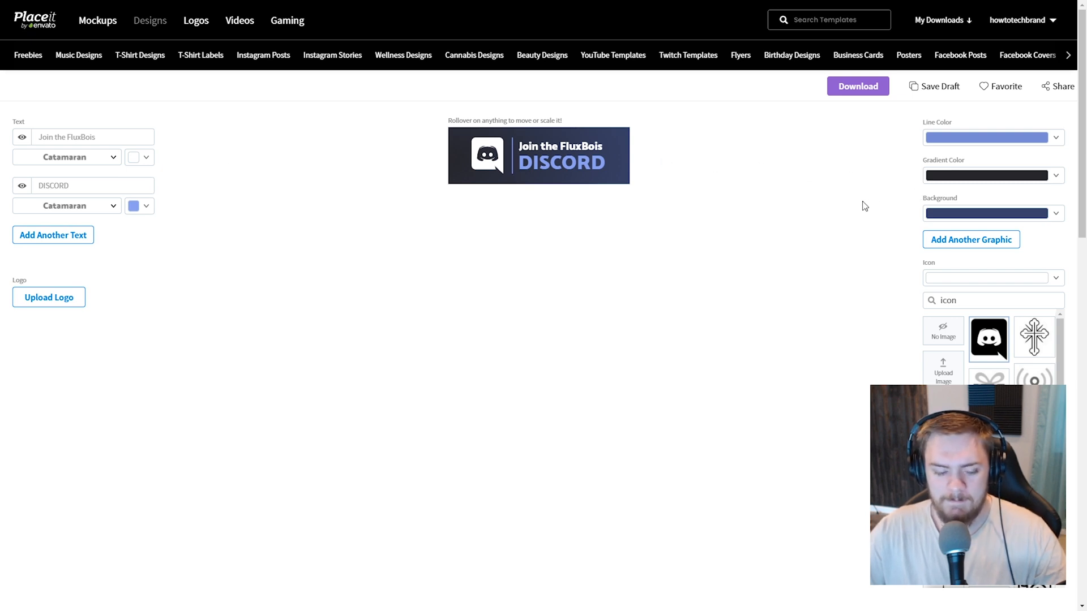
{"action": "mouse_move", "coordinate": [728, 210]}
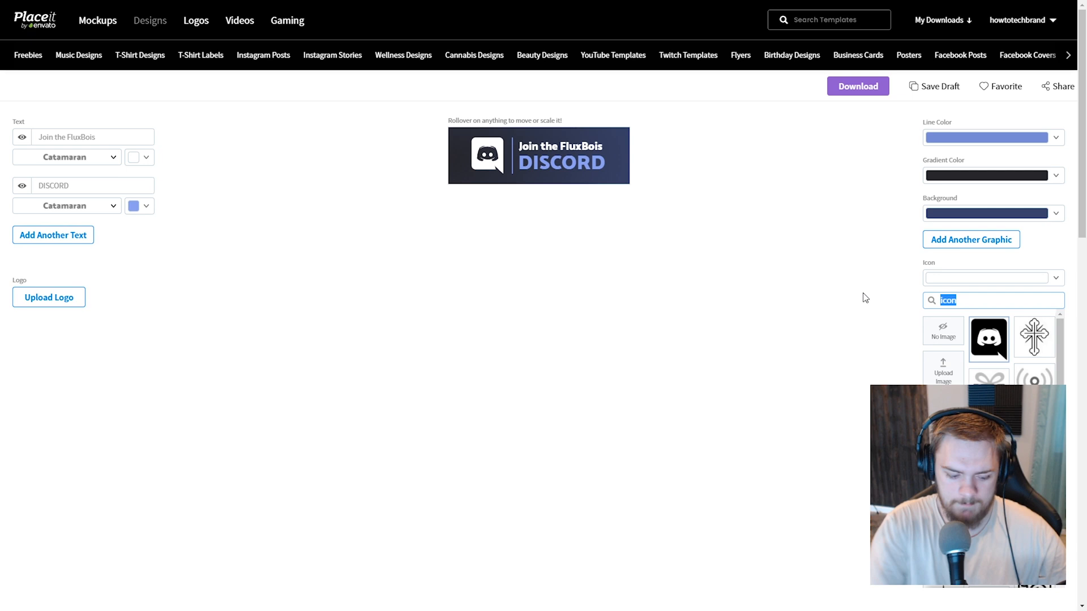
Pick the YouTube play icon and set the text to 'Subscribe to Flux' and 'YouTube'.
{"action": "type", "text": "youtube"}
{"action": "left_click", "coordinate": [92, 137]}
{"action": "type", "text": "Subscribe to"}
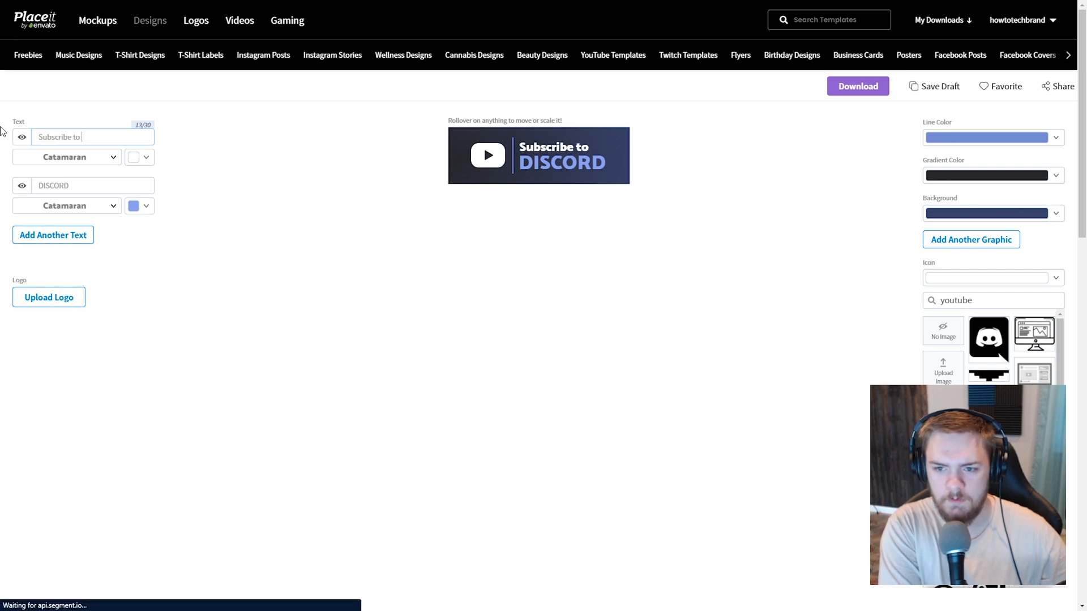
{"action": "type", "text": "Flux"}
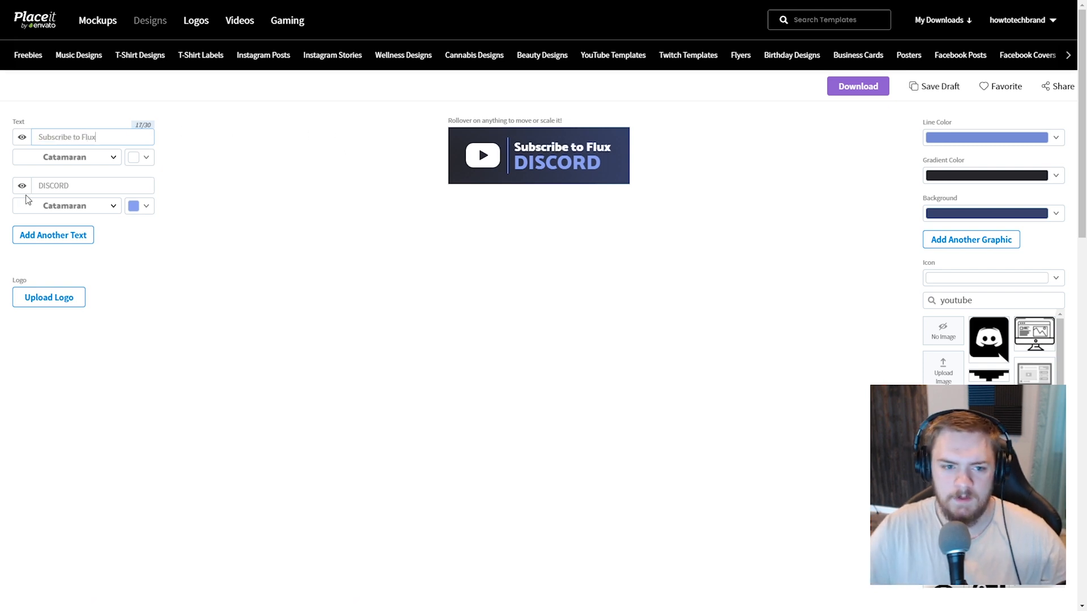
{"action": "type", "text": "YouTube"}
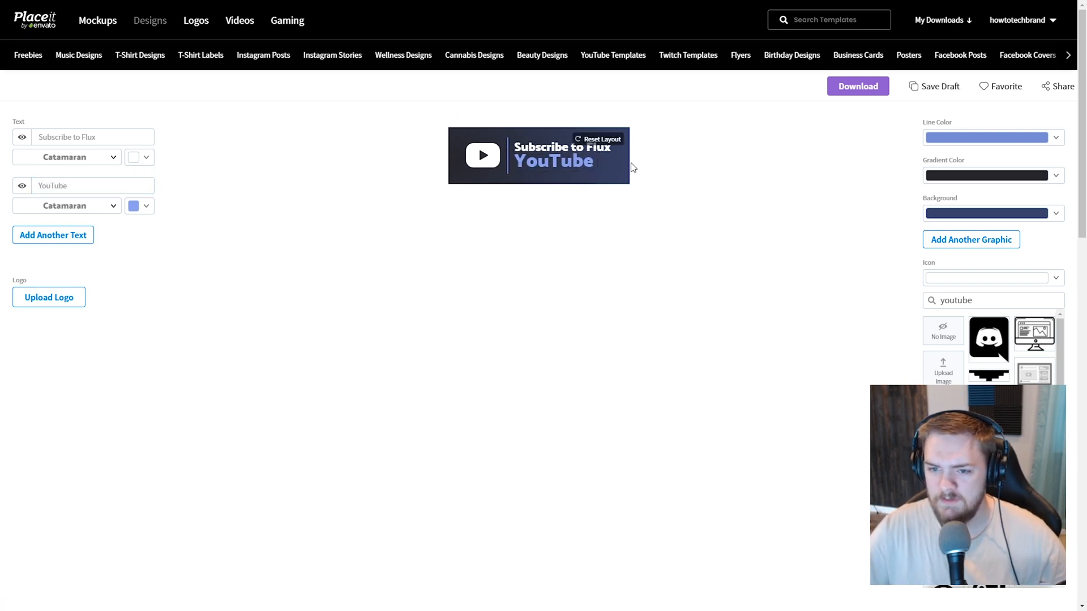
{"action": "left_click", "coordinate": [554, 167]}
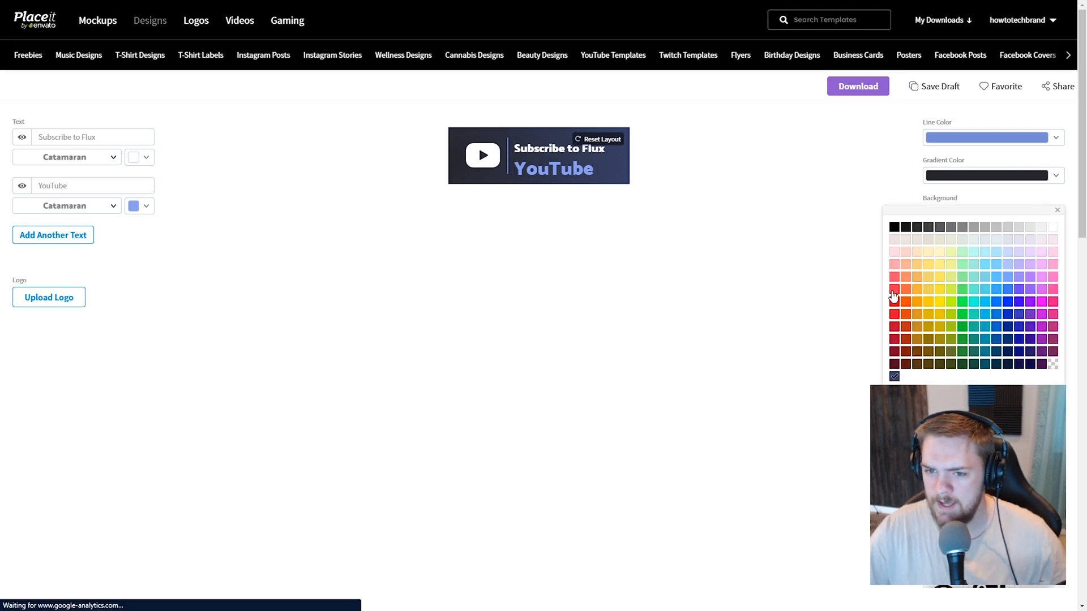
Make the panel background red, the YouTube label white and the heading yellow.
{"action": "left_click", "coordinate": [894, 302]}
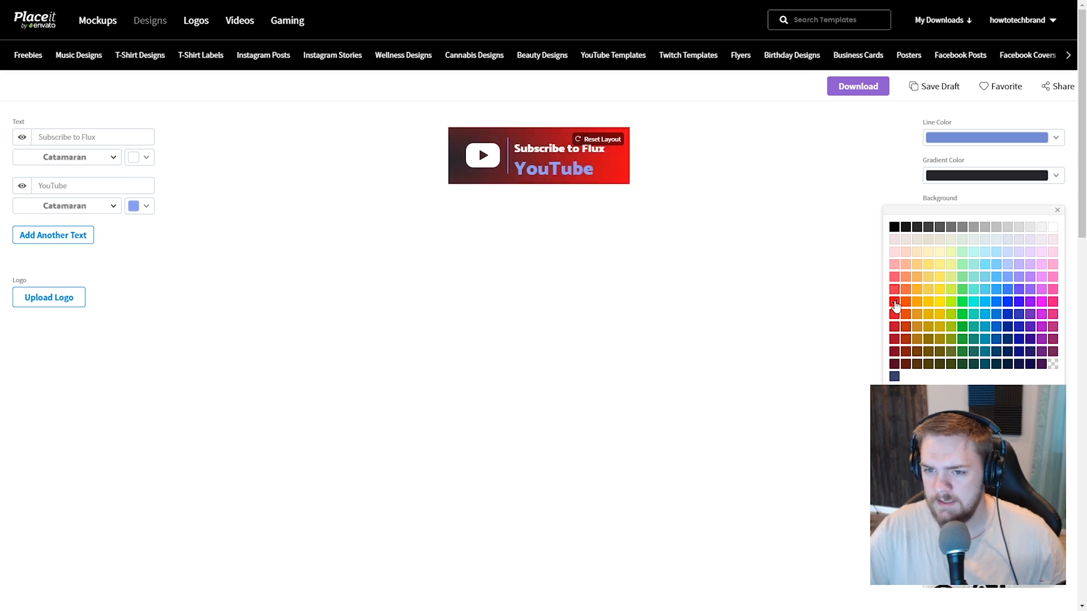
{"action": "left_click", "coordinate": [894, 301]}
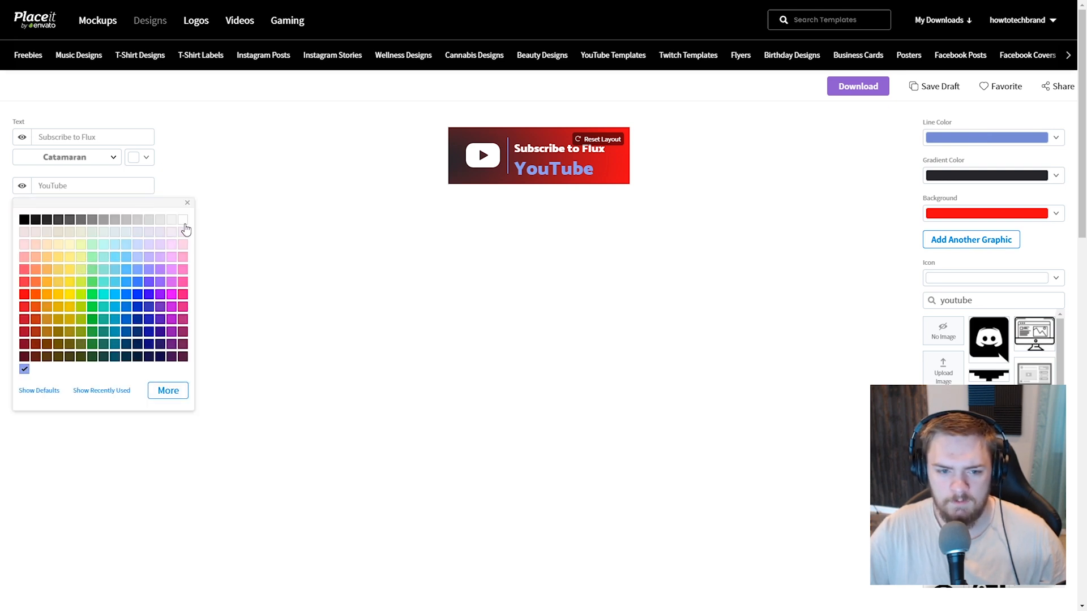
{"action": "left_click", "coordinate": [184, 219]}
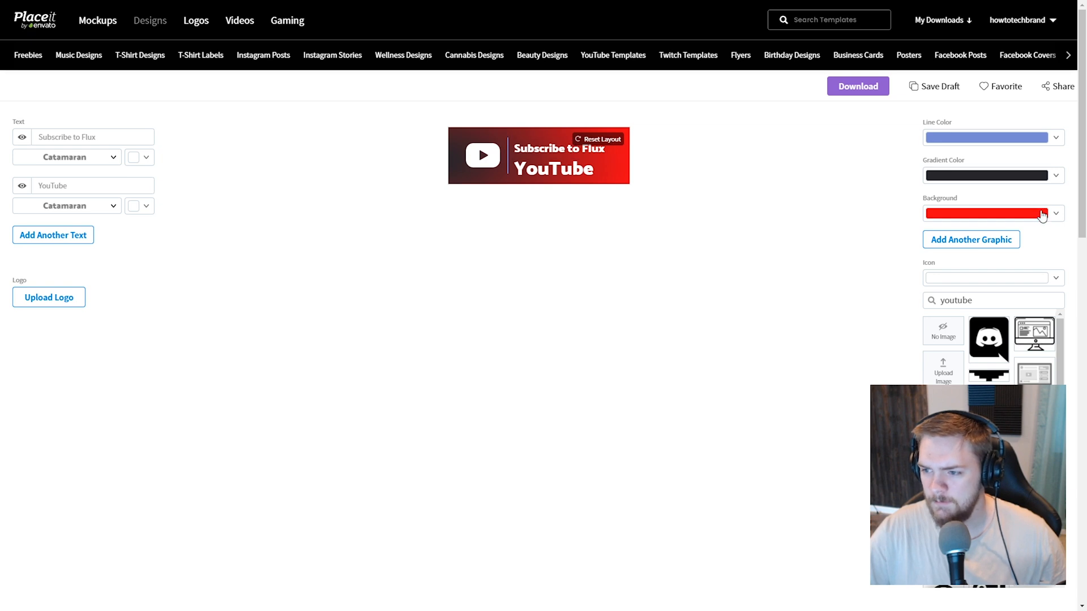
{"action": "mouse_move", "coordinate": [152, 167]}
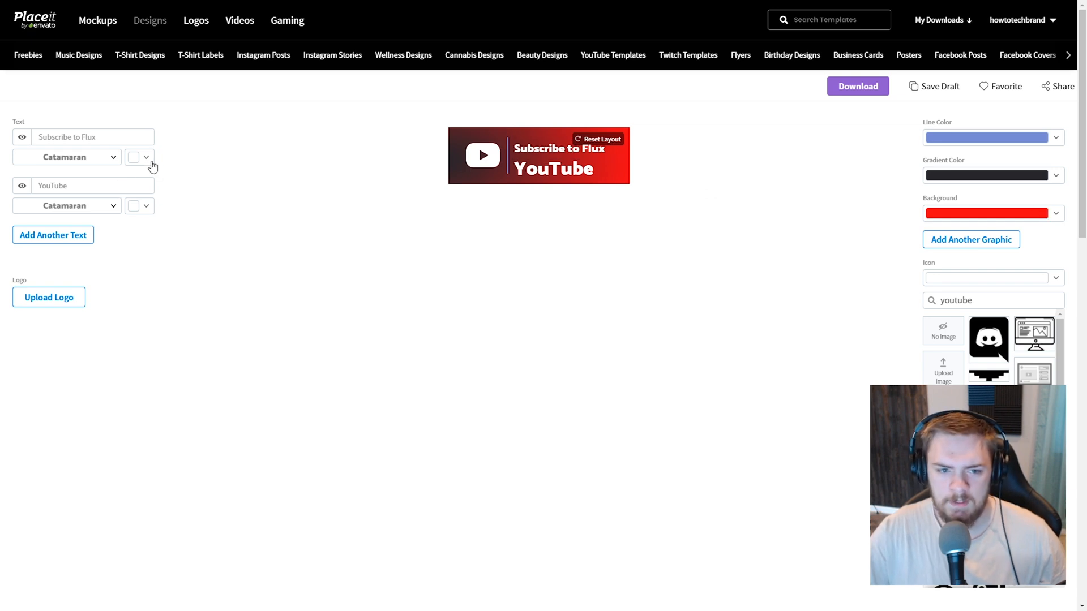
{"action": "left_click", "coordinate": [138, 157]}
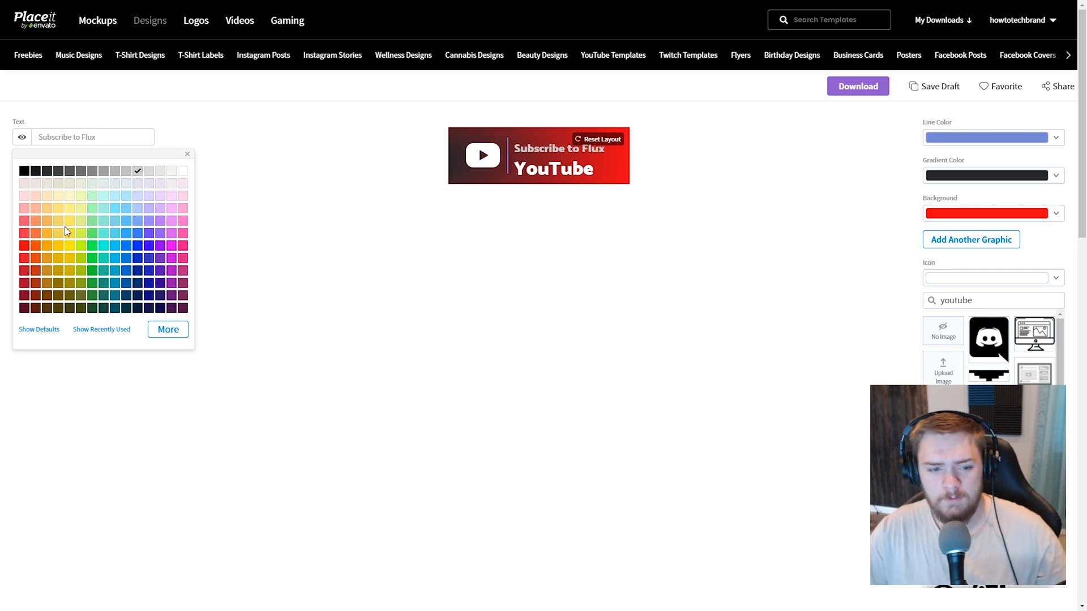
{"action": "left_click", "coordinate": [59, 245]}
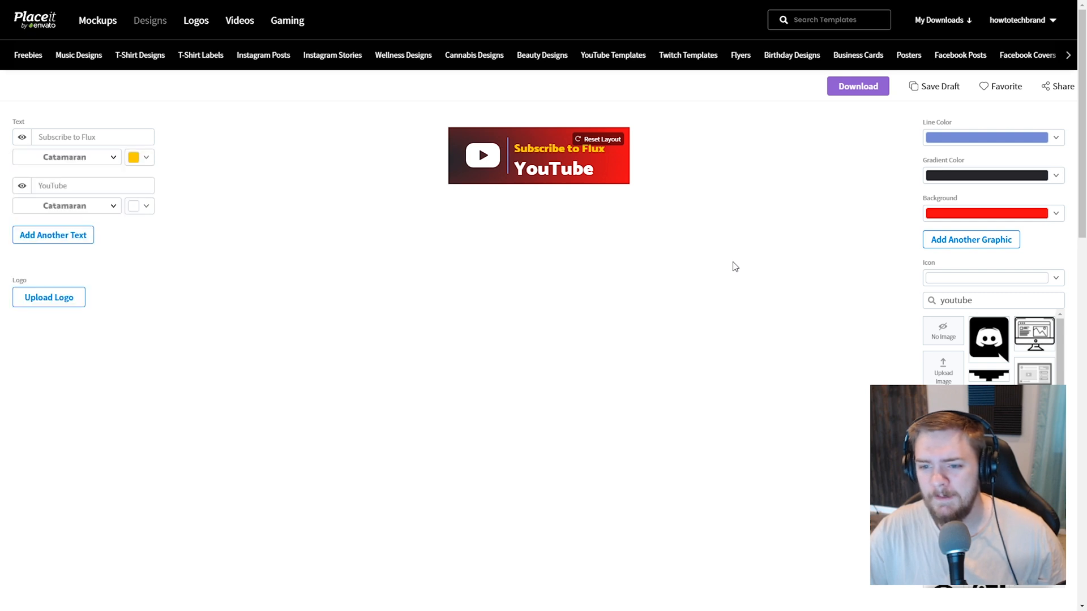
{"action": "mouse_move", "coordinate": [702, 120]}
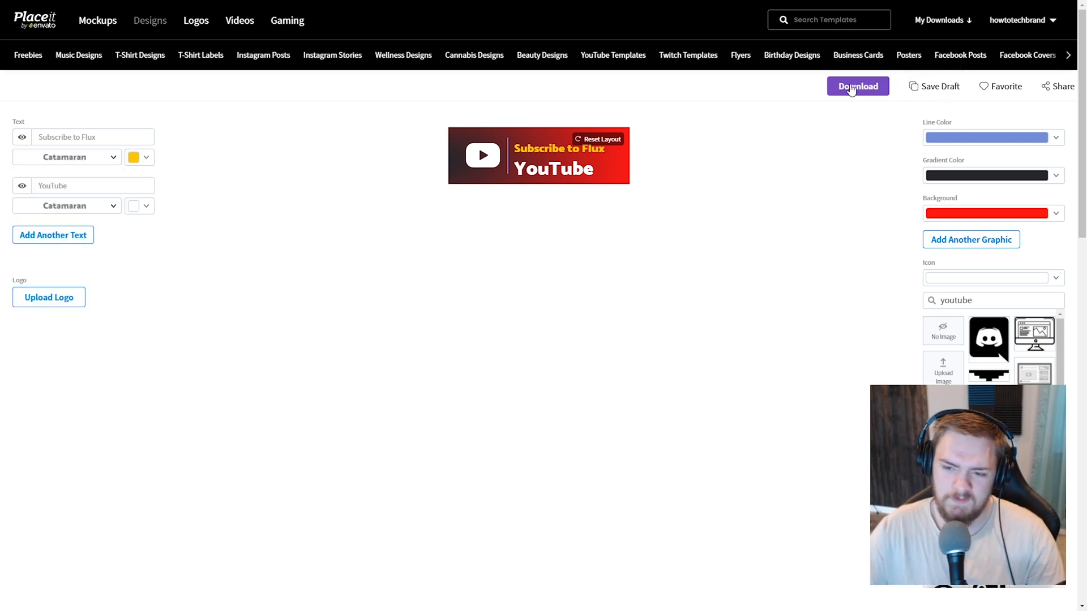
Return to the Twitch templates gallery and browse down through the overlay designs.
{"action": "left_click", "coordinate": [857, 86]}
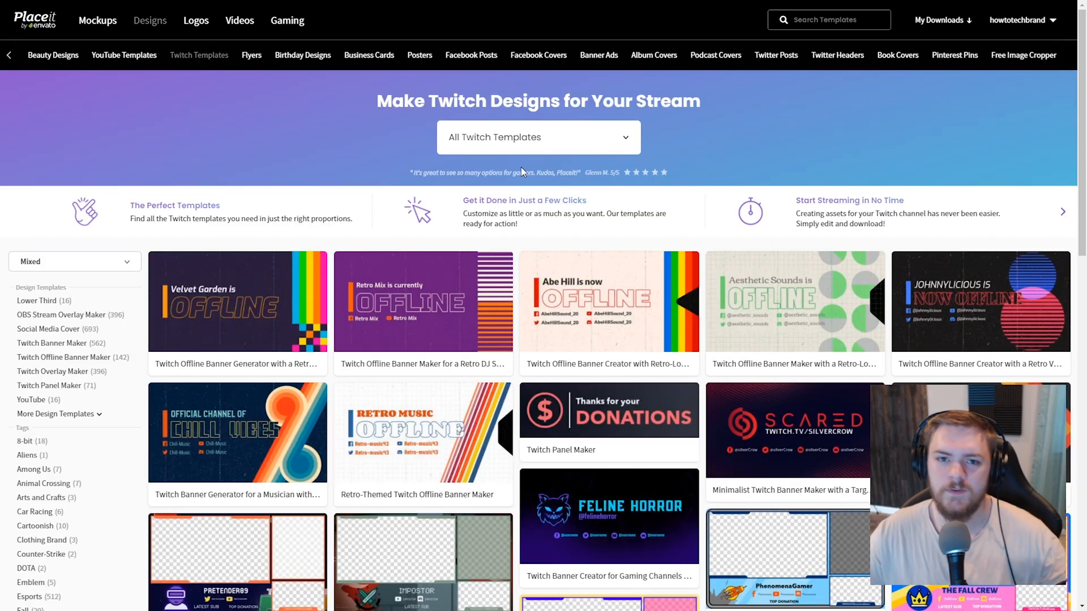
{"action": "scroll", "scroll_direction": "down", "scroll_amount": 3}
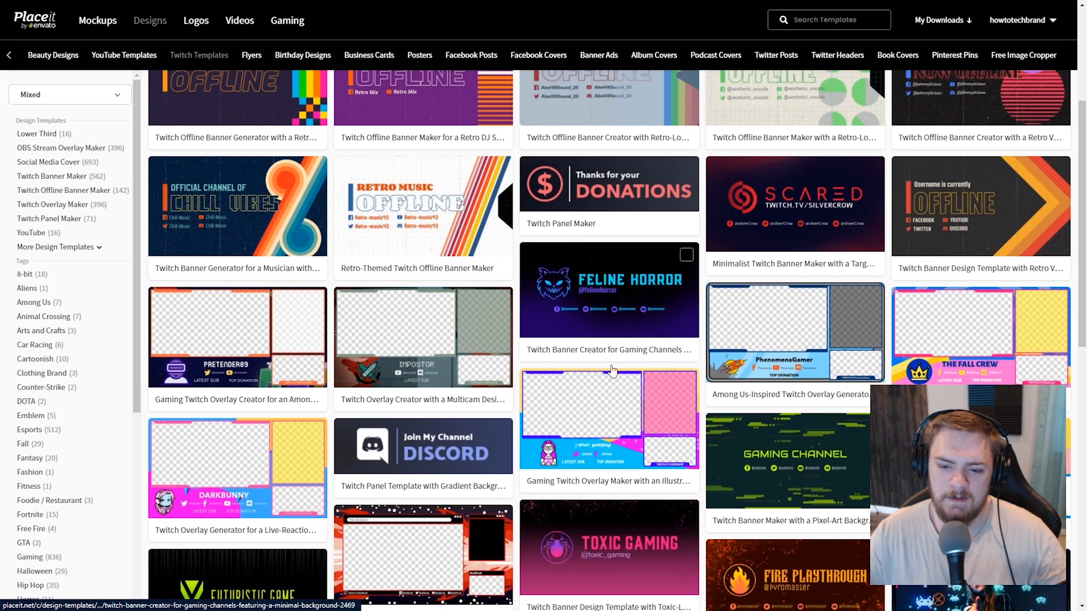
{"action": "scroll", "scroll_direction": "down", "scroll_amount": 3}
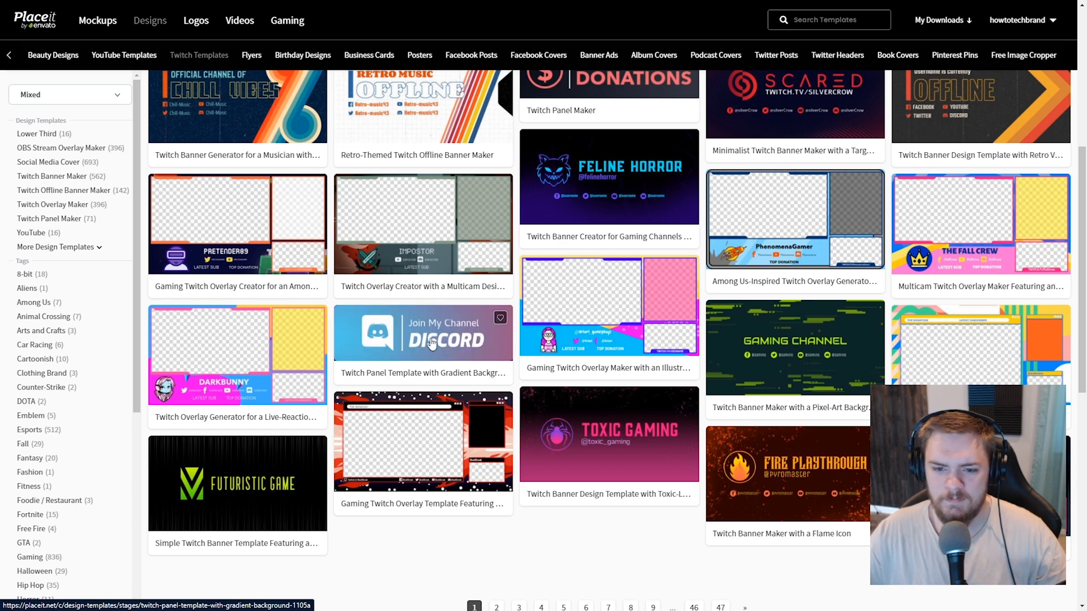
{"action": "mouse_move", "coordinate": [398, 277]}
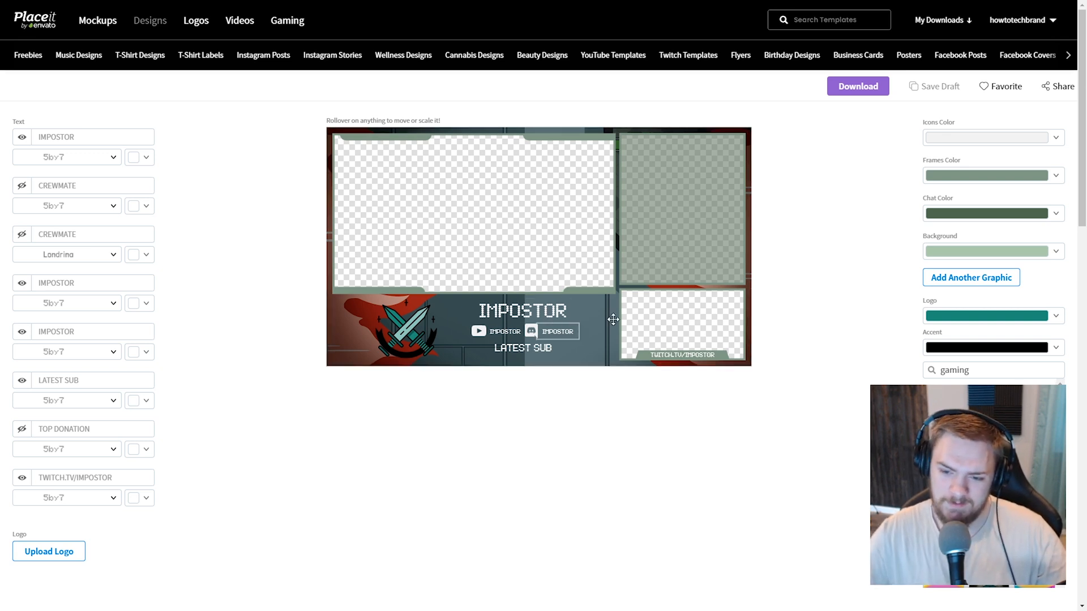
{"action": "mouse_move", "coordinate": [849, 249]}
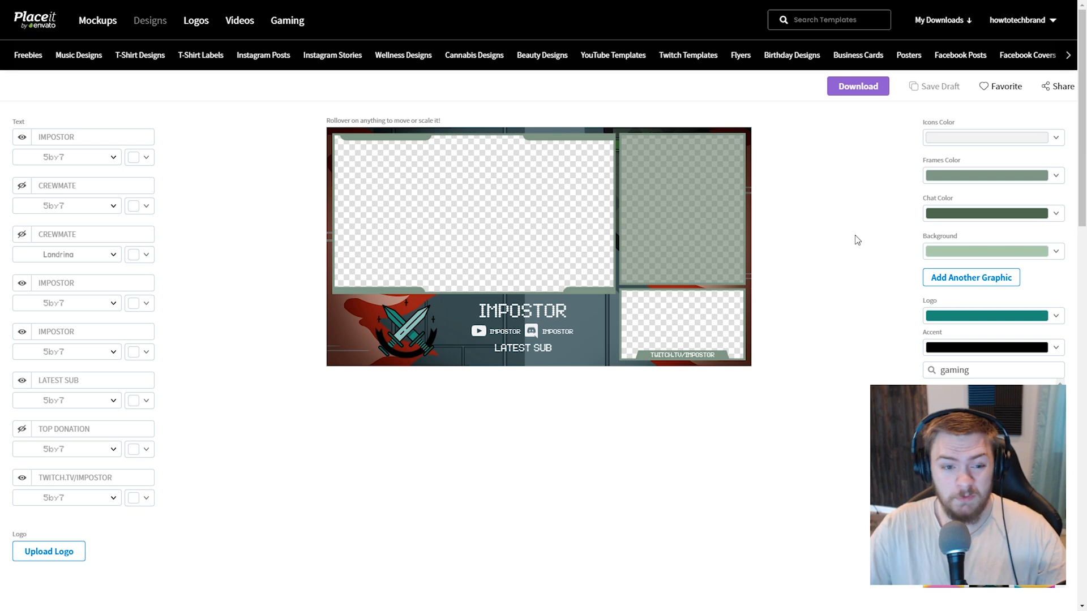
{"action": "mouse_move", "coordinate": [761, 195]}
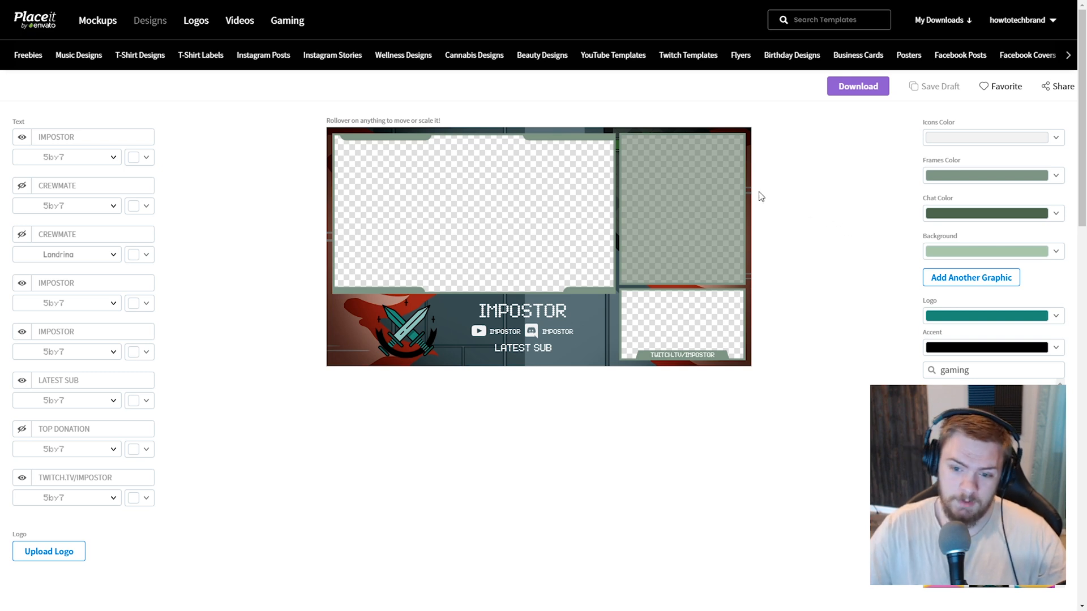
Replace the IMPOSTOR title with Flux_2D and reveal the CREWMATE Twitter handle line.
{"action": "left_click", "coordinate": [83, 137]}
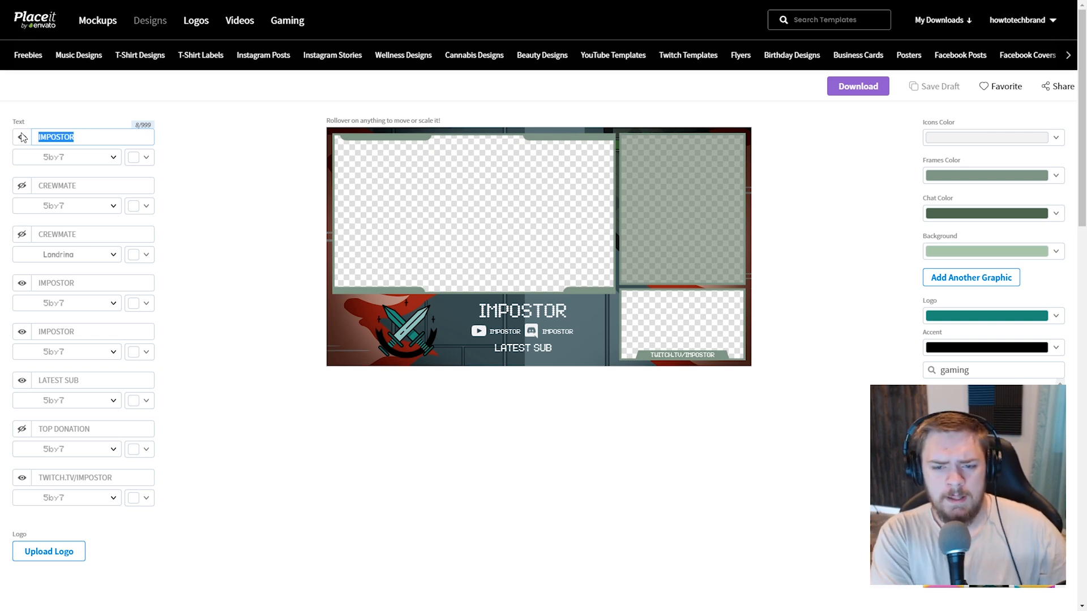
{"action": "type", "text": "Flux_2"}
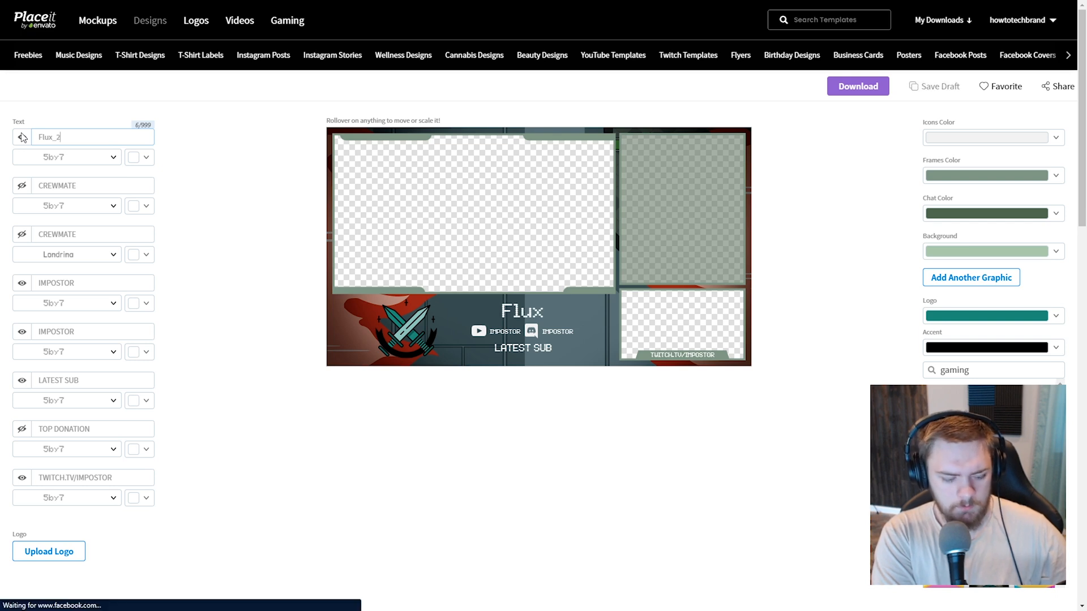
{"action": "type", "text": "D"}
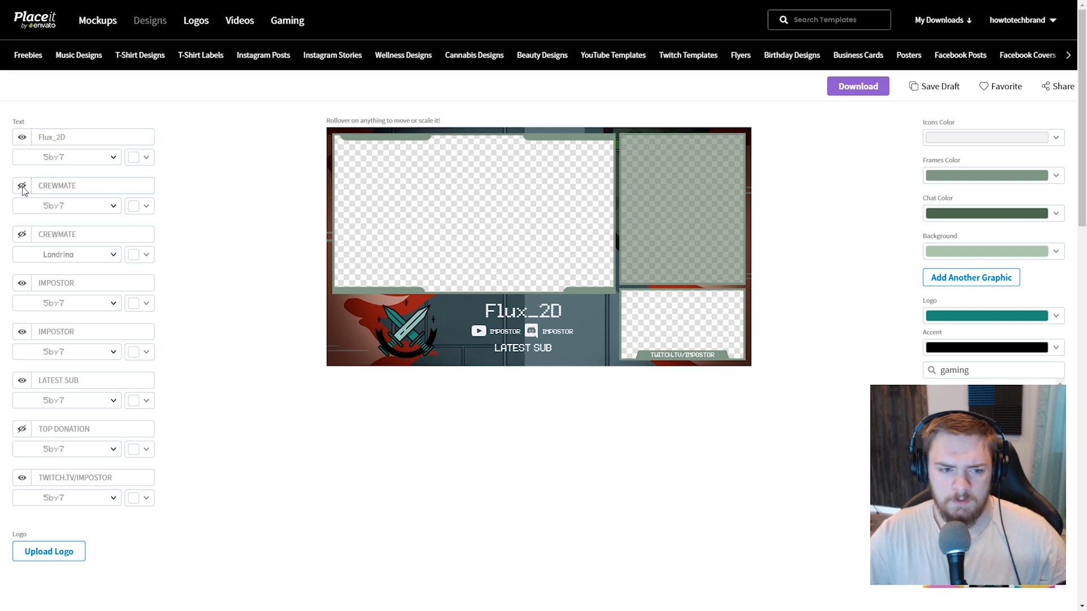
{"action": "left_click", "coordinate": [22, 186]}
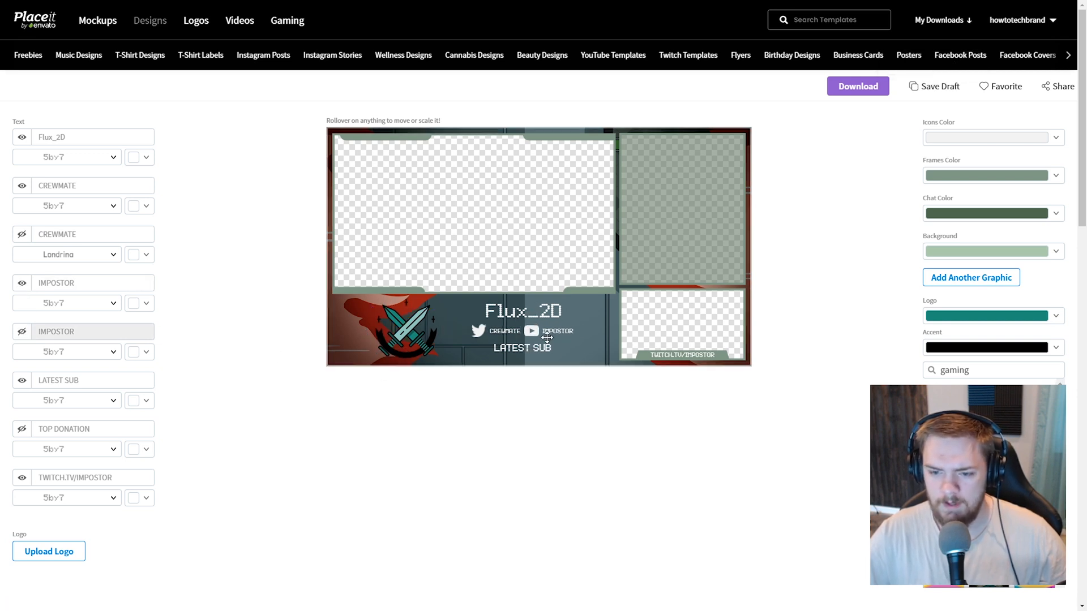
Set the handle to Flux_2D, hide Latest Sub and Top Donation, reveal the TWITCH.TV/IMPOSTOR label.
{"action": "left_click", "coordinate": [82, 137]}
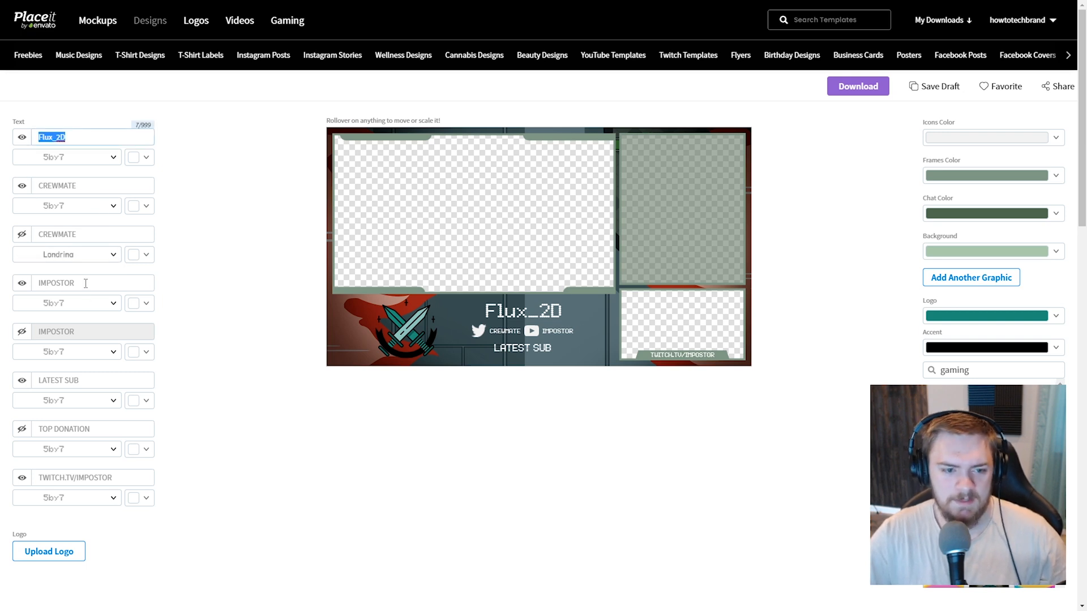
{"action": "type", "text": "Flux_2D"}
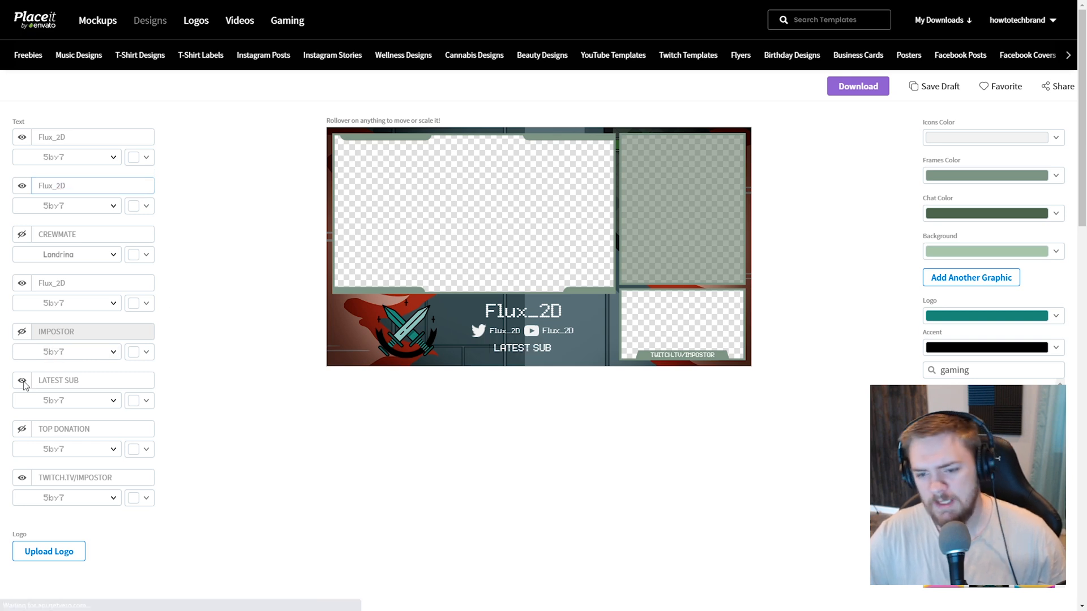
{"action": "left_click", "coordinate": [21, 382]}
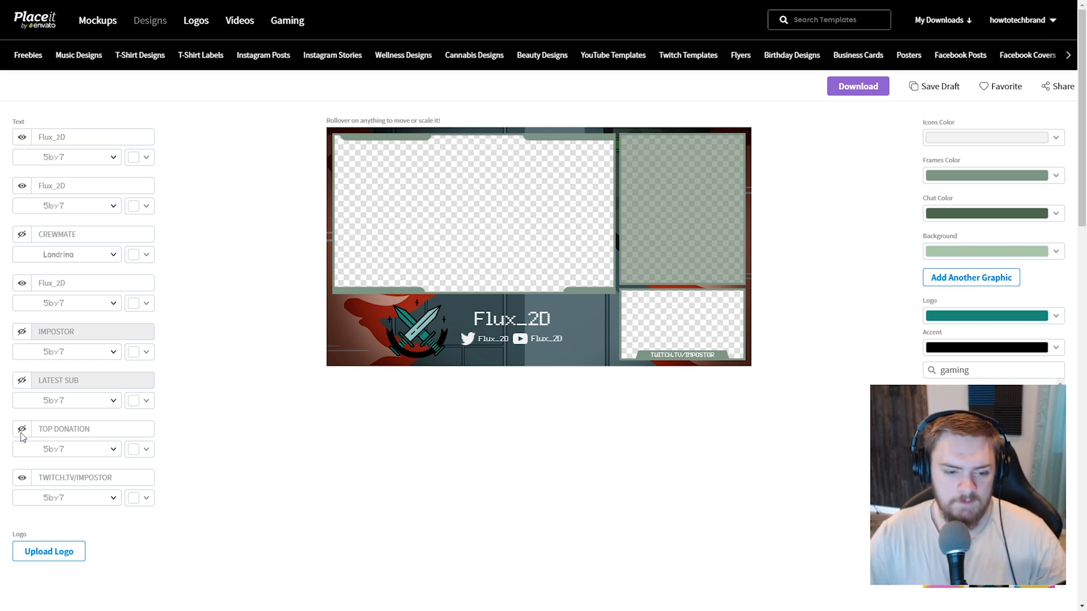
{"action": "left_click", "coordinate": [22, 431]}
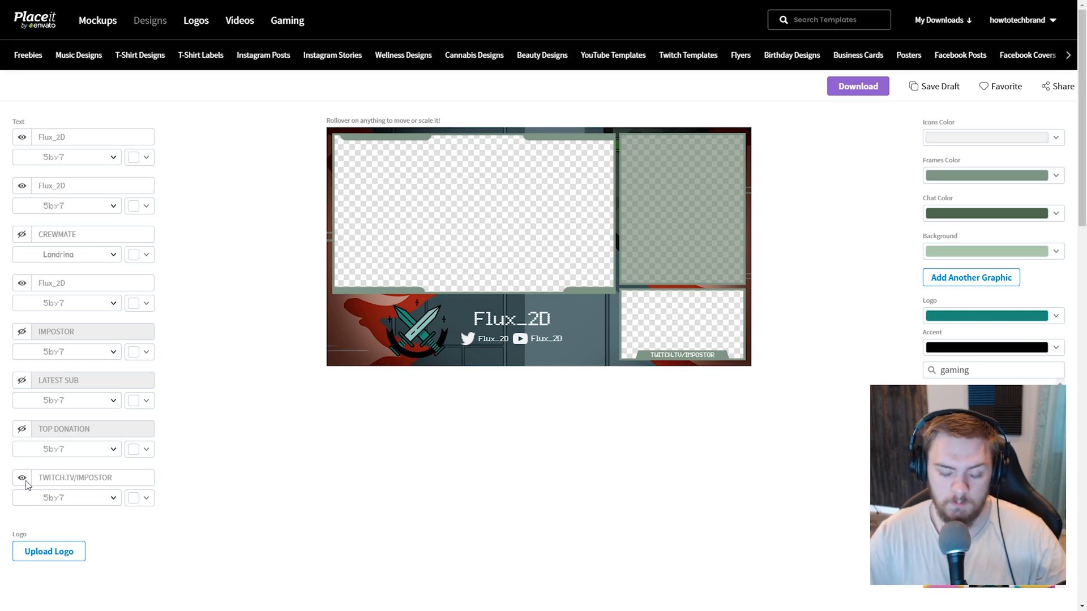
{"action": "left_click", "coordinate": [22, 479]}
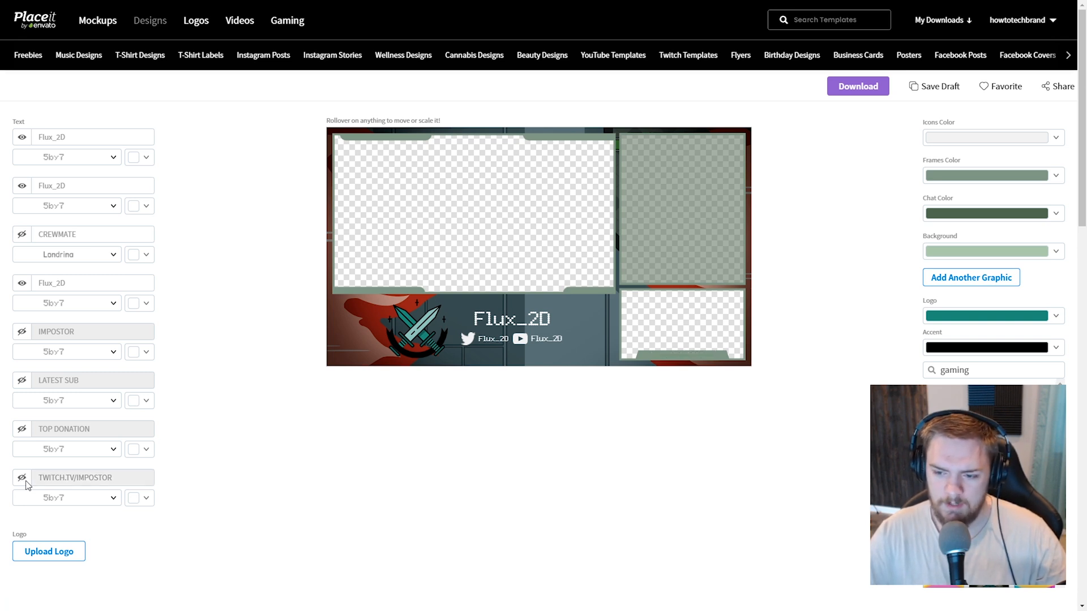
{"action": "left_click", "coordinate": [21, 481]}
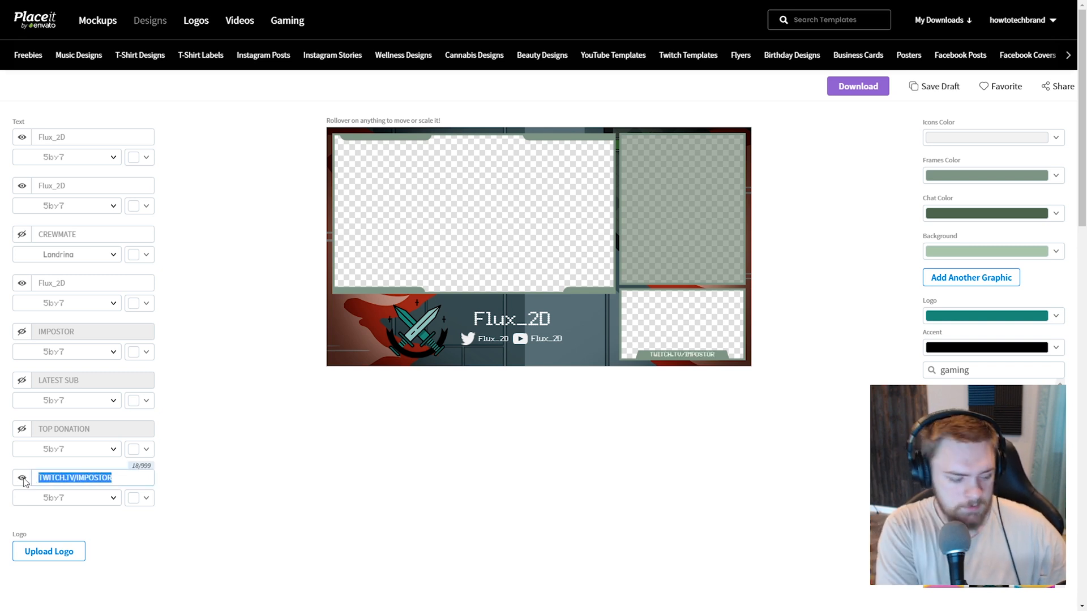
Relabel the lower-right camera frame, trying Hand cam and Cat cam, settling on Dog cam.
{"action": "type", "text": "Hand cam"}
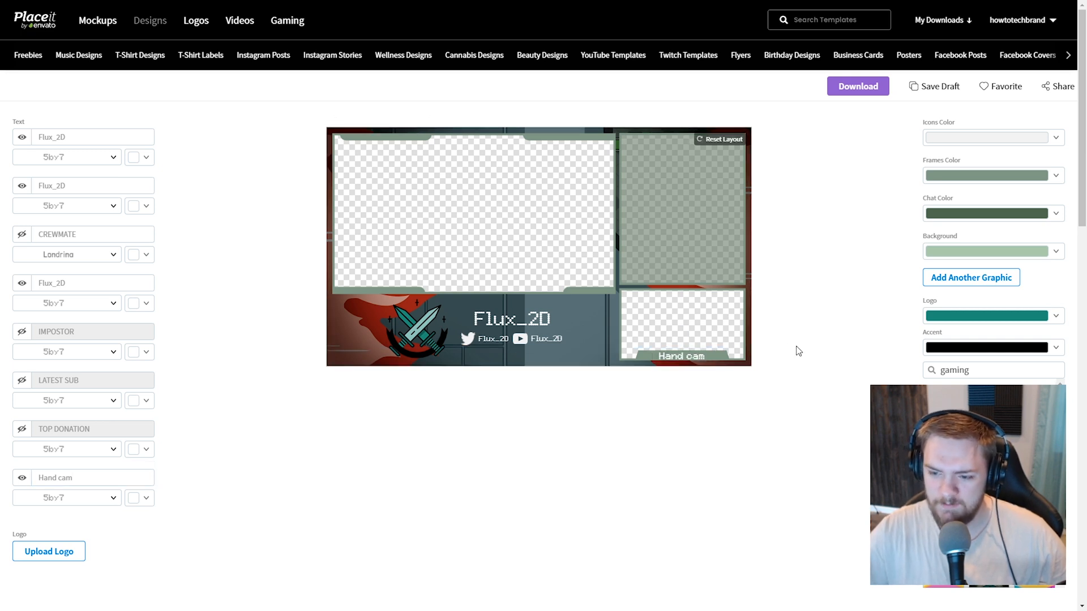
{"action": "mouse_move", "coordinate": [777, 371]}
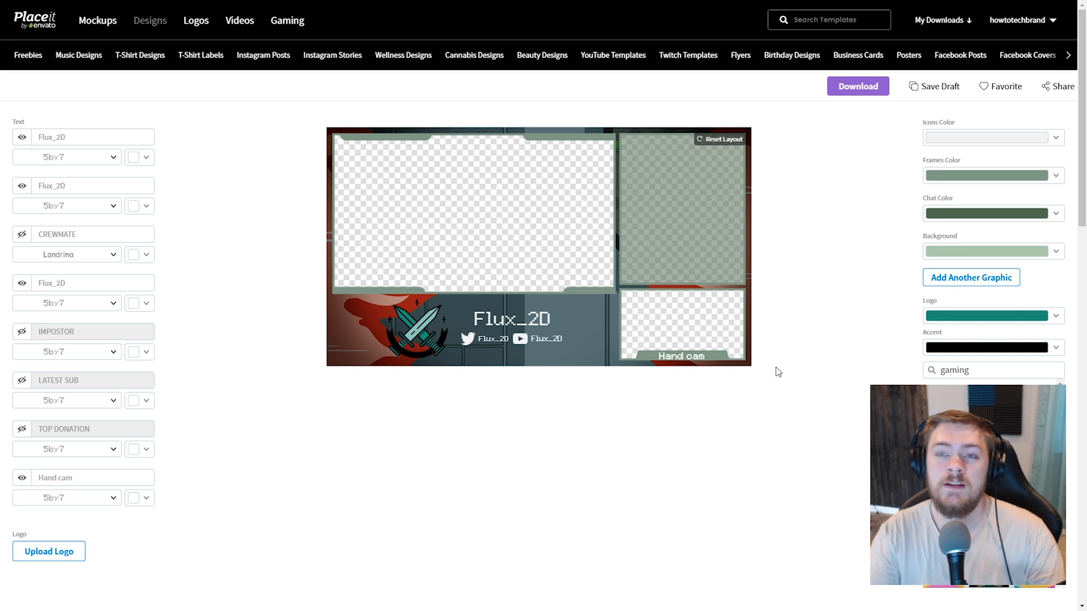
{"action": "left_click", "coordinate": [83, 478]}
{"action": "type", "text": "Mouse"}
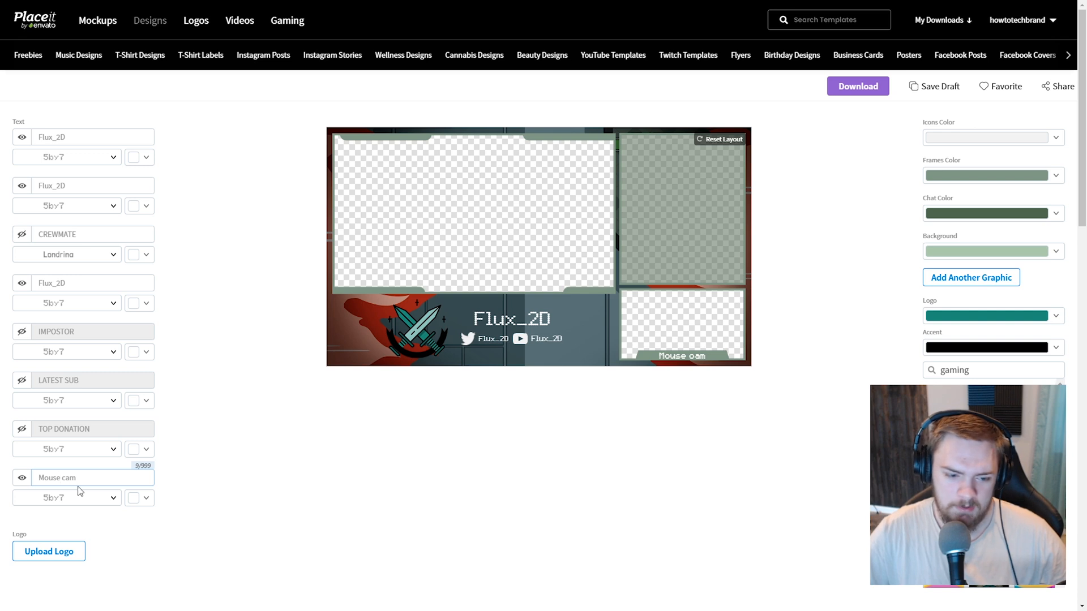
{"action": "double_click", "coordinate": [56, 478]}
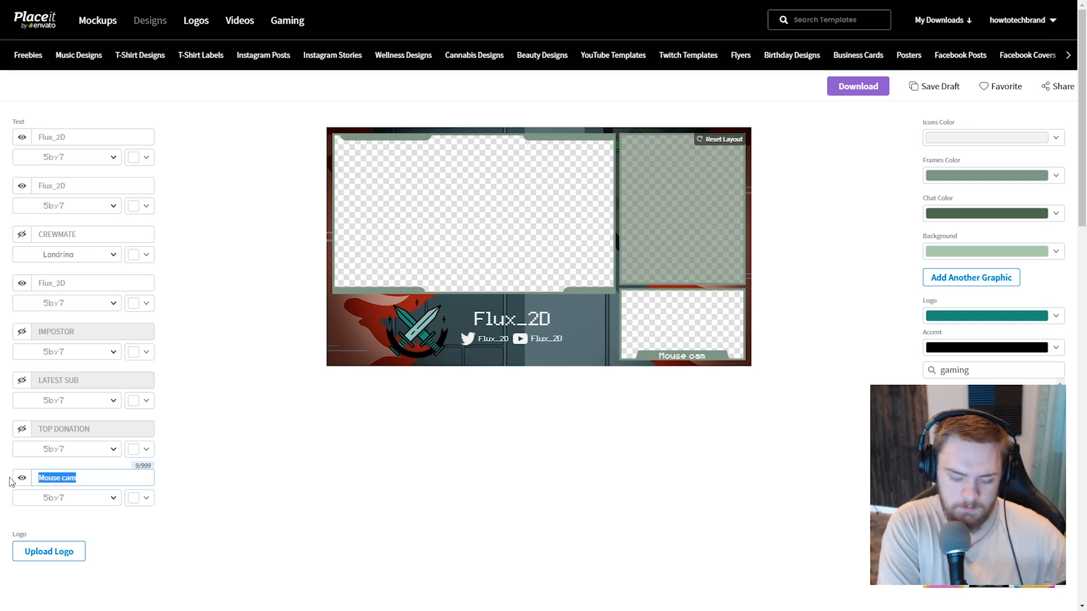
{"action": "type", "text": "Cat c"}
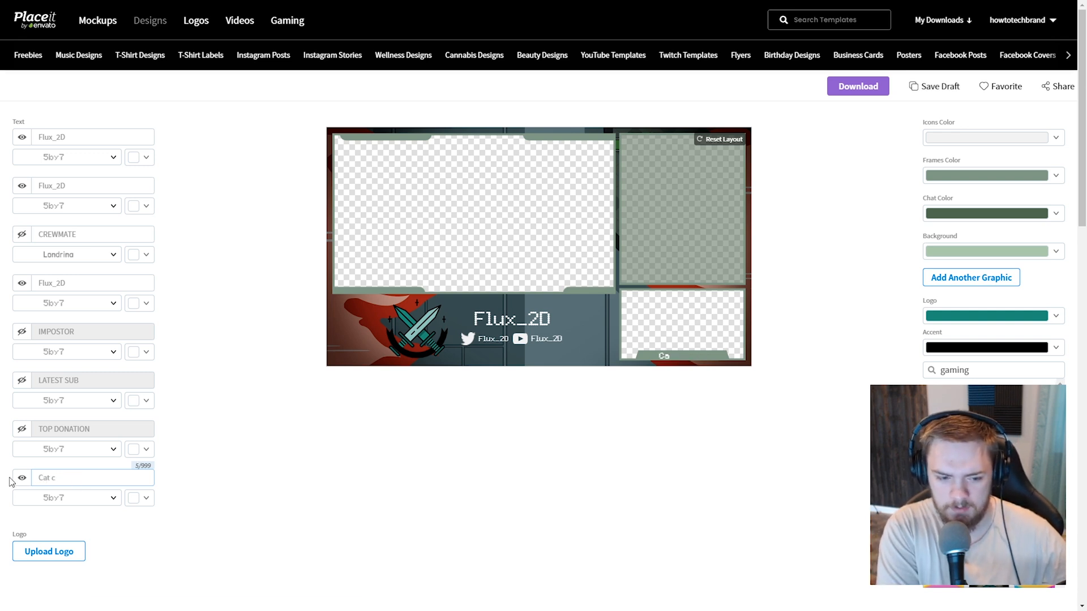
{"action": "type", "text": "Dog cam"}
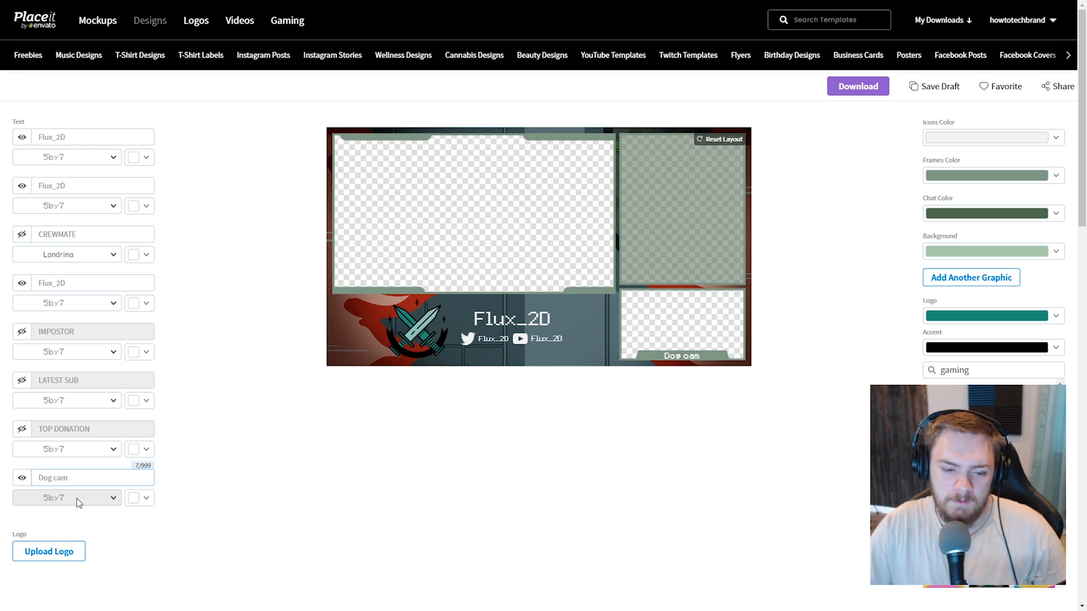
{"action": "left_click", "coordinate": [66, 498]}
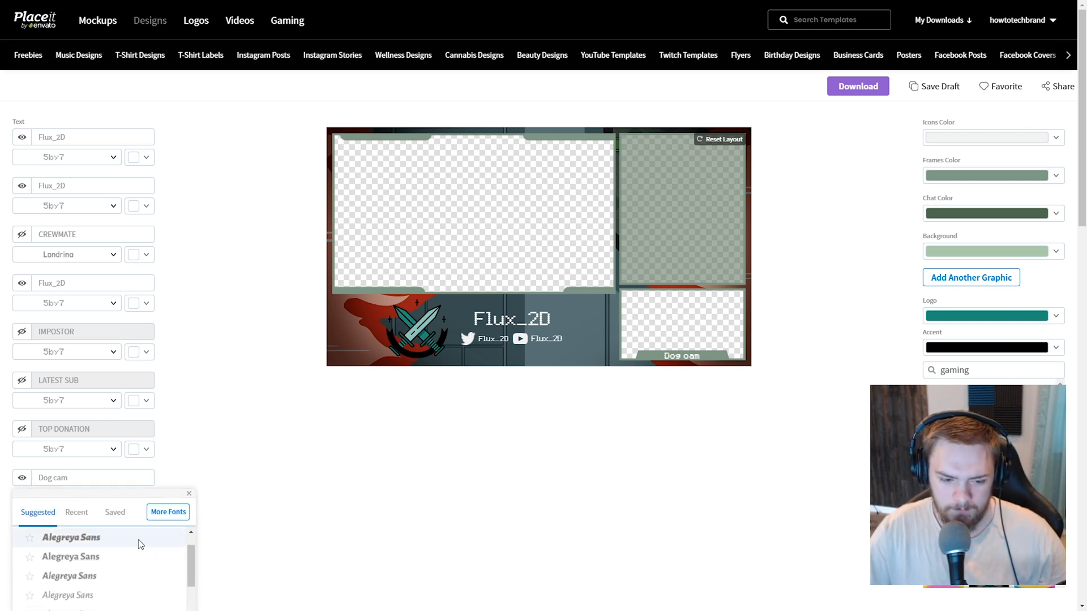
{"action": "scroll", "scroll_direction": "down", "scroll_amount": 3}
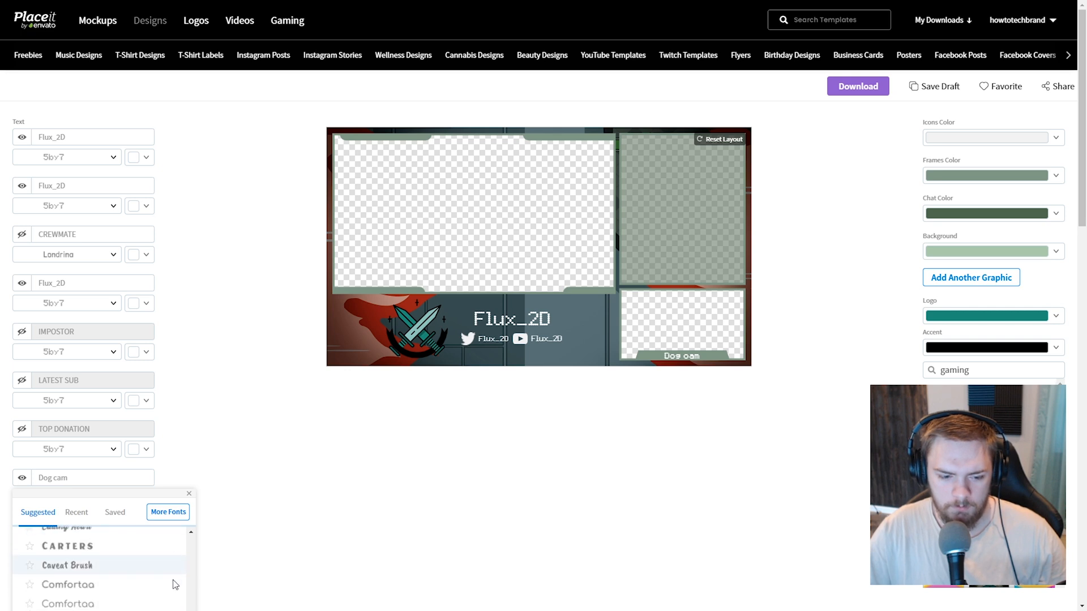
{"action": "scroll", "scroll_direction": "down", "scroll_amount": 3}
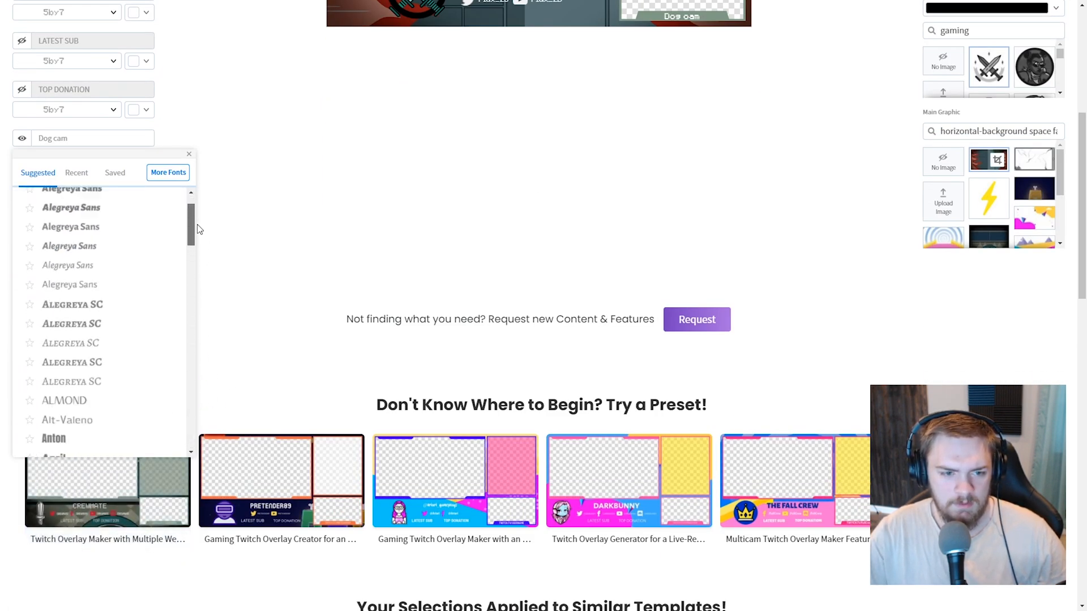
{"action": "scroll", "scroll_direction": "down", "scroll_amount": 3}
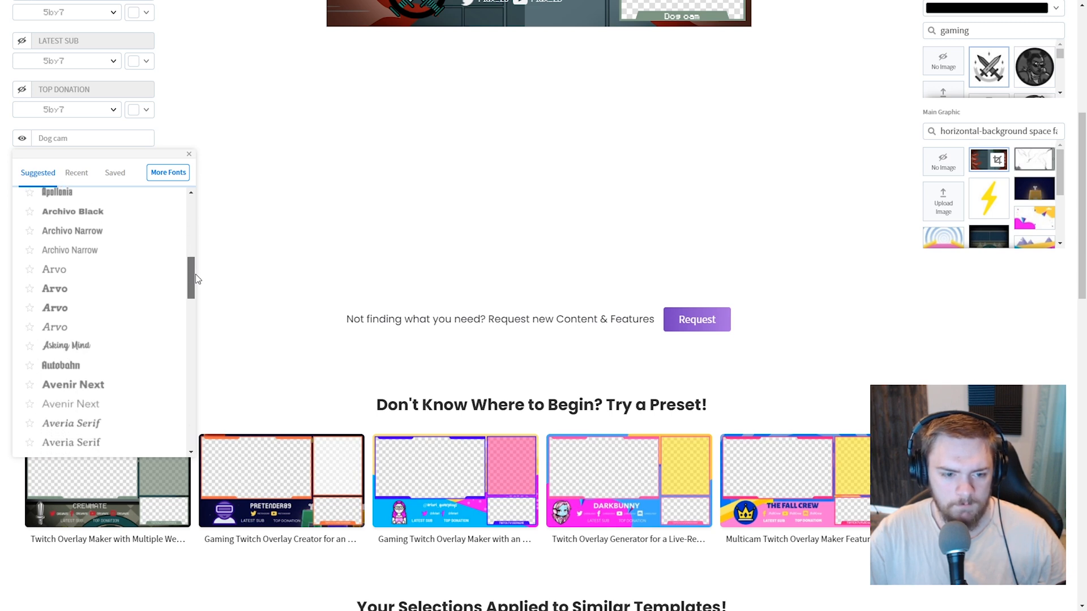
{"action": "scroll", "scroll_direction": "down", "scroll_amount": 3}
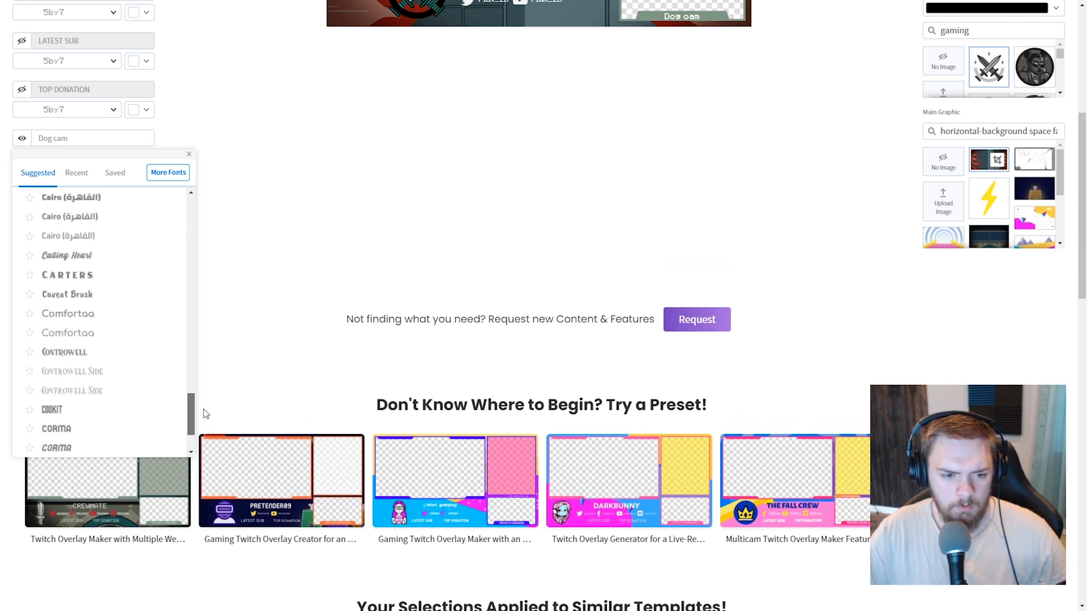
{"action": "scroll", "scroll_direction": "down", "scroll_amount": 3}
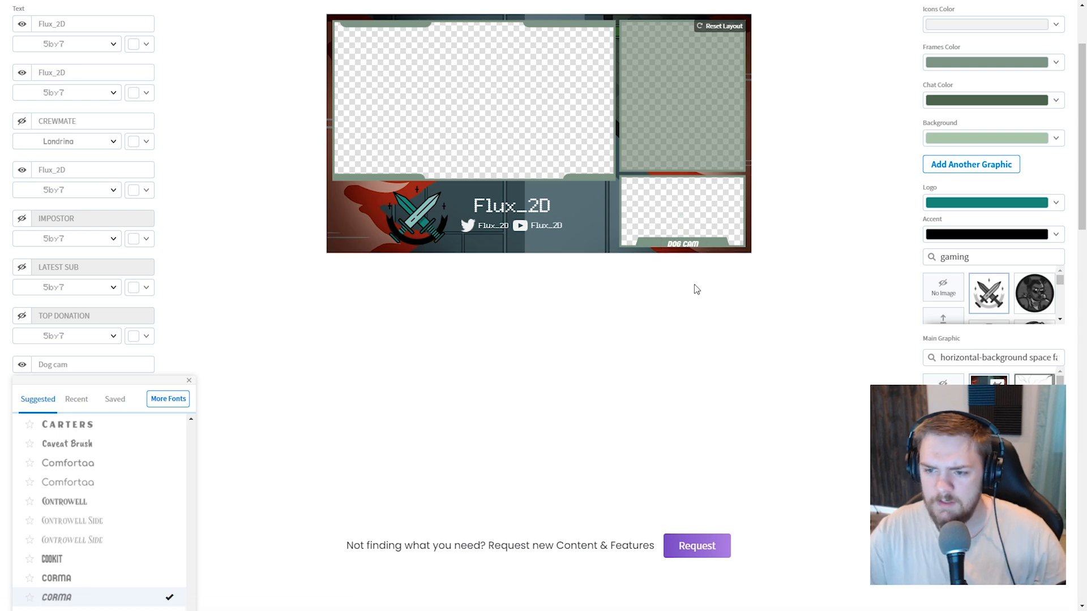
{"action": "left_click", "coordinate": [57, 597]}
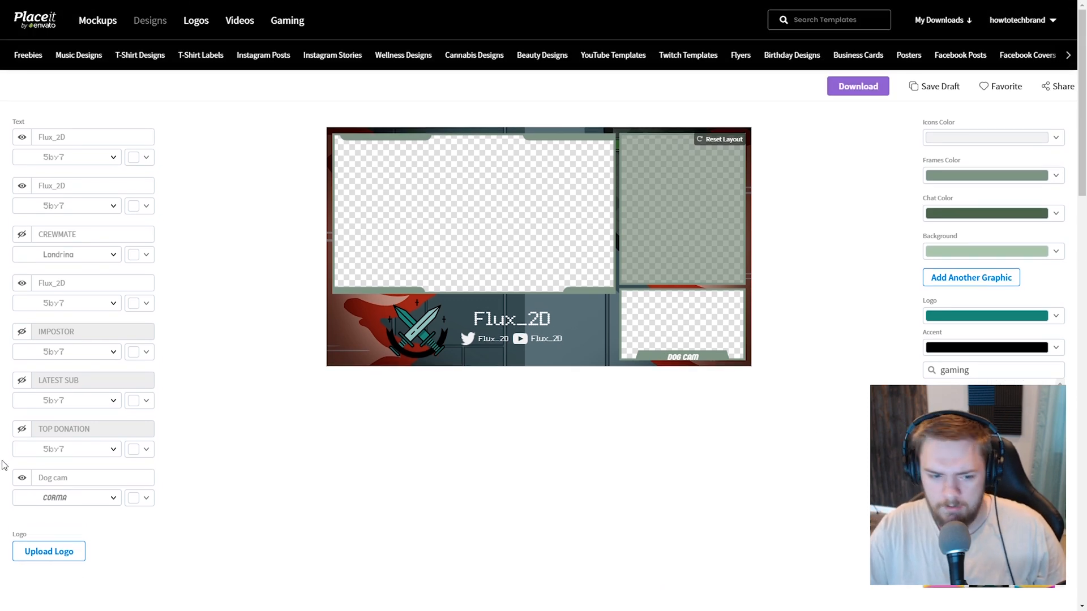
{"action": "left_click", "coordinate": [66, 498]}
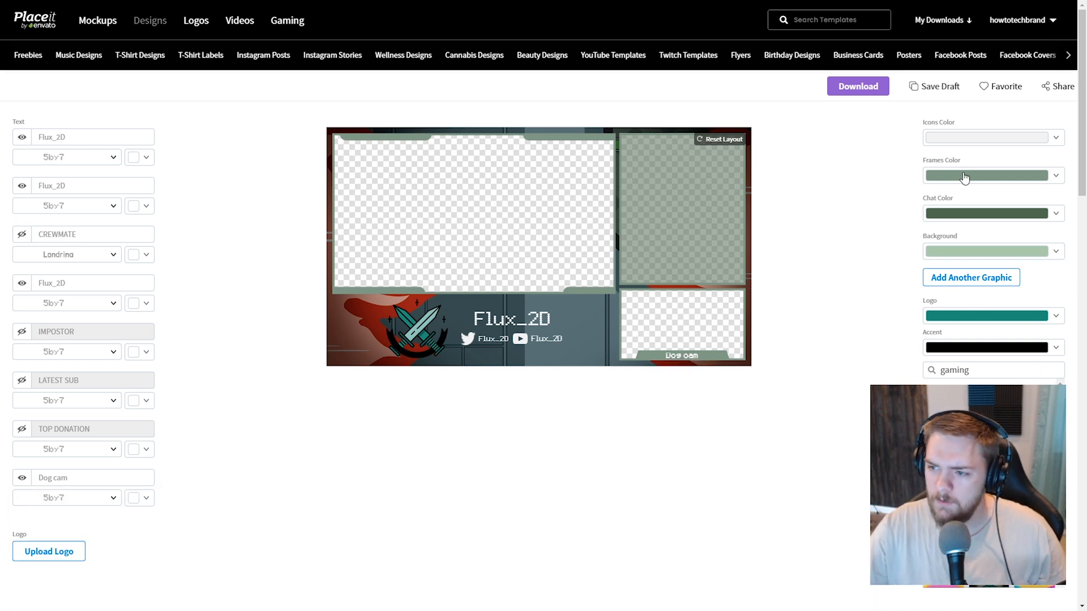
Colour the camera frames white, the chat area black and the overlay background light blue.
{"action": "left_click", "coordinate": [993, 176]}
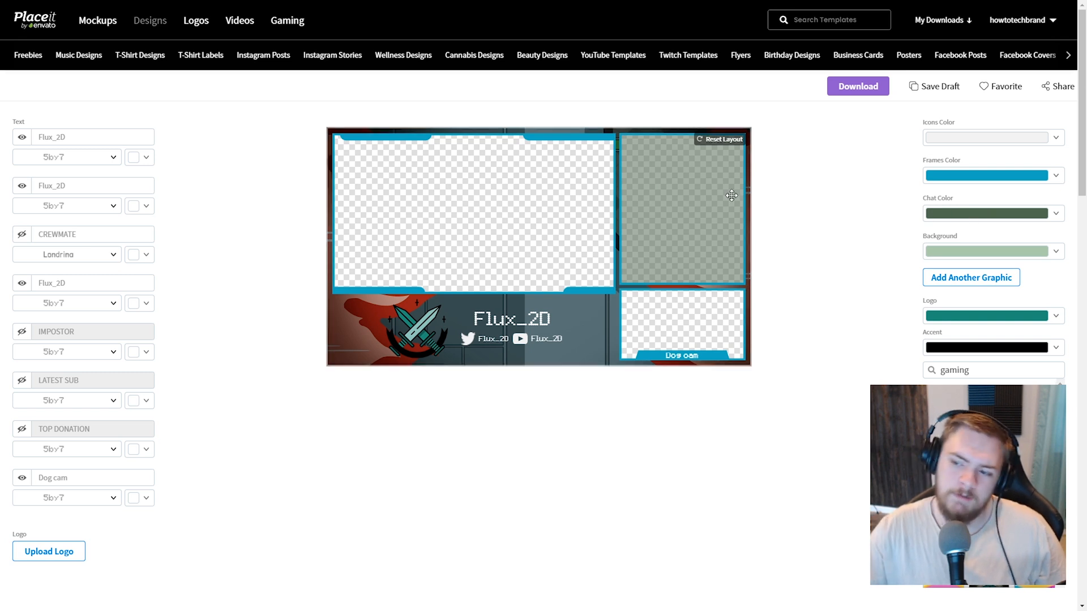
{"action": "mouse_move", "coordinate": [983, 249]}
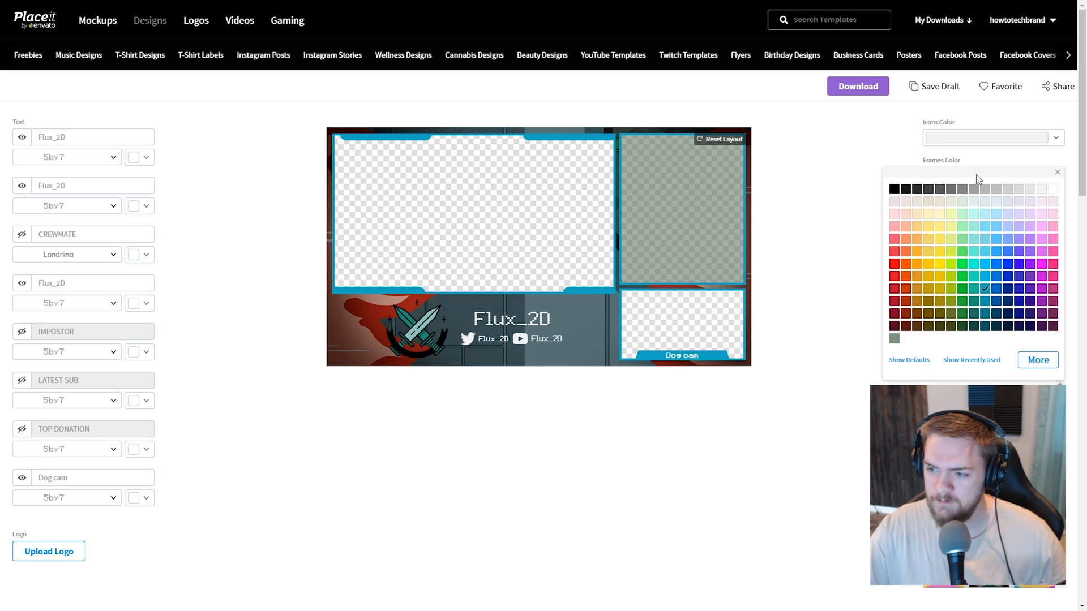
{"action": "mouse_move", "coordinate": [428, 100]}
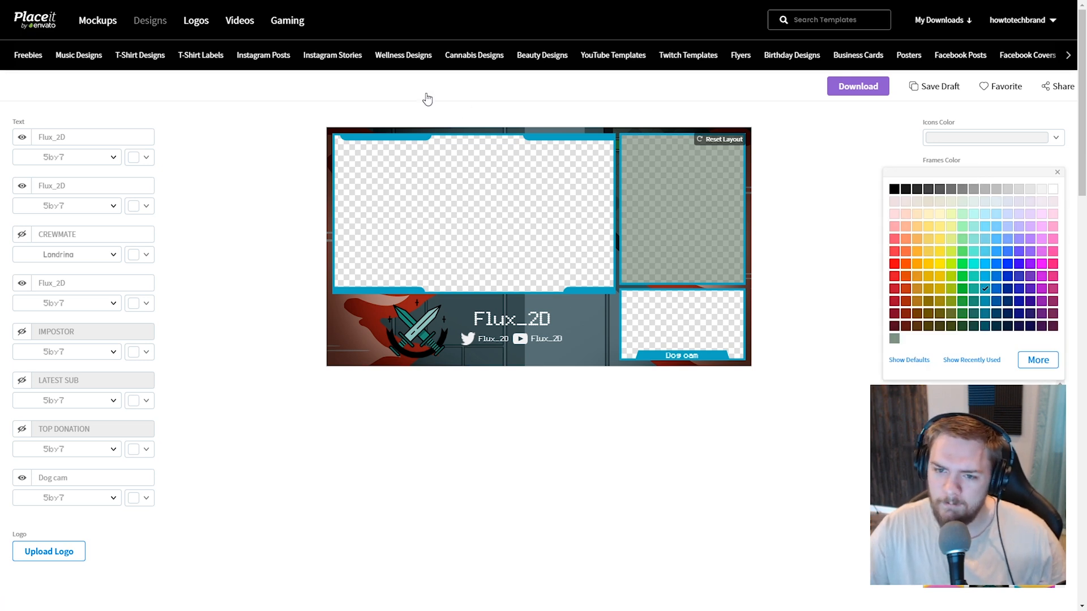
{"action": "left_click", "coordinate": [1056, 171]}
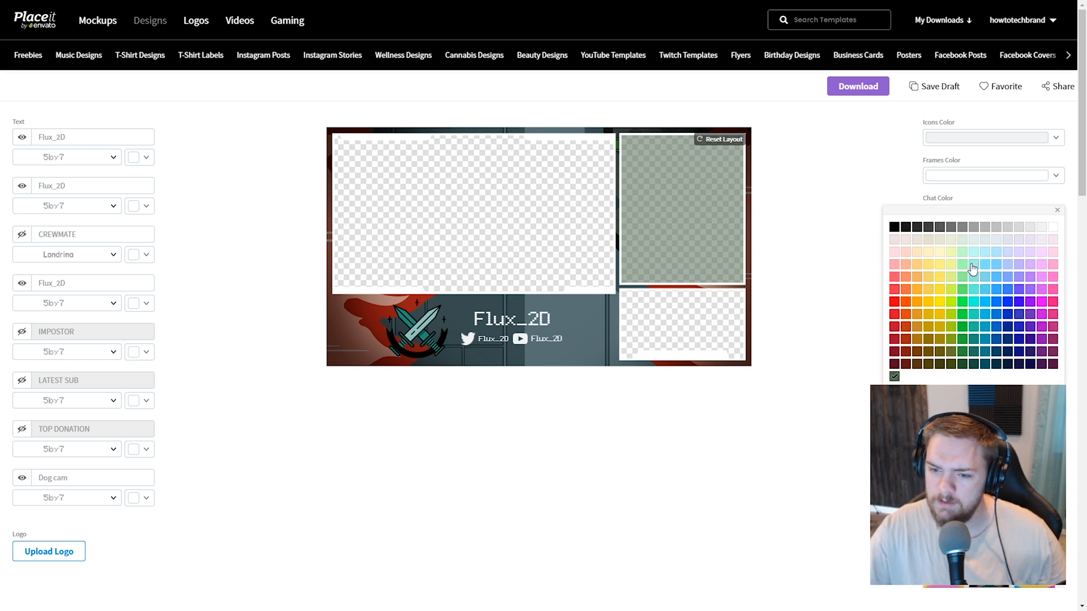
{"action": "mouse_move", "coordinate": [981, 299]}
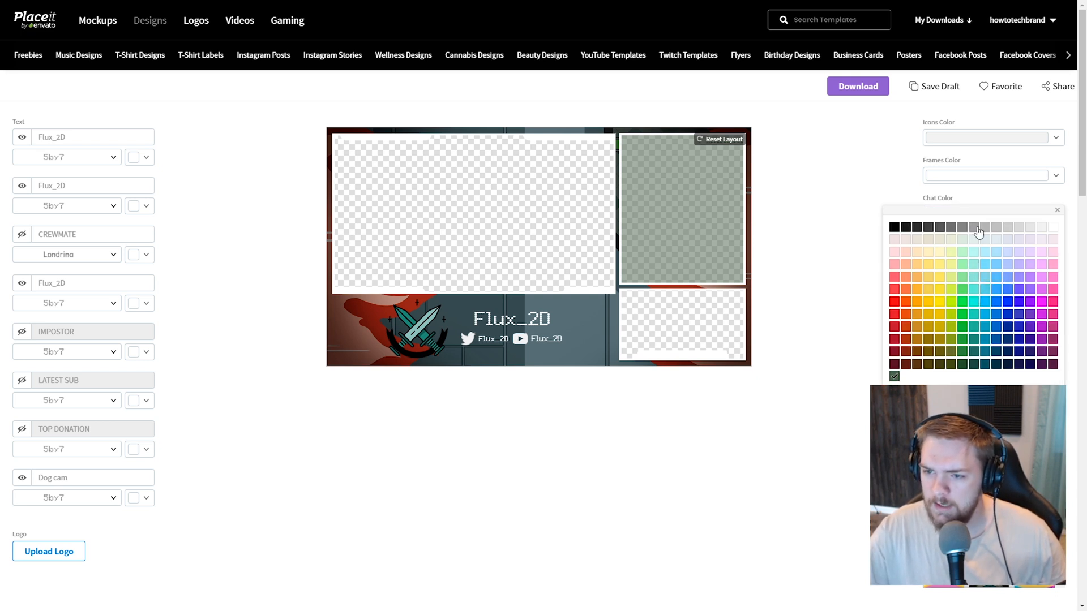
{"action": "left_click", "coordinate": [972, 227]}
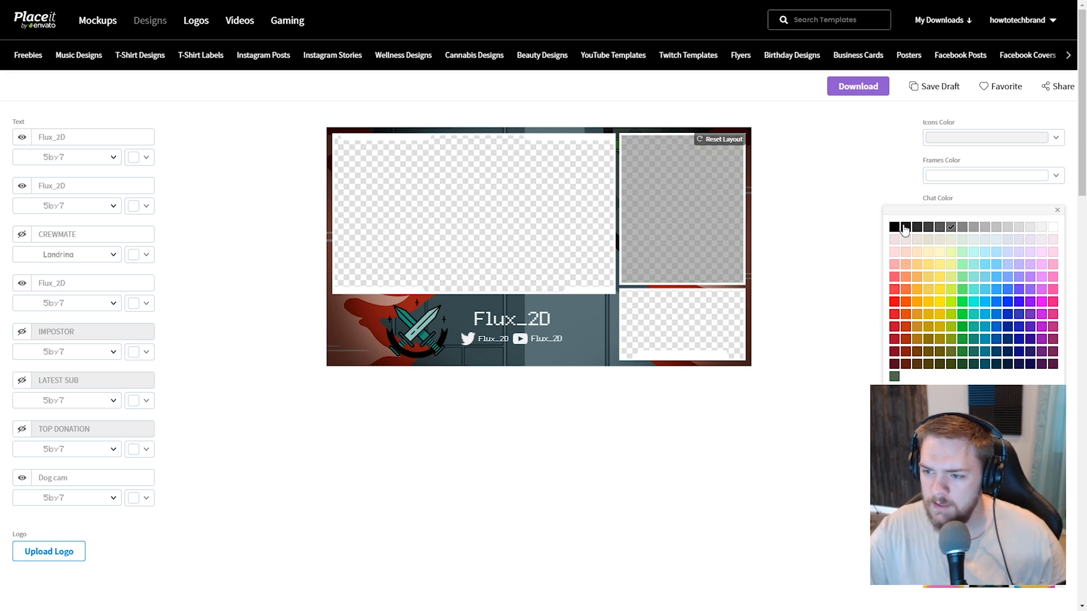
{"action": "left_click", "coordinate": [894, 227]}
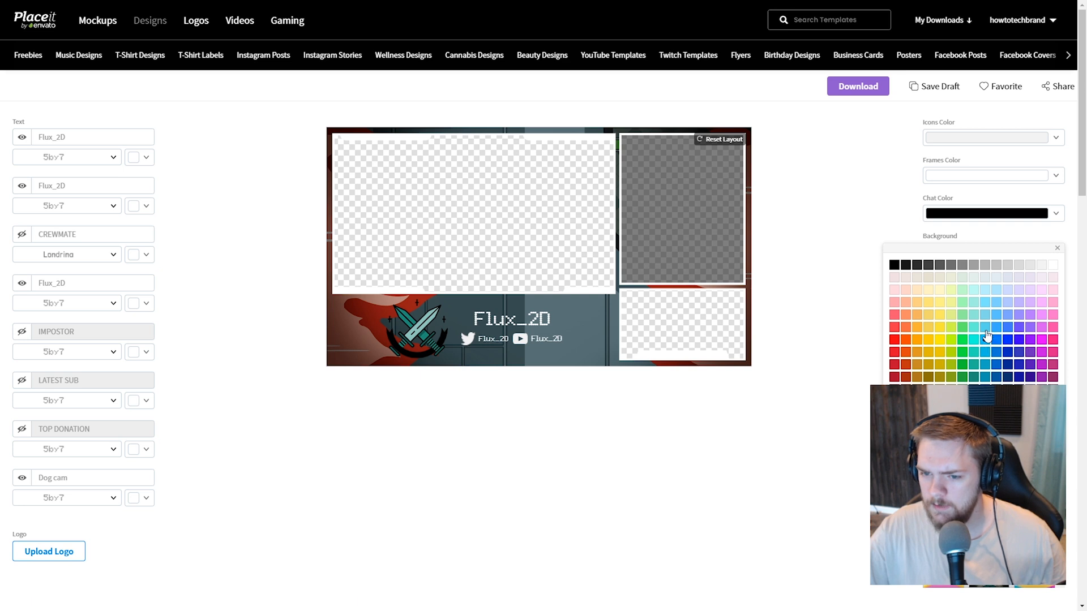
{"action": "left_click", "coordinate": [987, 335]}
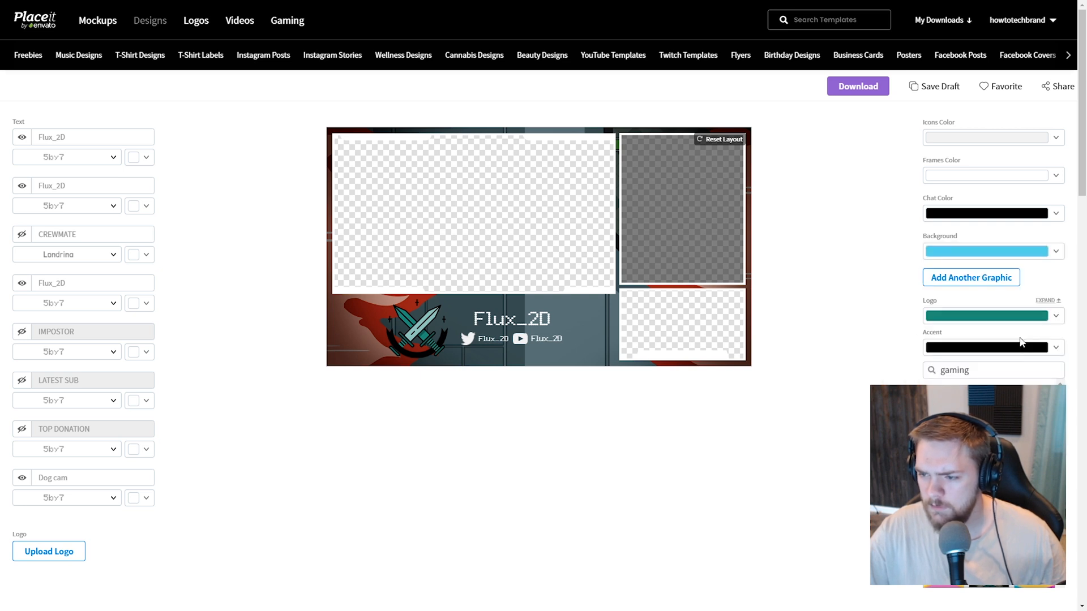
Choose the dark starry golden-figure image as Main Graphic and crop its framing.
{"action": "scroll", "scroll_direction": "down", "scroll_amount": 3}
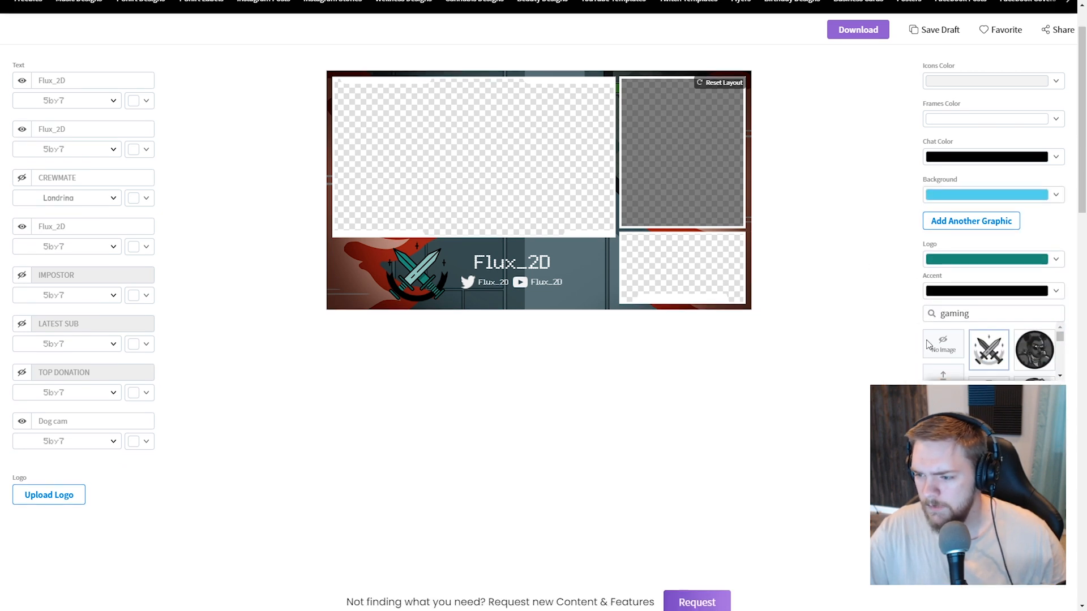
{"action": "scroll", "scroll_direction": "down", "scroll_amount": 3}
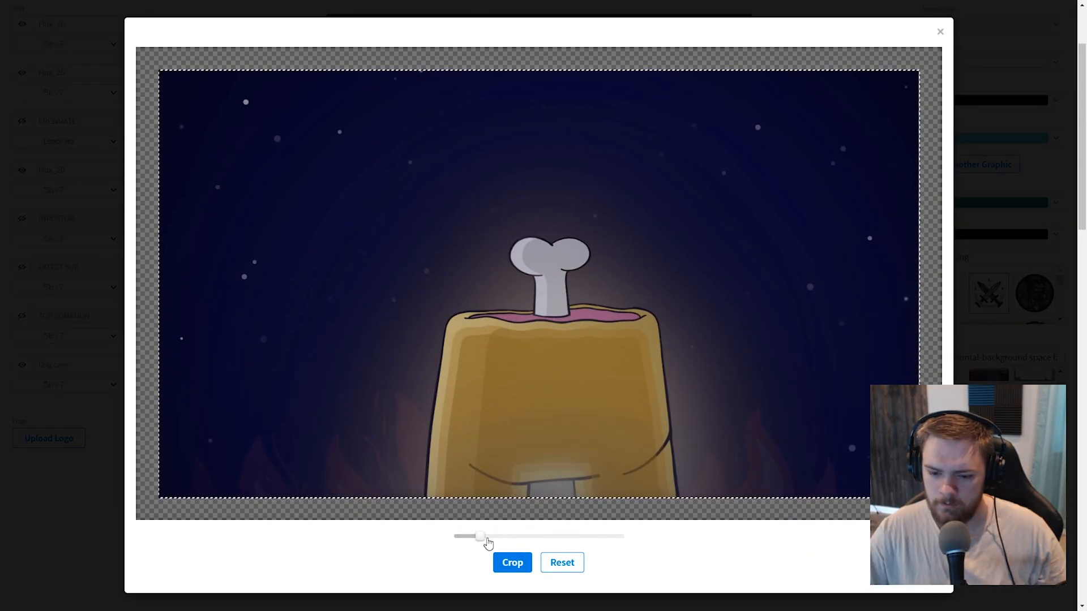
{"action": "left_click", "coordinate": [562, 563]}
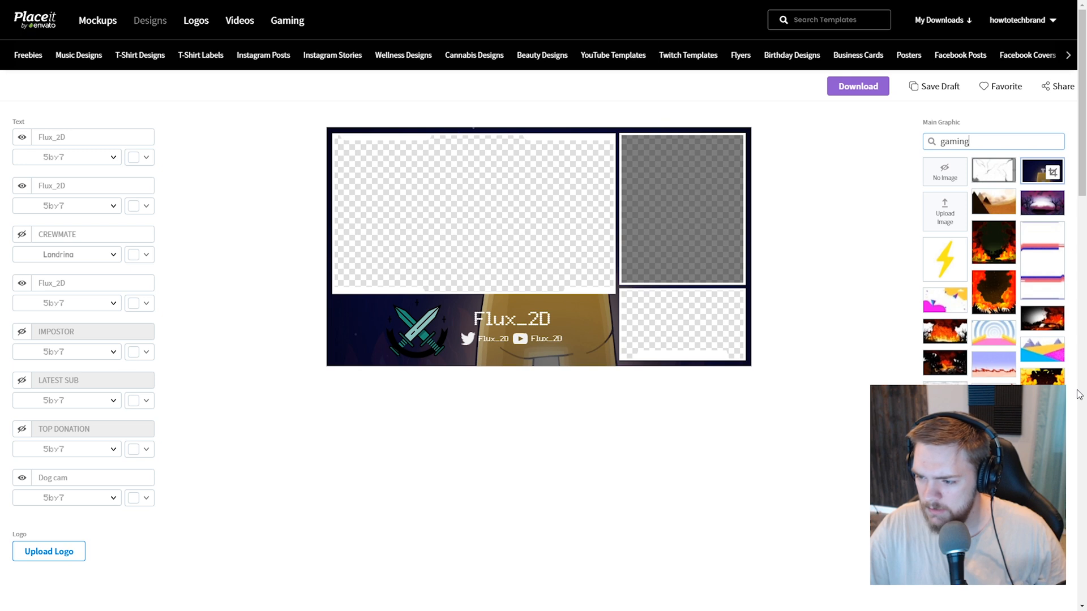
Swap the Main Graphic for the grassy landscape scene under a blue sky.
{"action": "scroll", "scroll_direction": "down", "scroll_amount": 3}
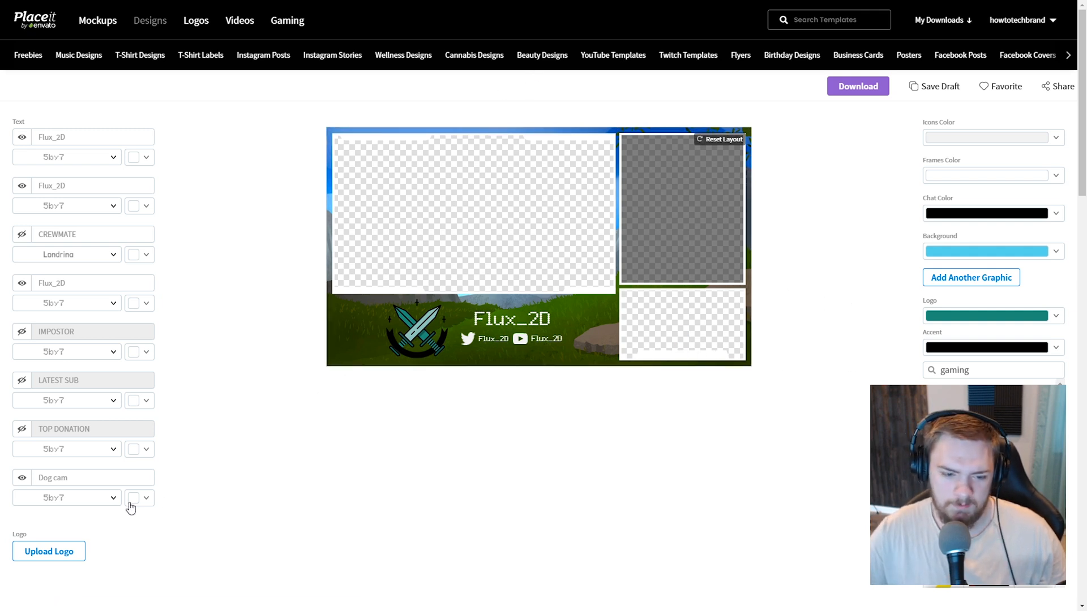
Recolour the Dog cam label from dark grey to blue to match the light blue theme.
{"action": "left_click", "coordinate": [133, 400]}
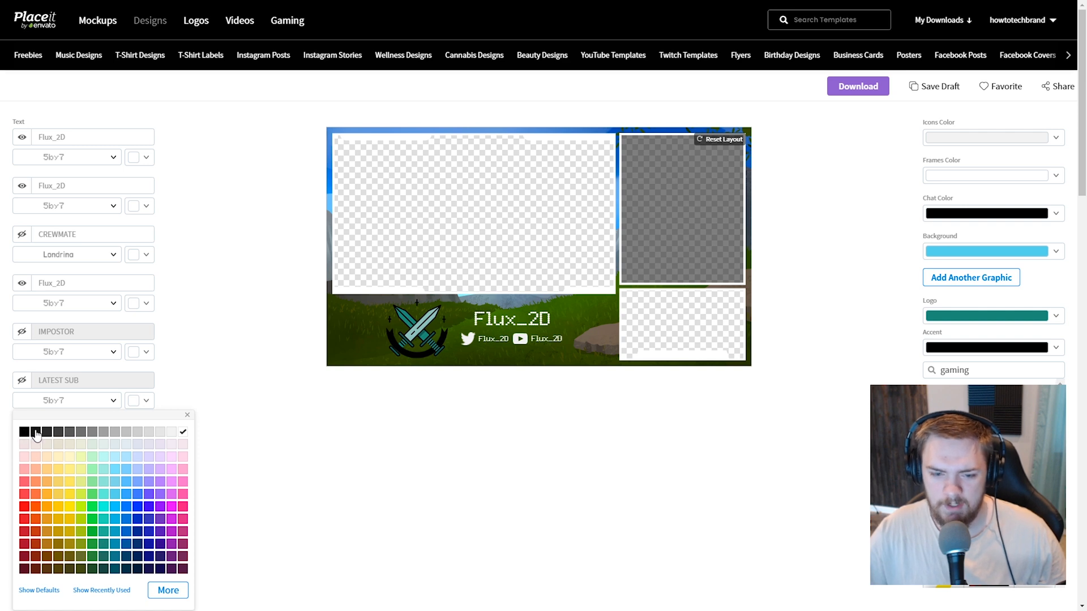
{"action": "left_click", "coordinate": [23, 431]}
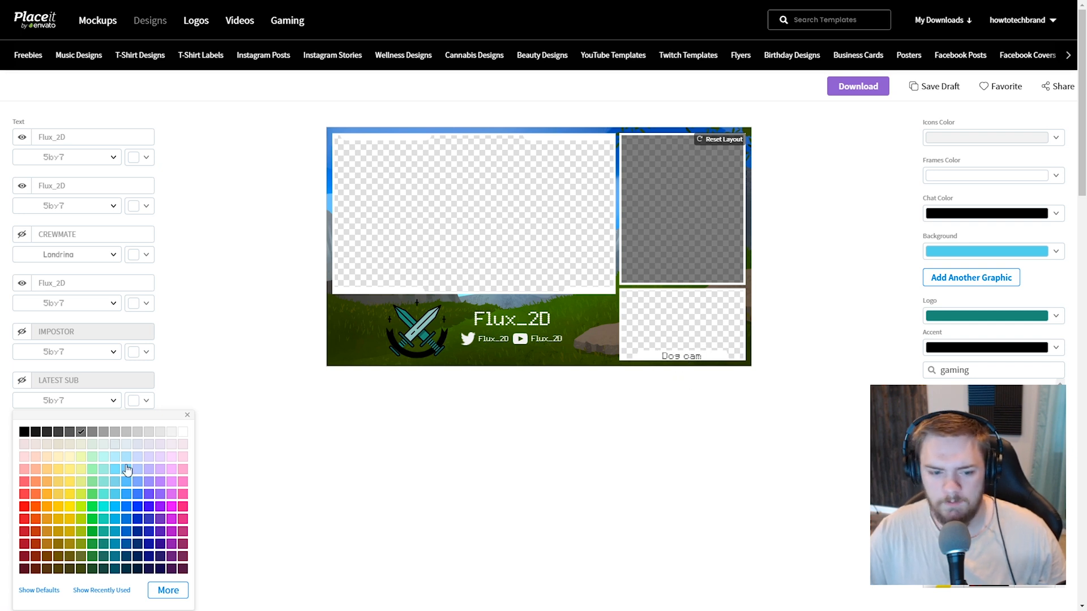
{"action": "left_click", "coordinate": [115, 507]}
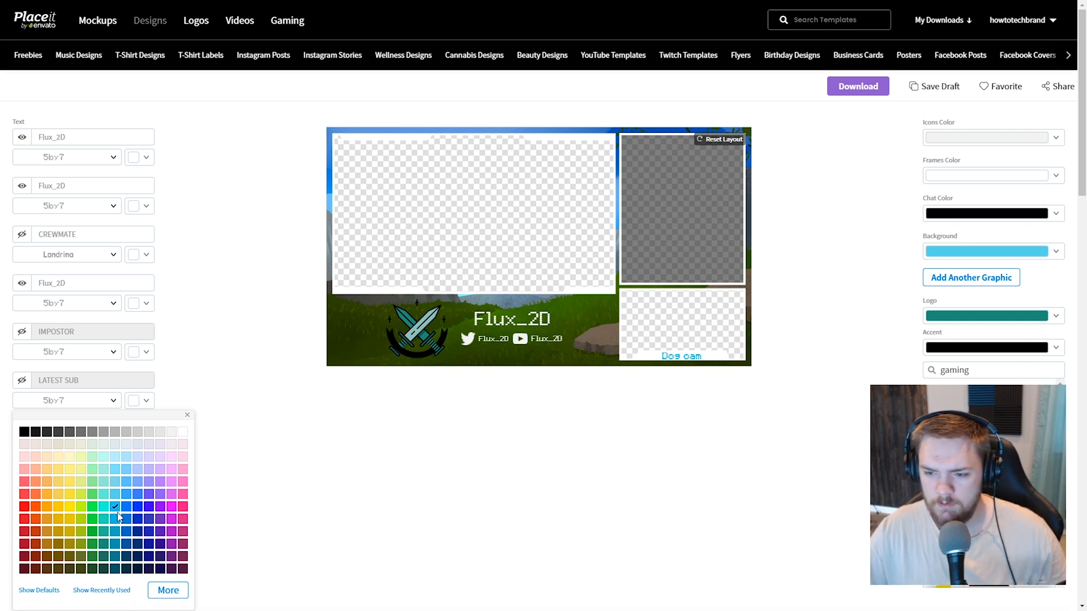